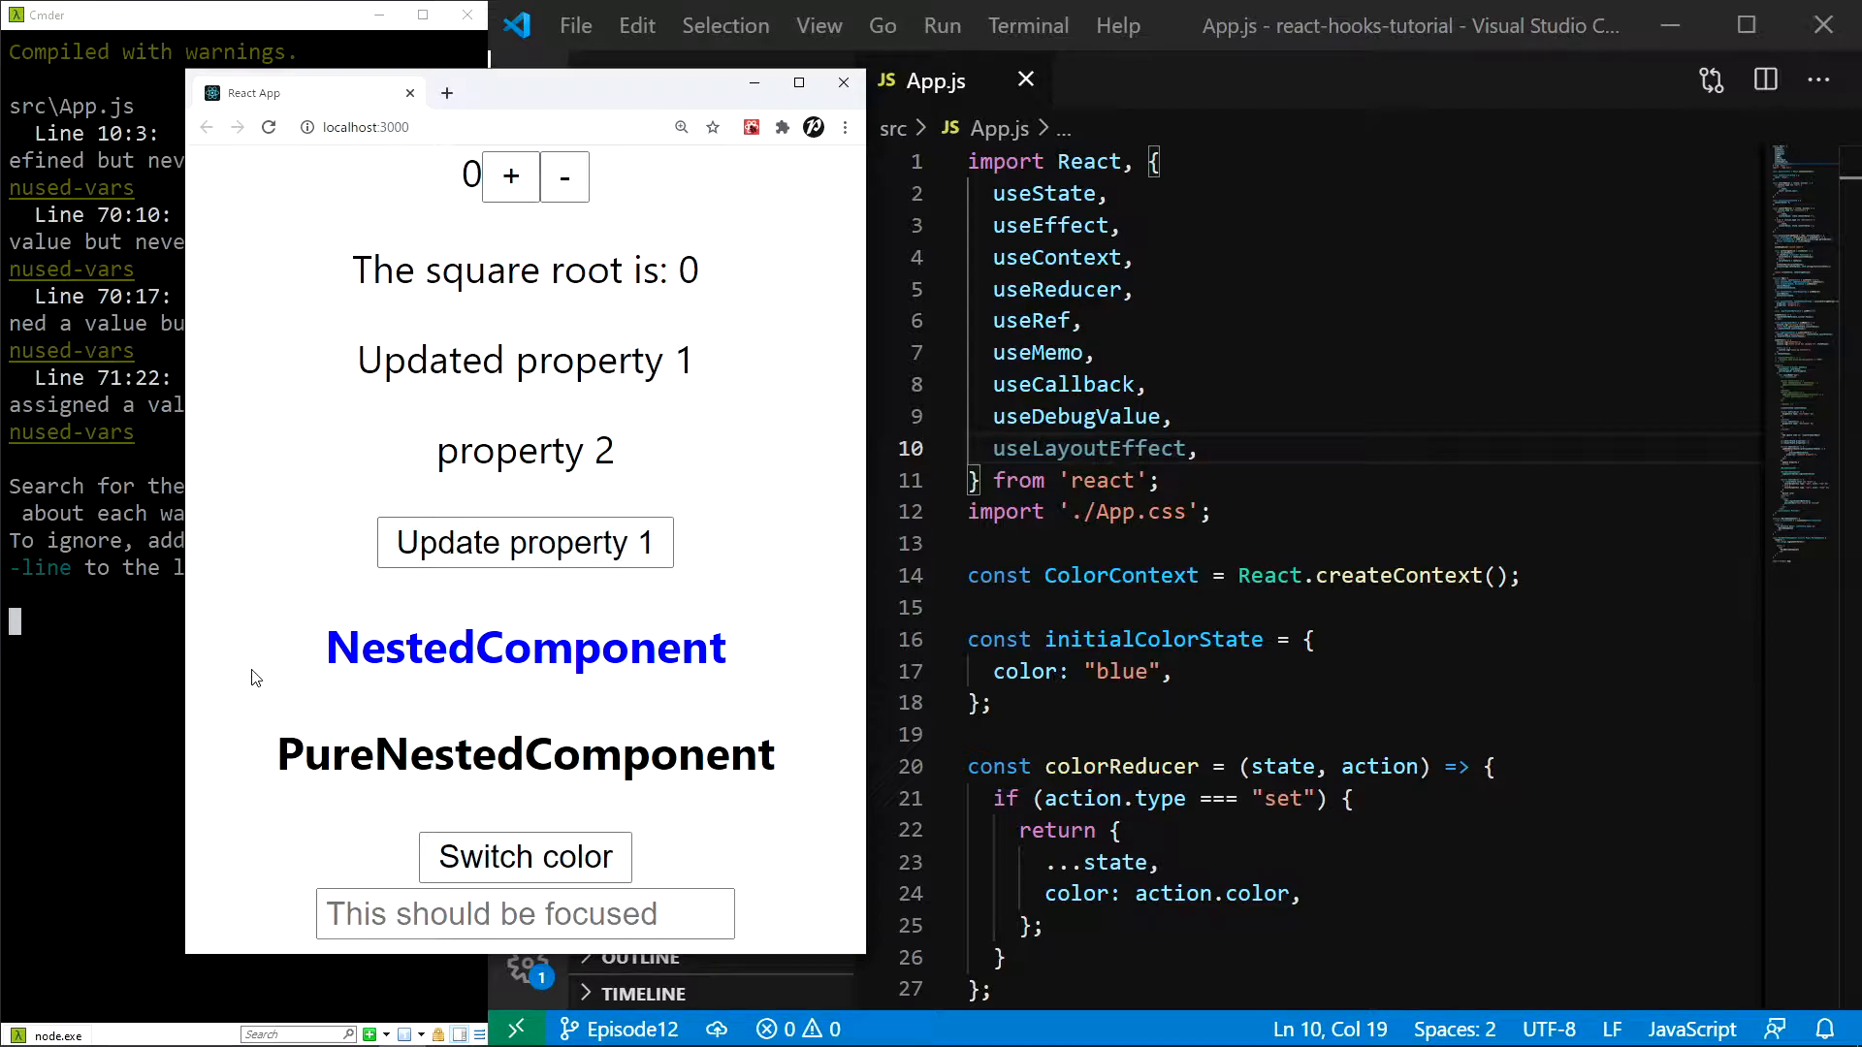
Step: Add useImperativeHandle to the React hooks import list in App.js and save the file
{"action": "left_click", "coordinate": [526, 90]}
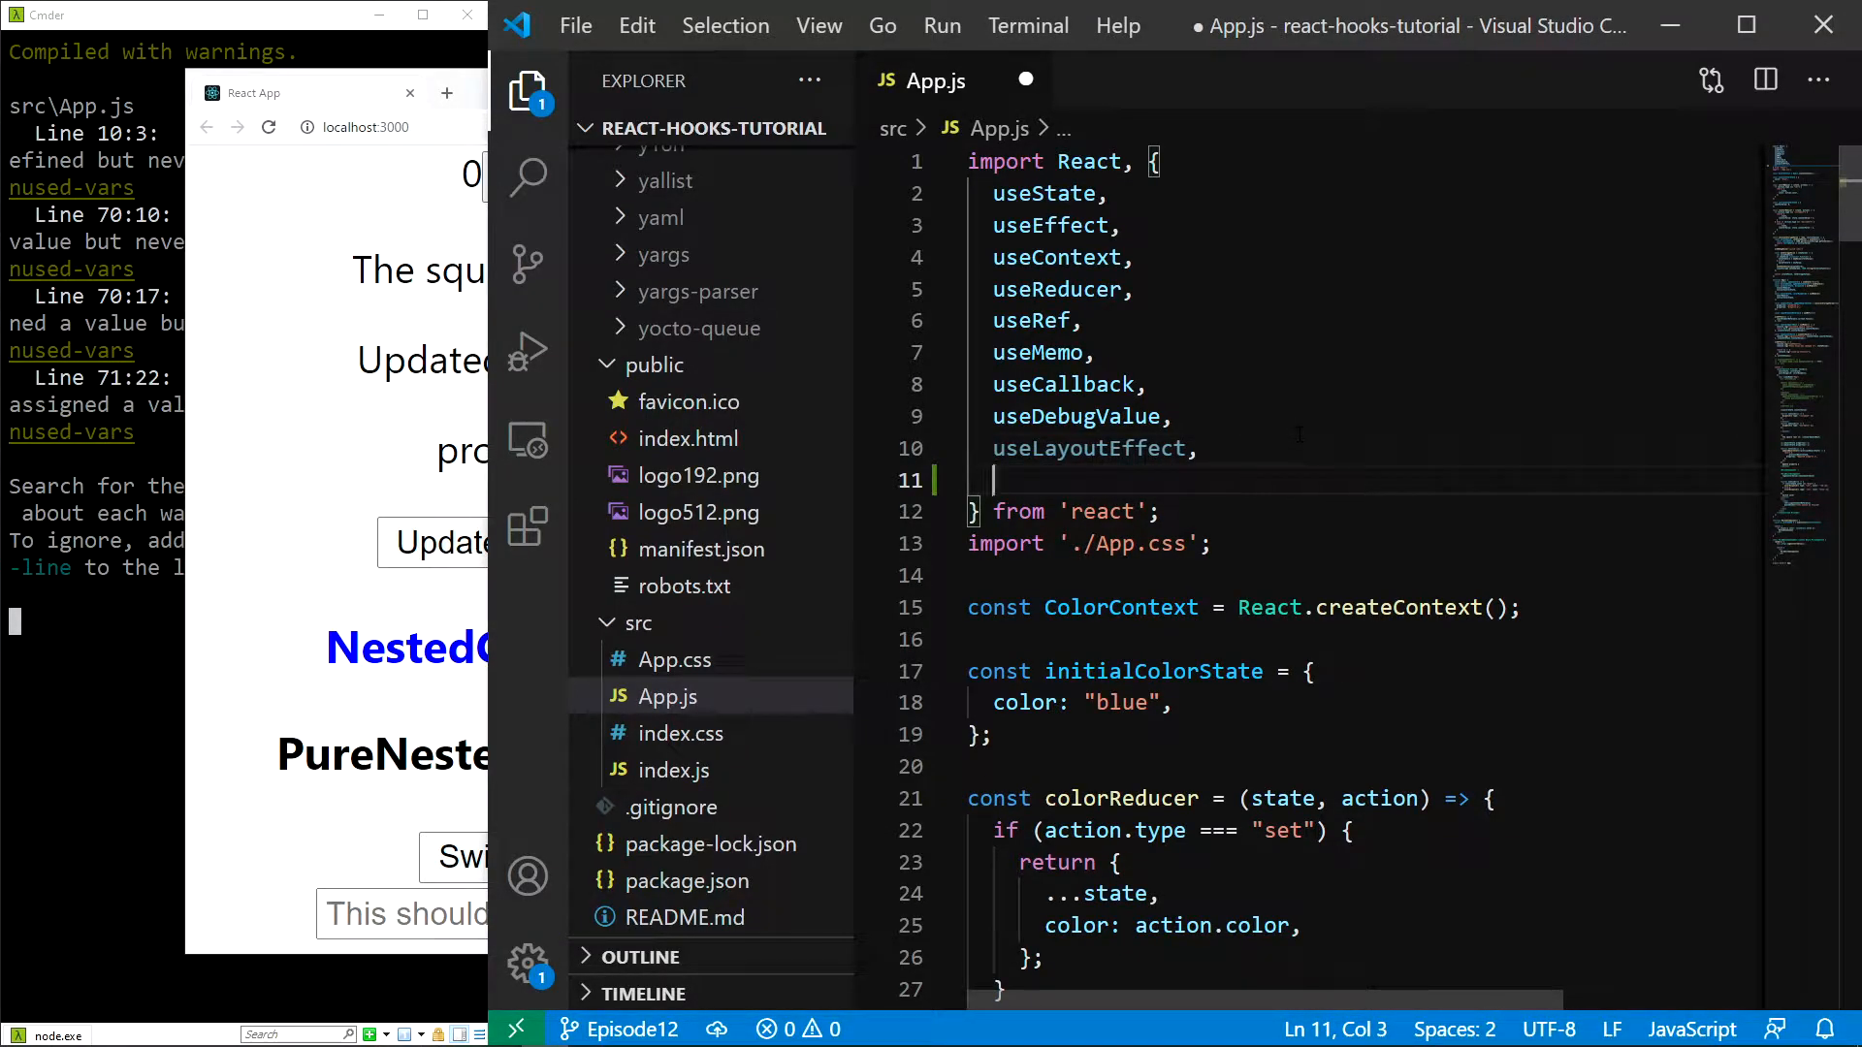
{"action": "type", "text": "useImperativeHandle,"}
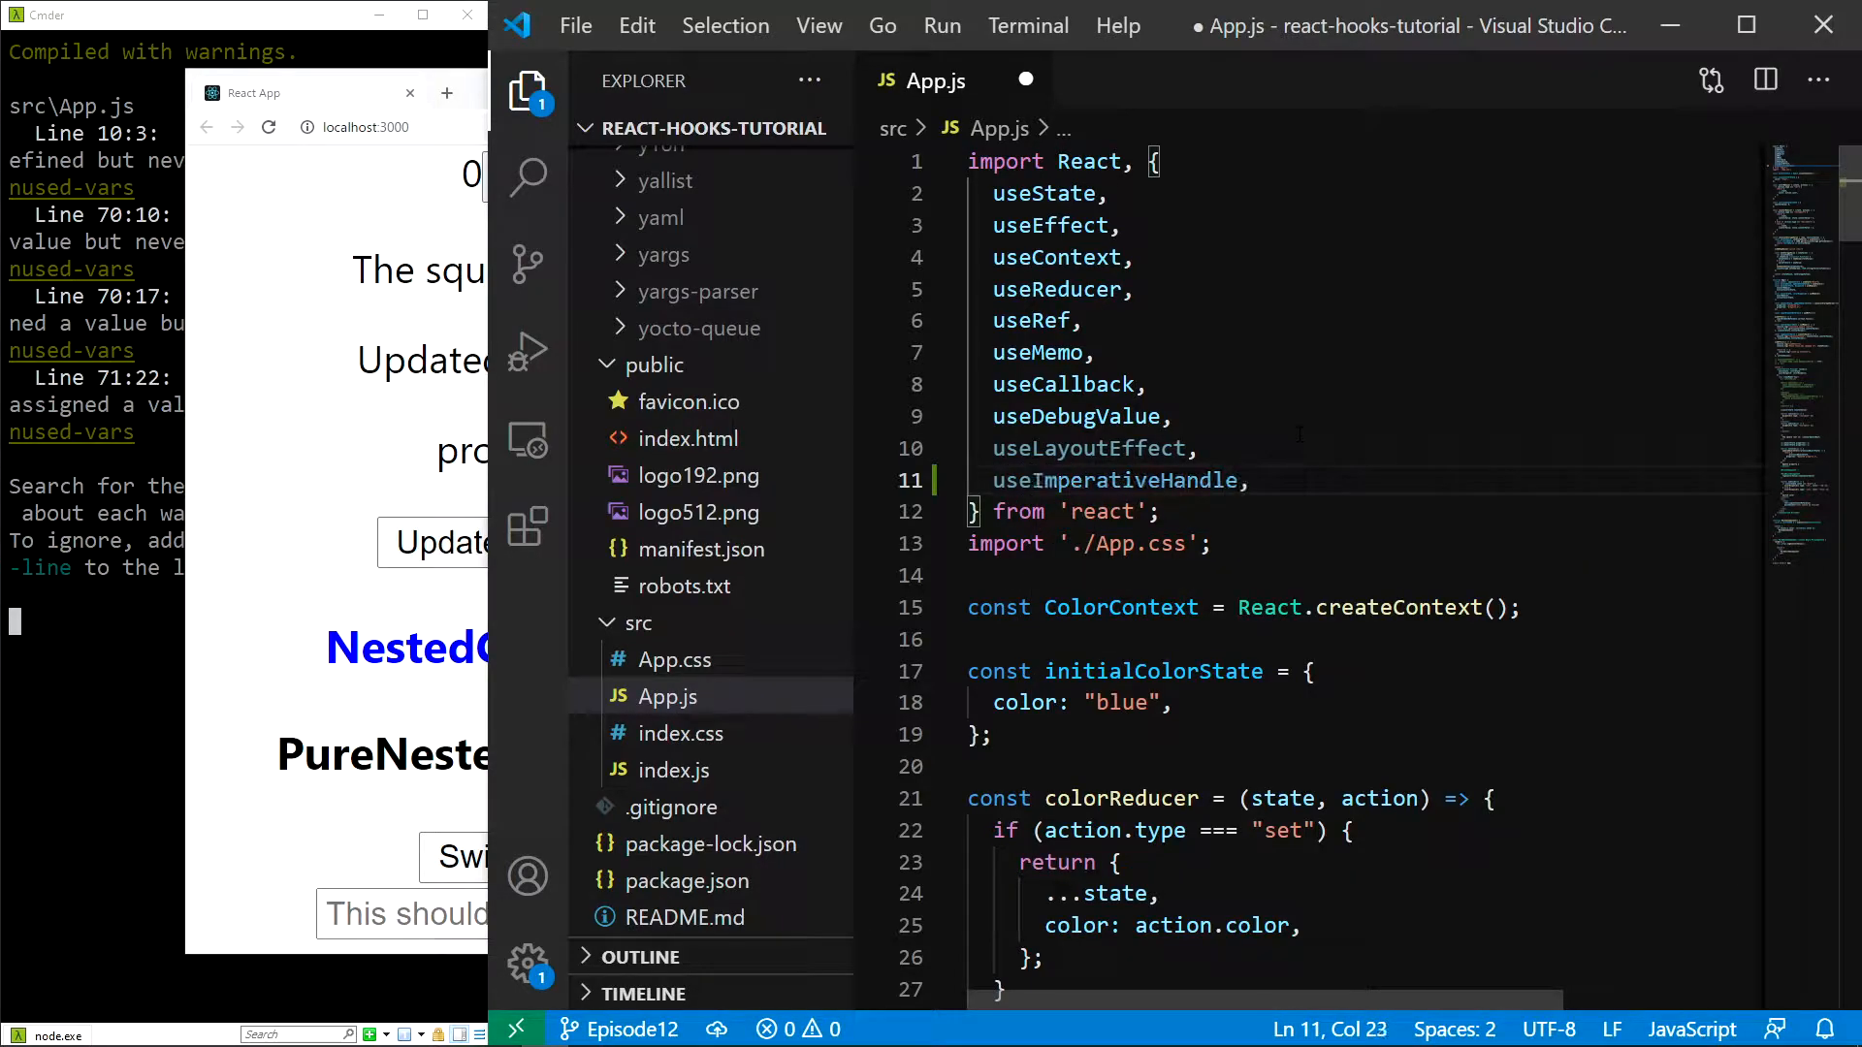
{"action": "key", "text": "ctrl+s"}
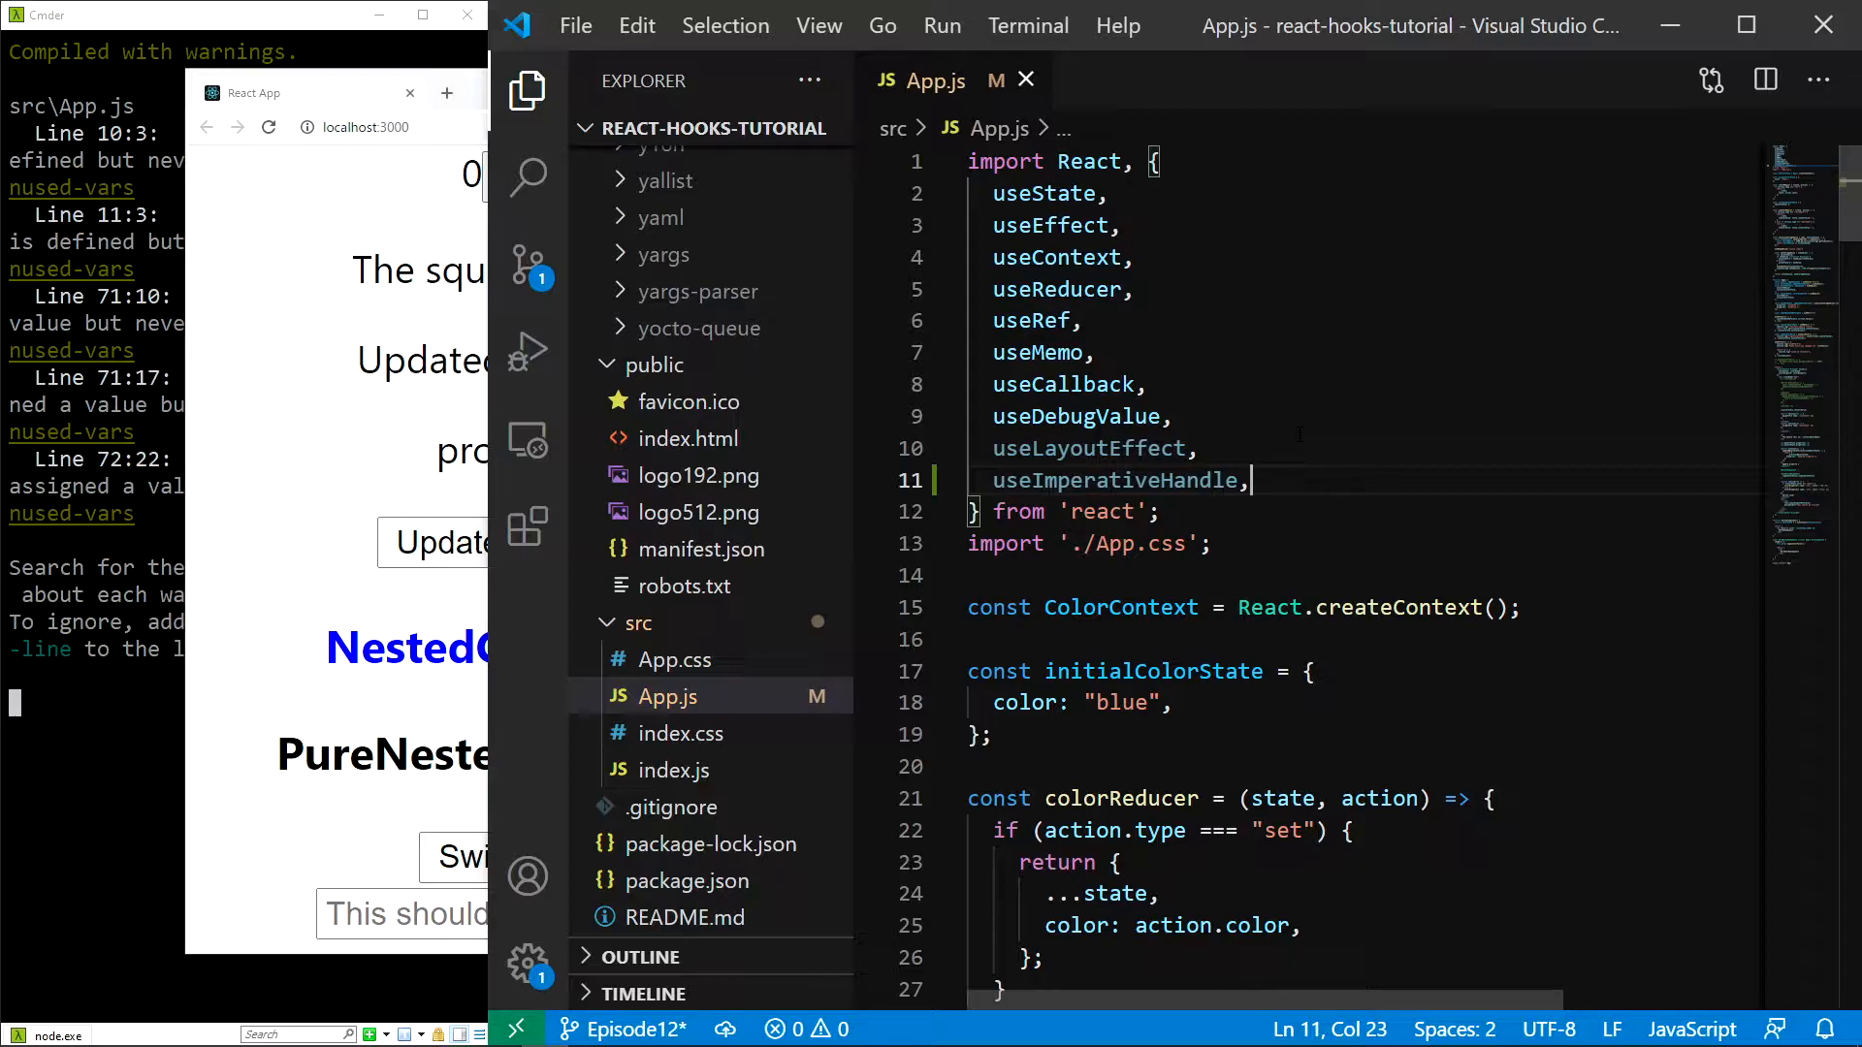
Step: Near the bottom of App.js, write const NestedInput = (props) => returning an <input /> element
{"action": "scroll", "scroll_direction": "down", "scroll_amount": 3}
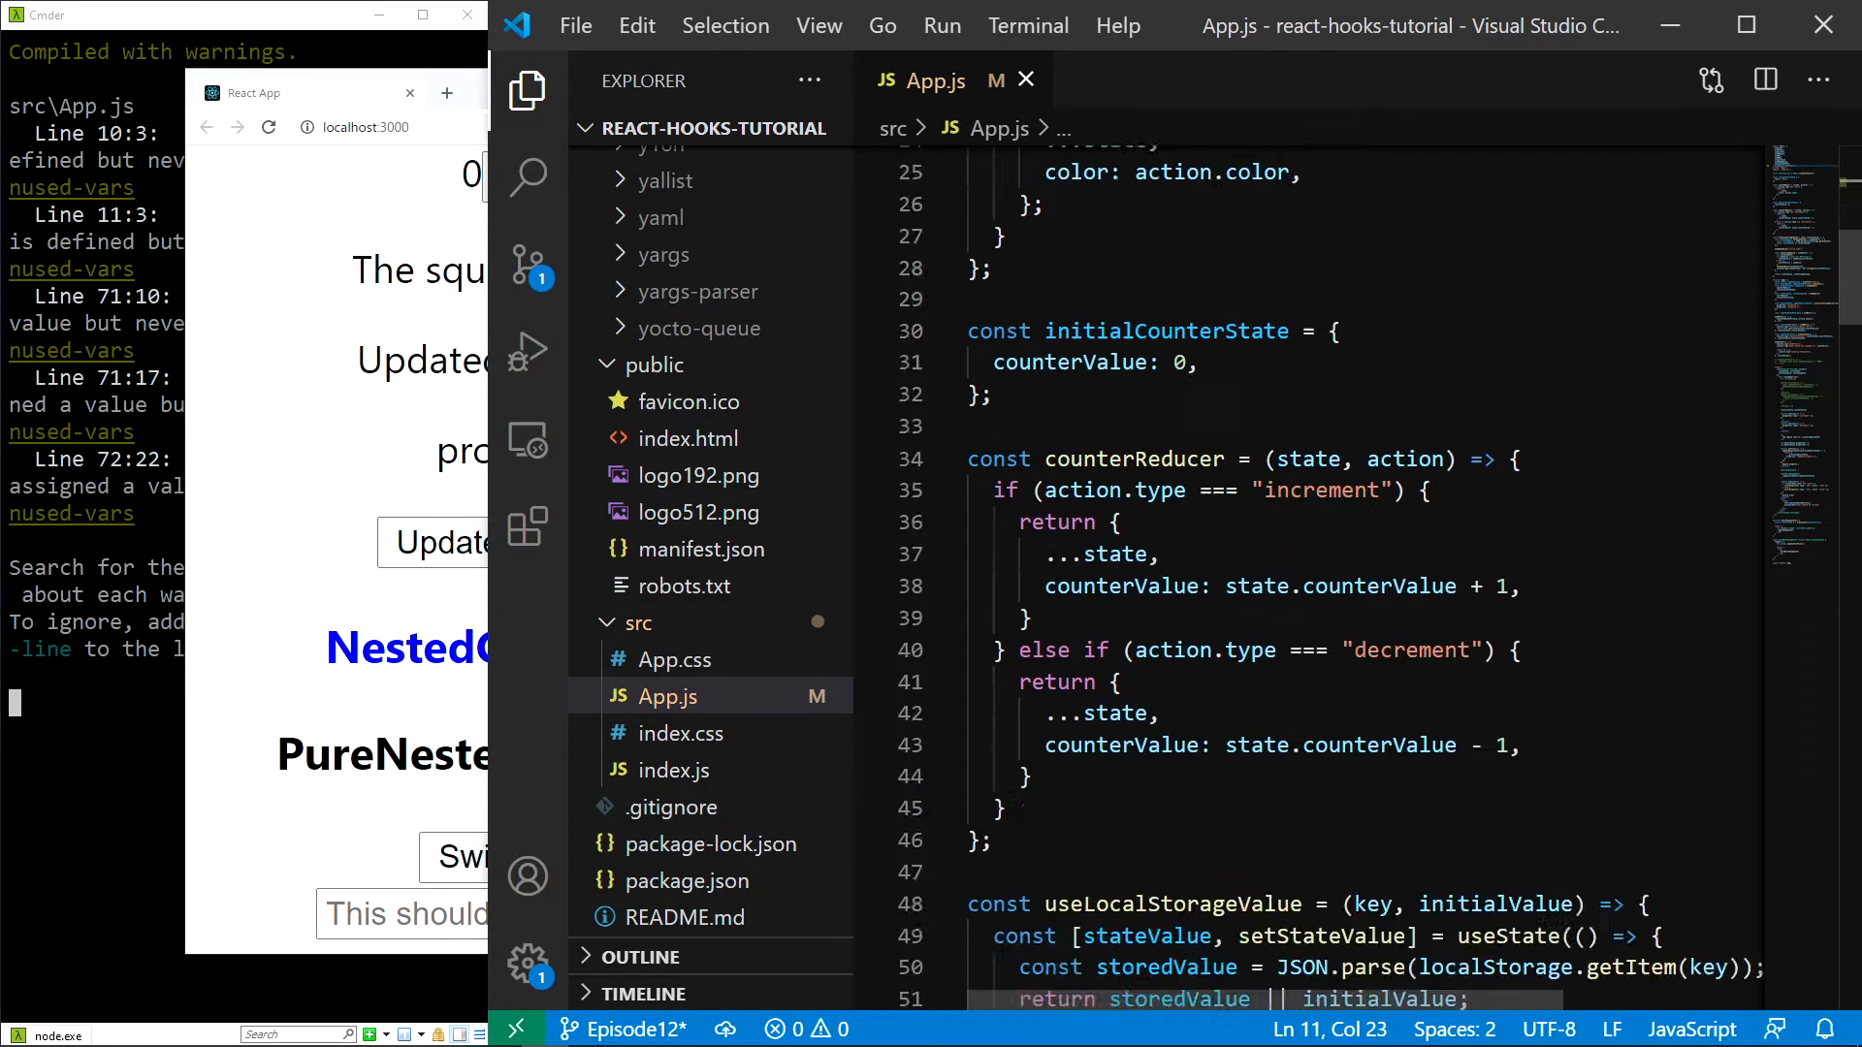
{"action": "scroll", "scroll_direction": "down", "scroll_amount": 3}
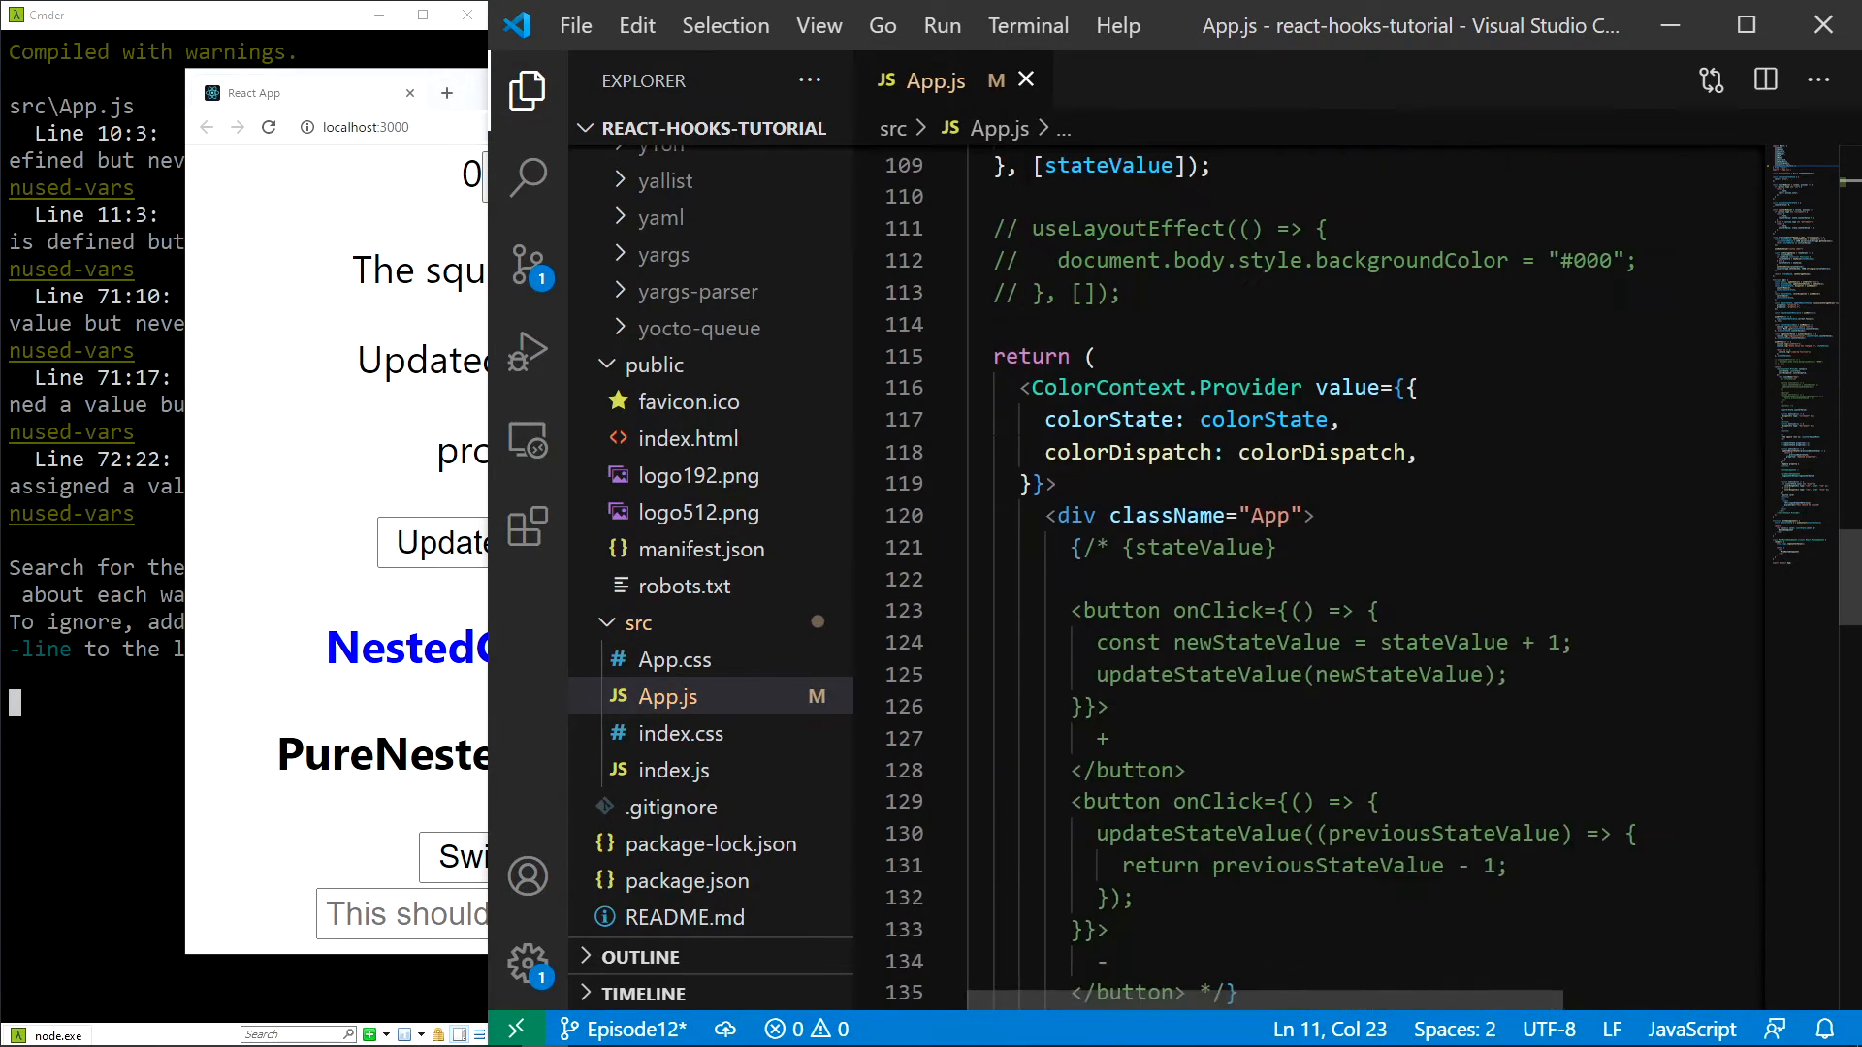
{"action": "scroll", "scroll_direction": "down", "scroll_amount": 3}
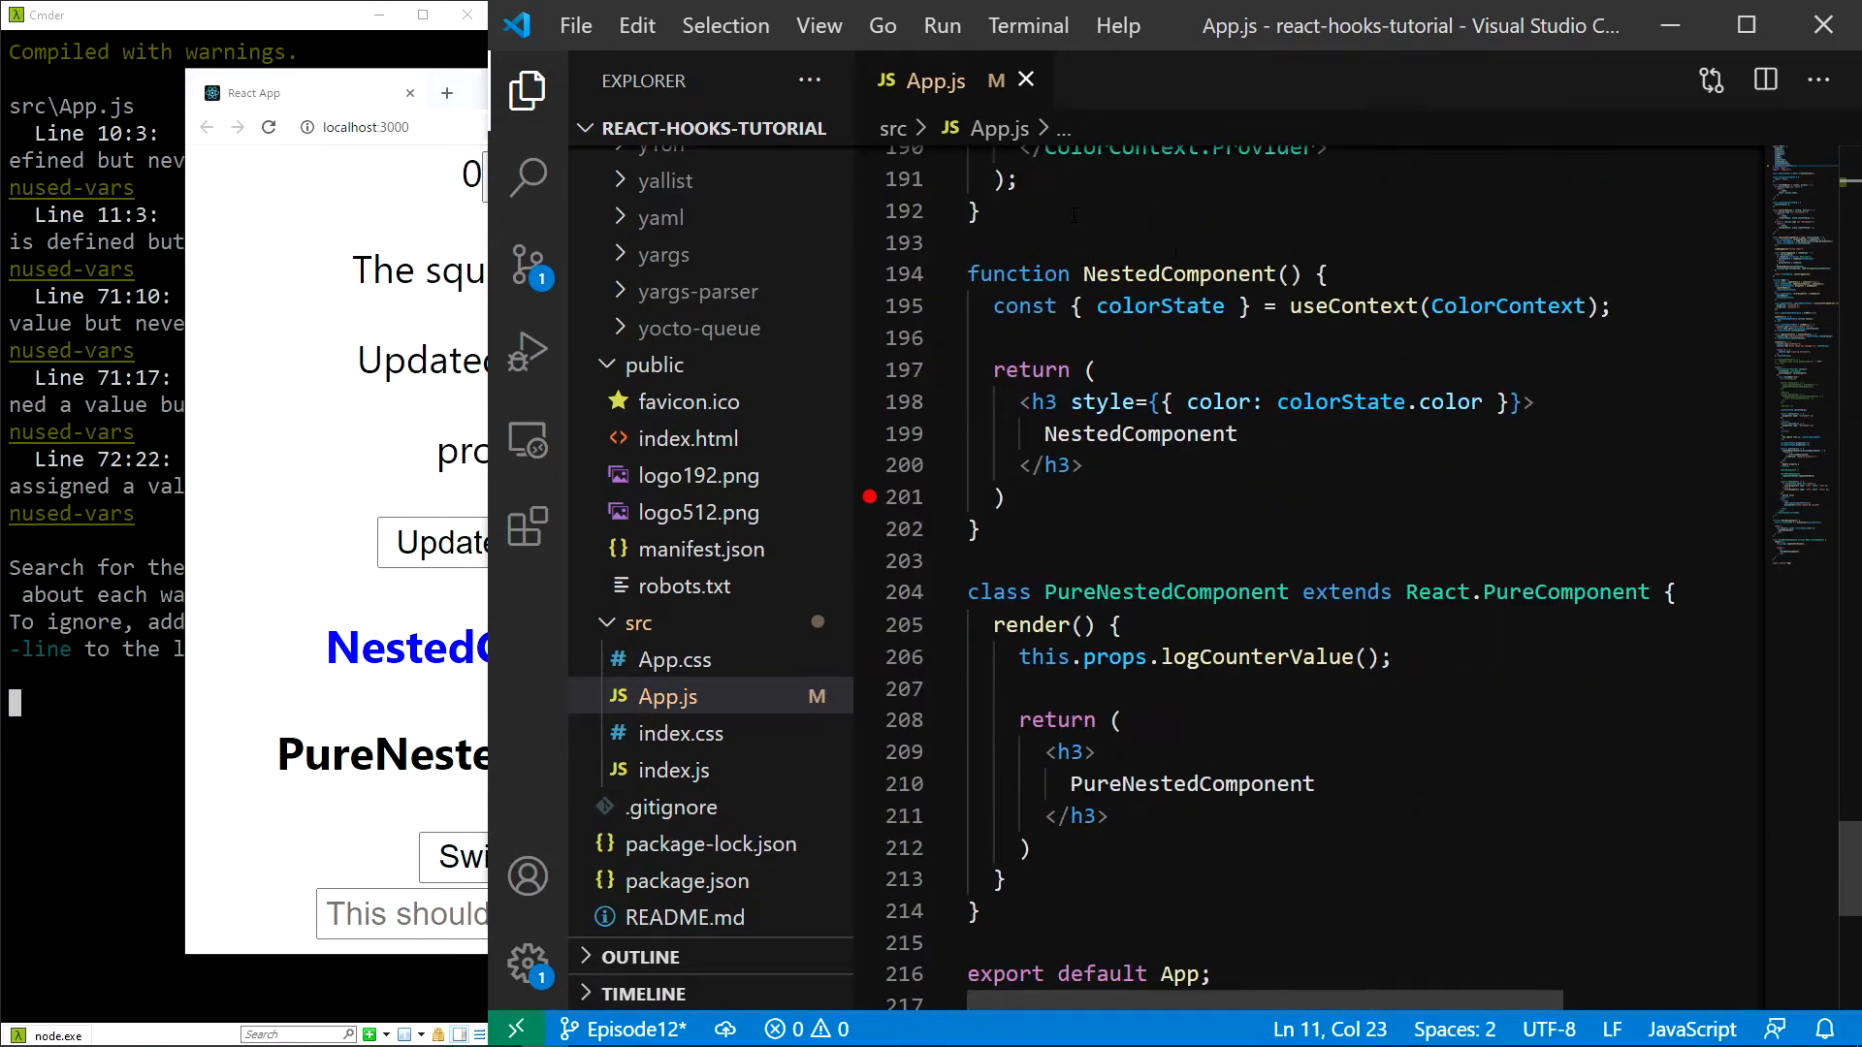
{"action": "type", "text": "cons"}
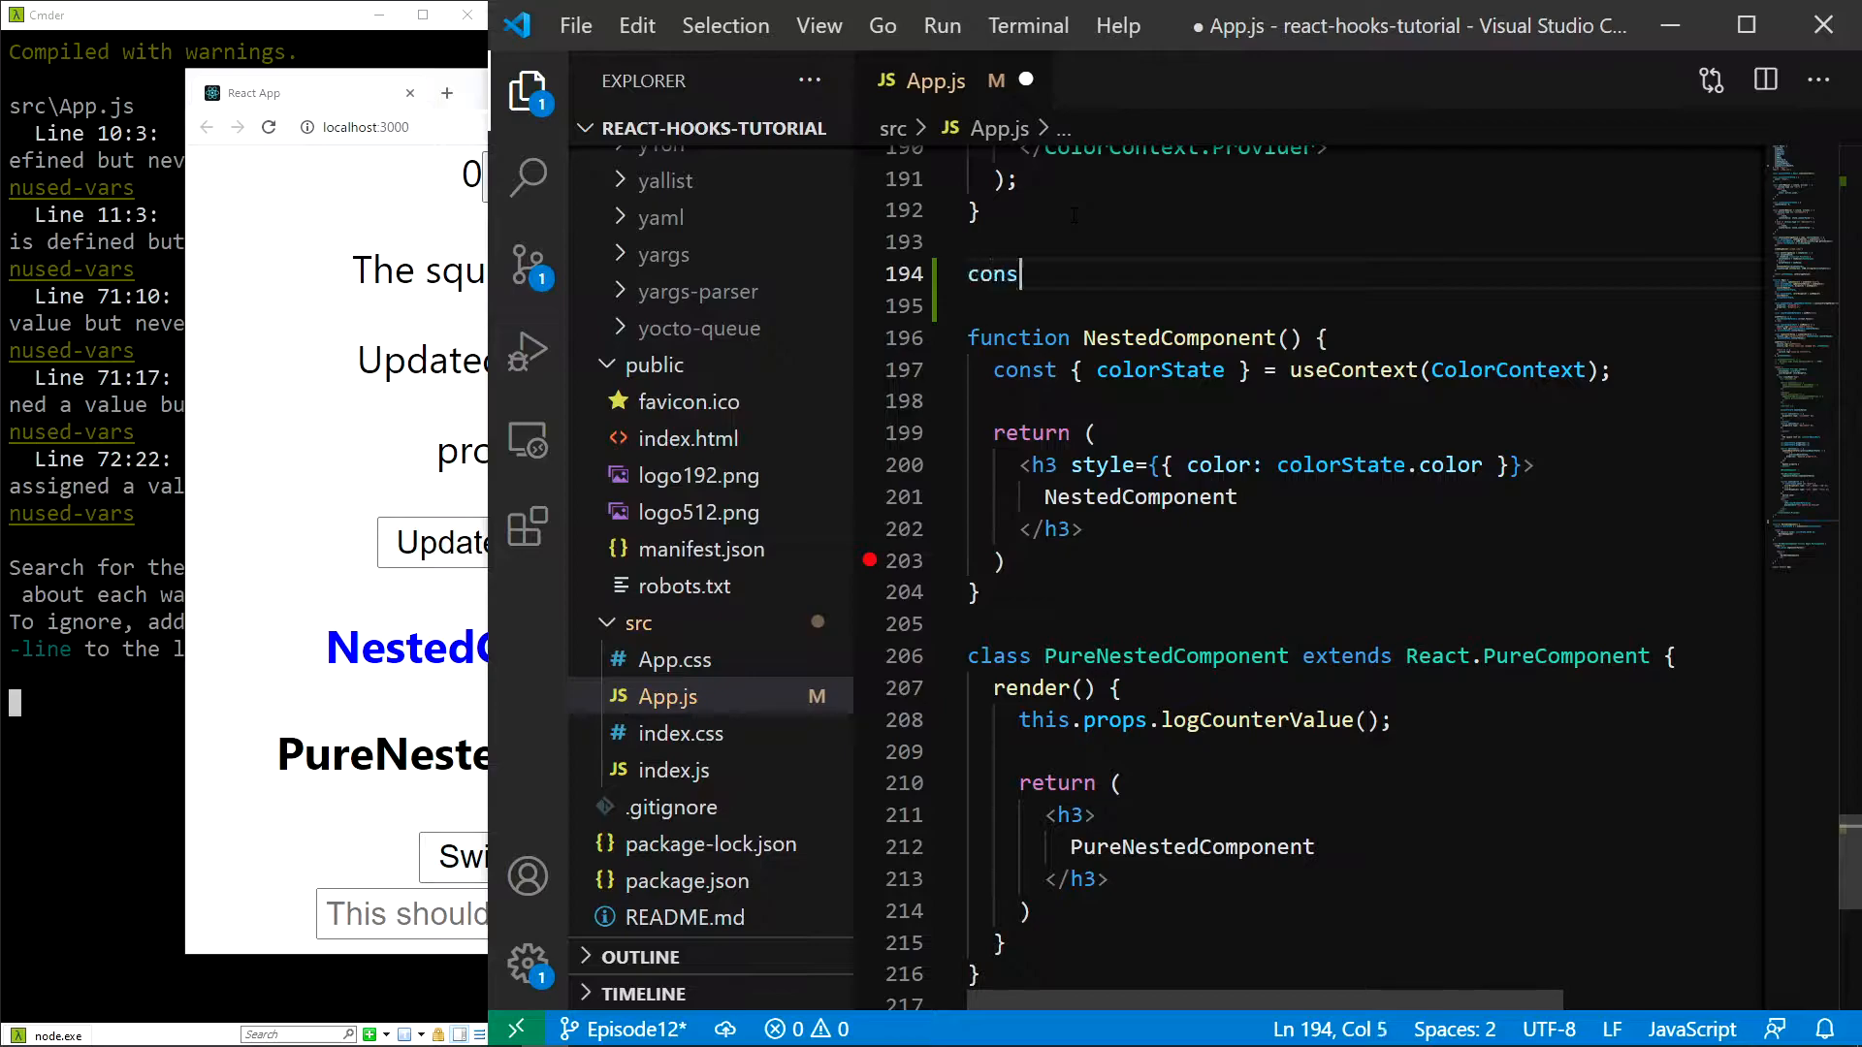
{"action": "type", "text": "NestedInput"}
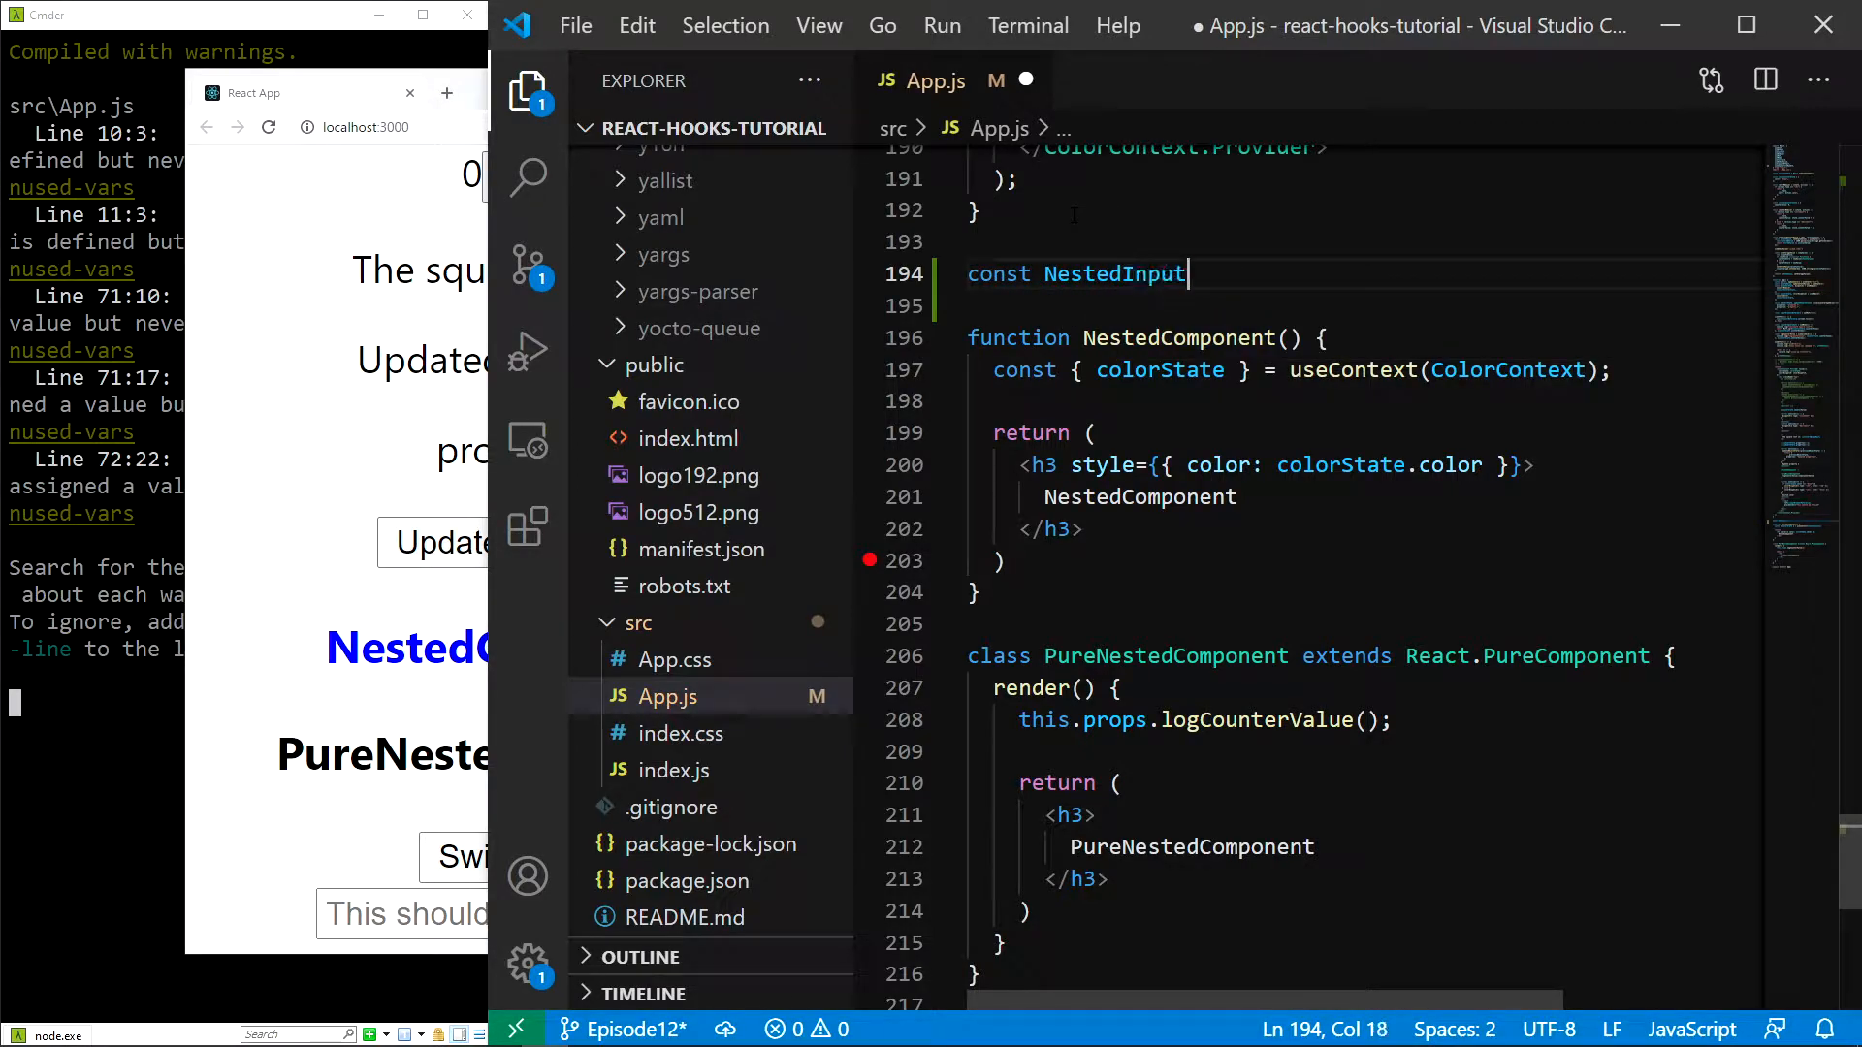
{"action": "type", "text": "= (props) =>"}
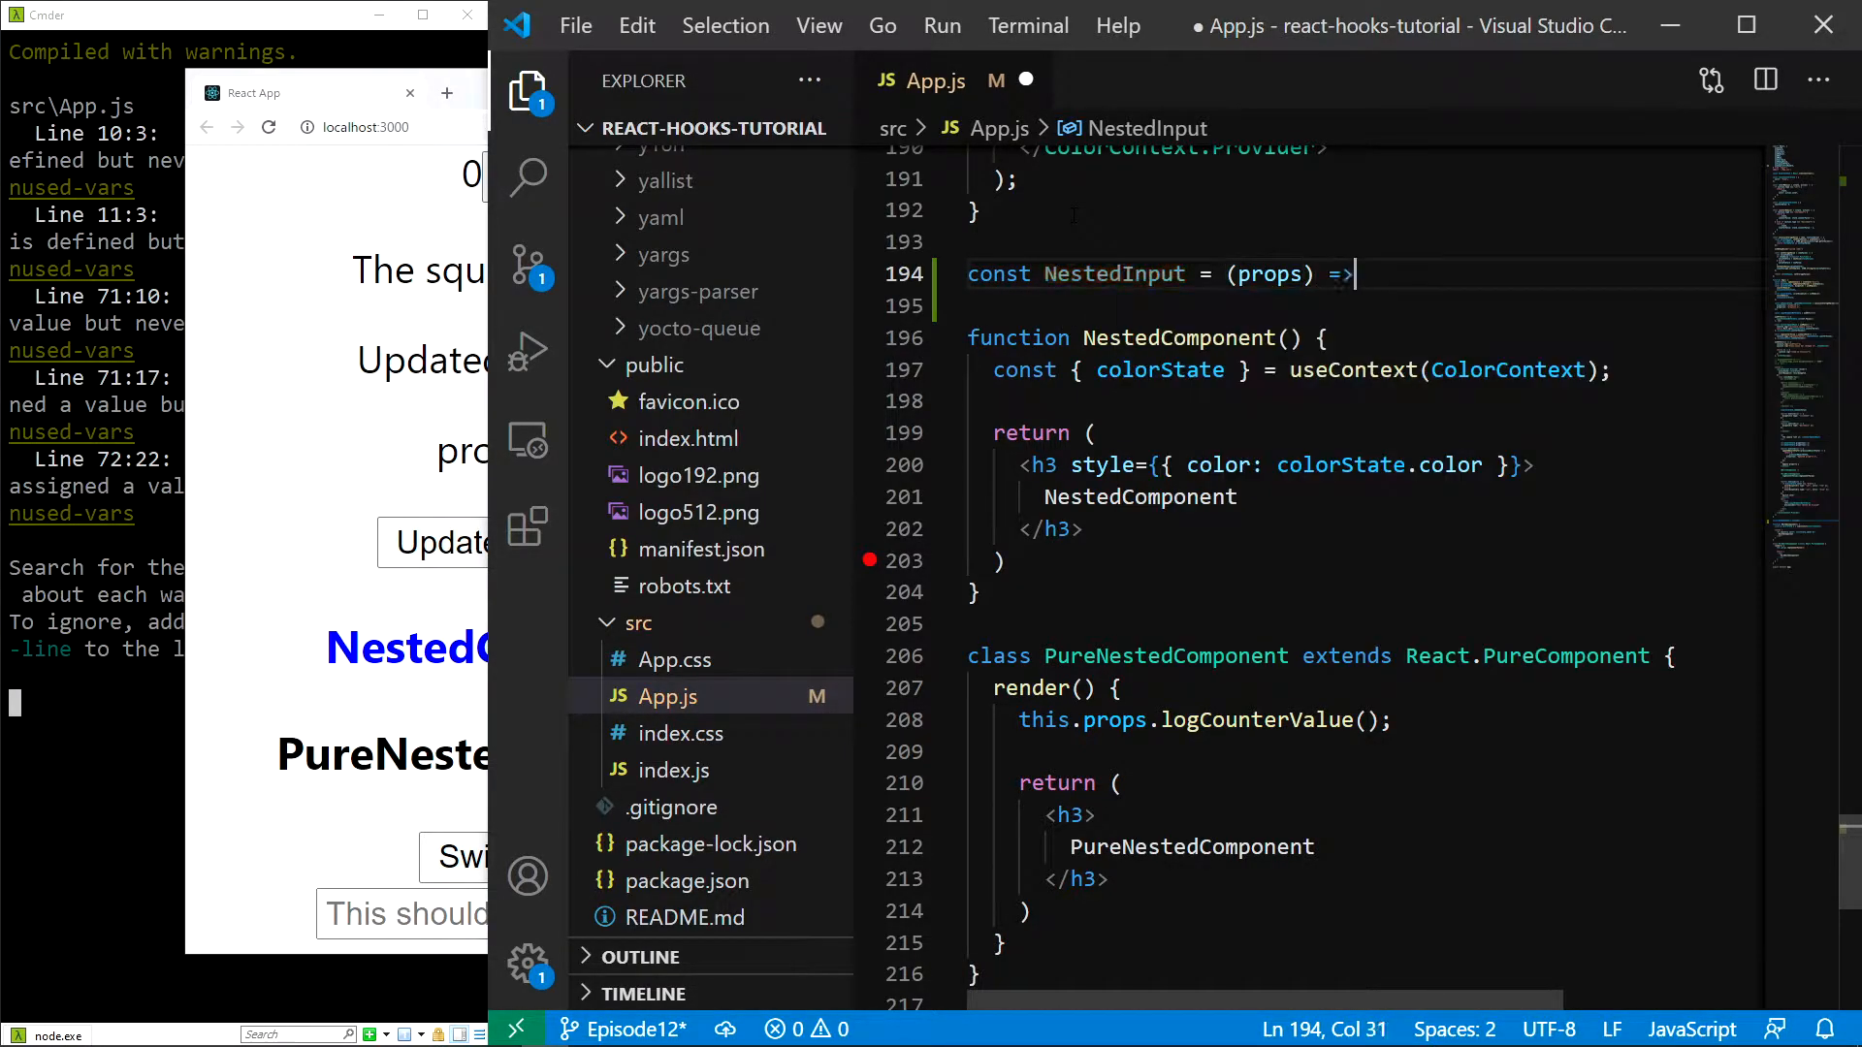
{"action": "type", "text": "{"}
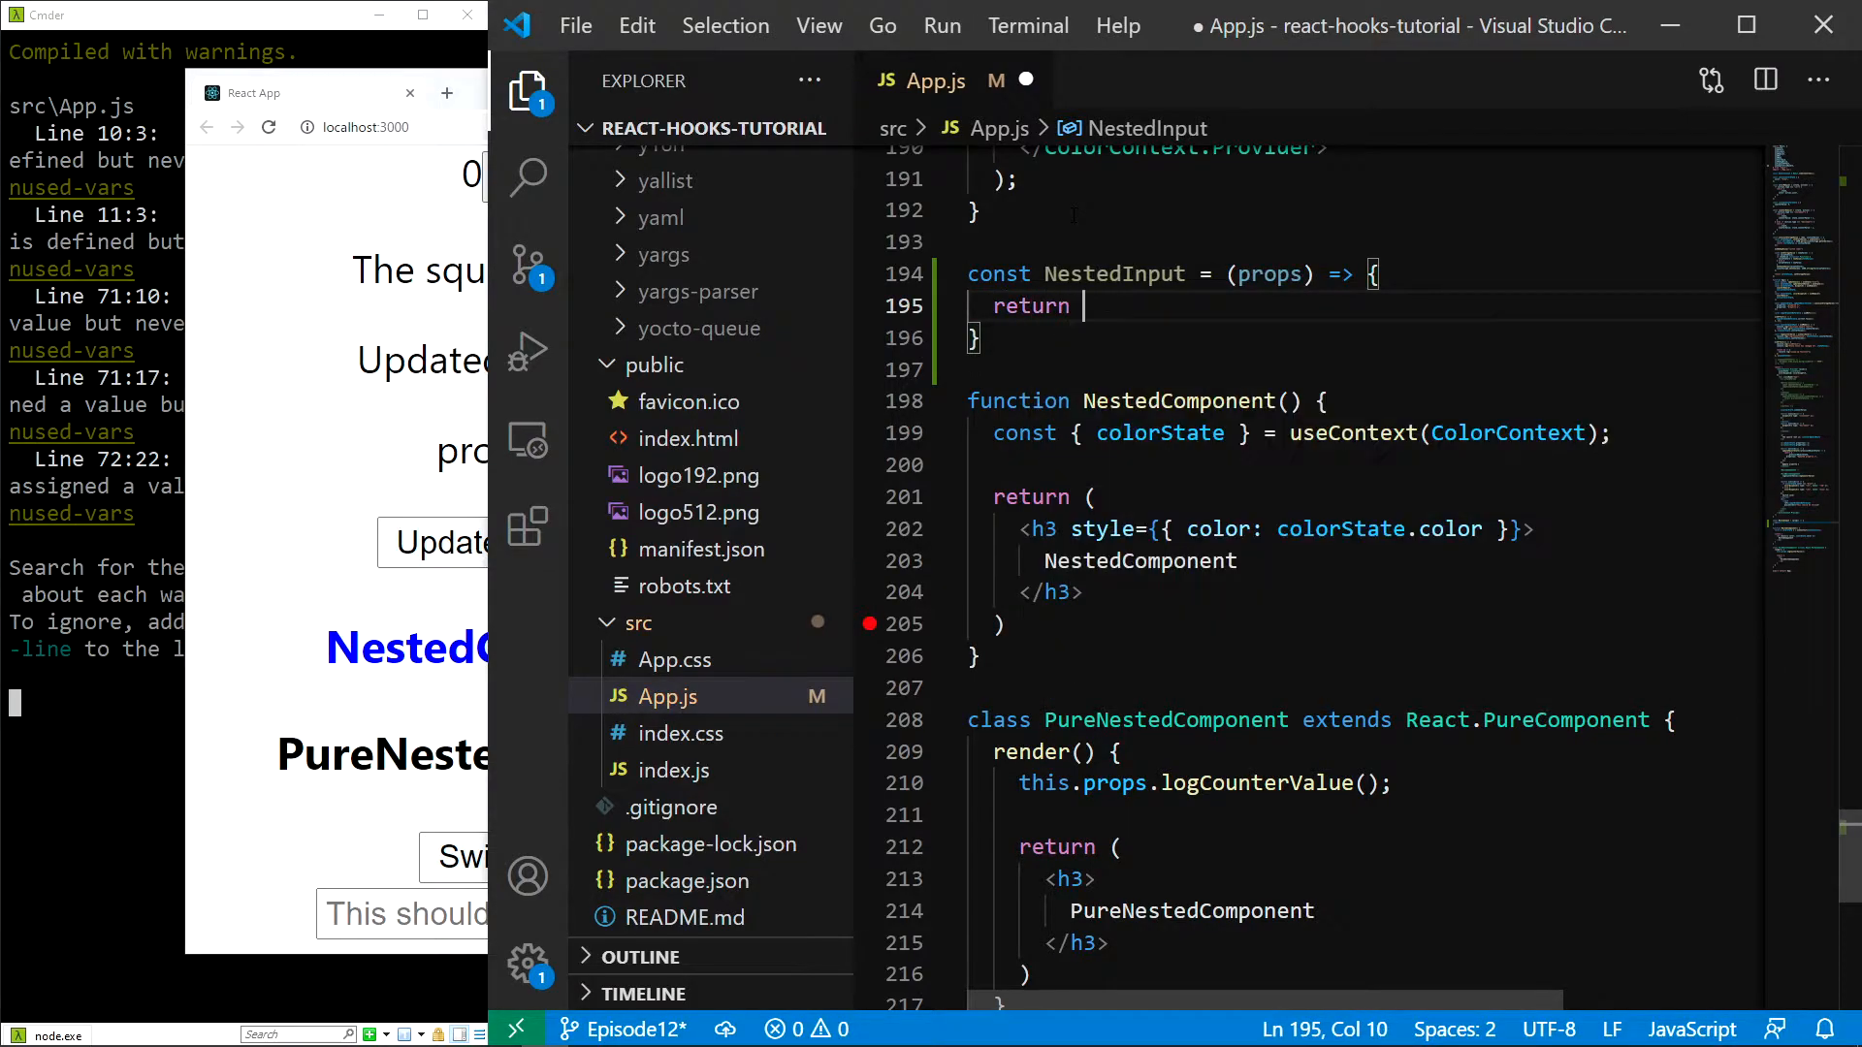
{"action": "type", "text": "<i"}
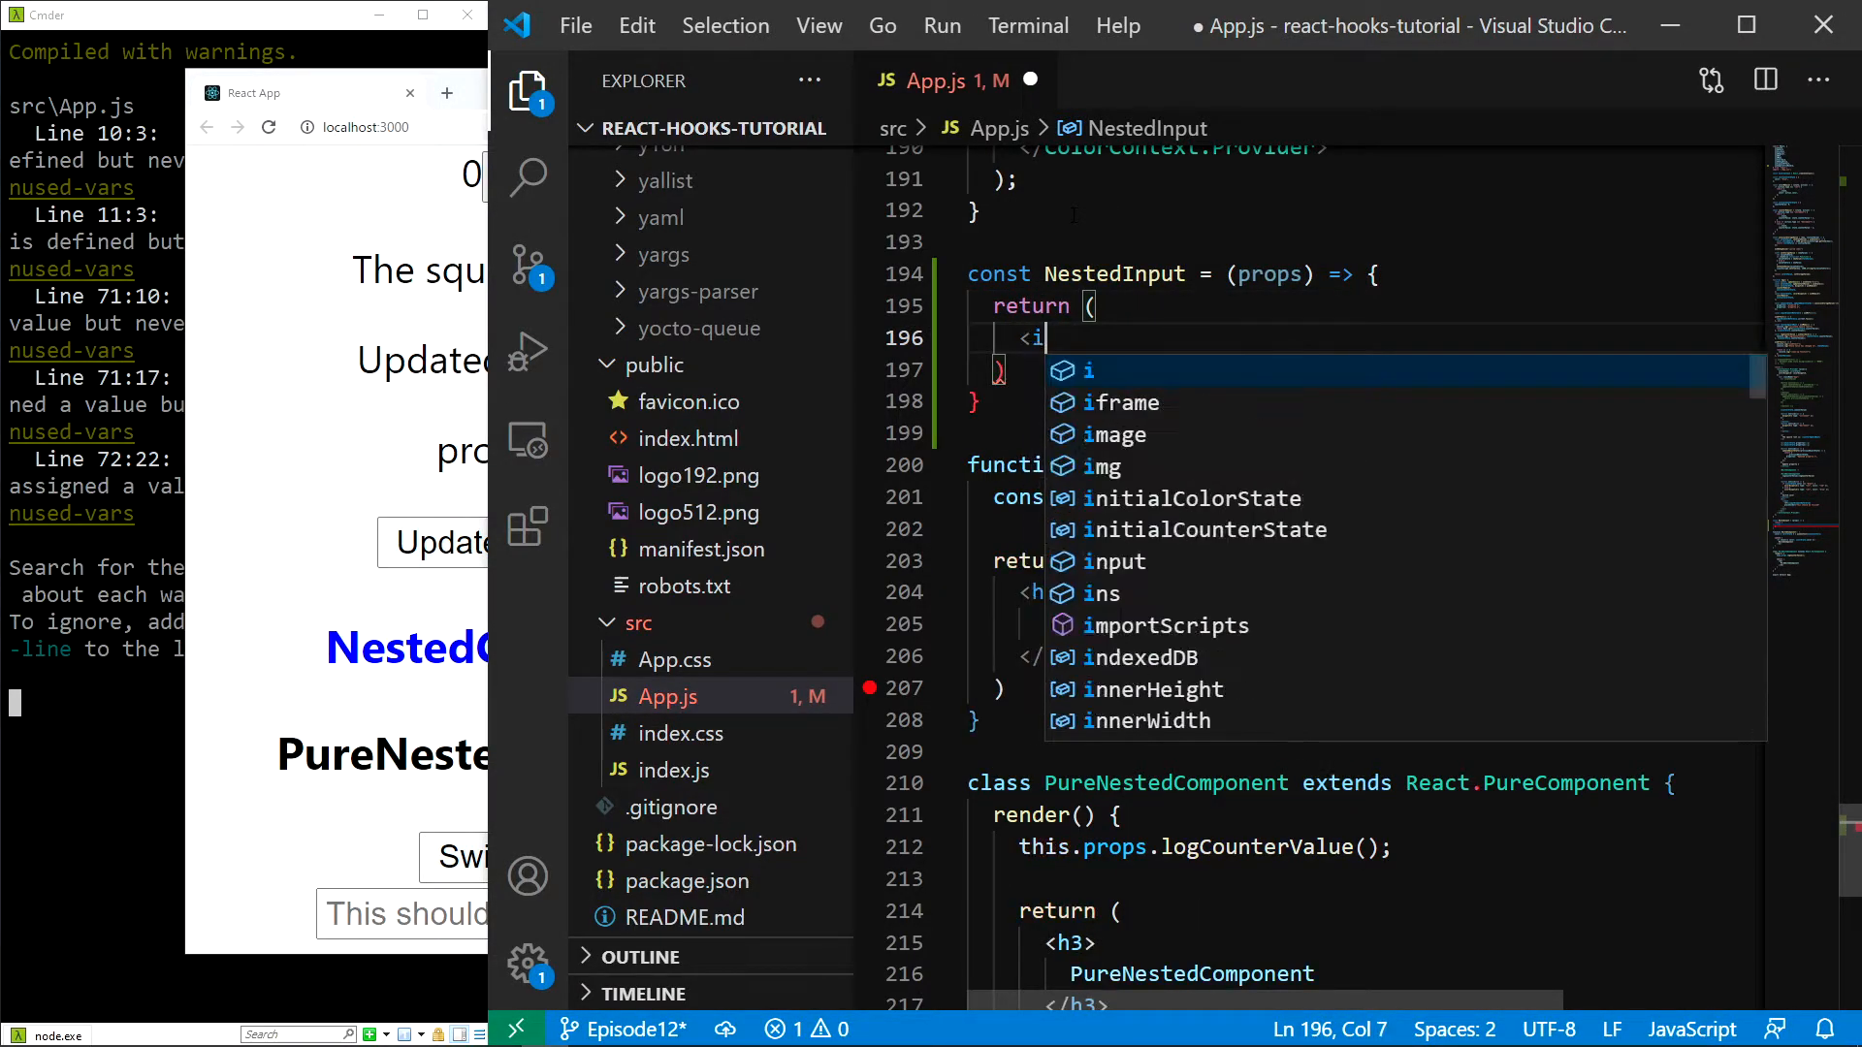
{"action": "type", "text": "nput"}
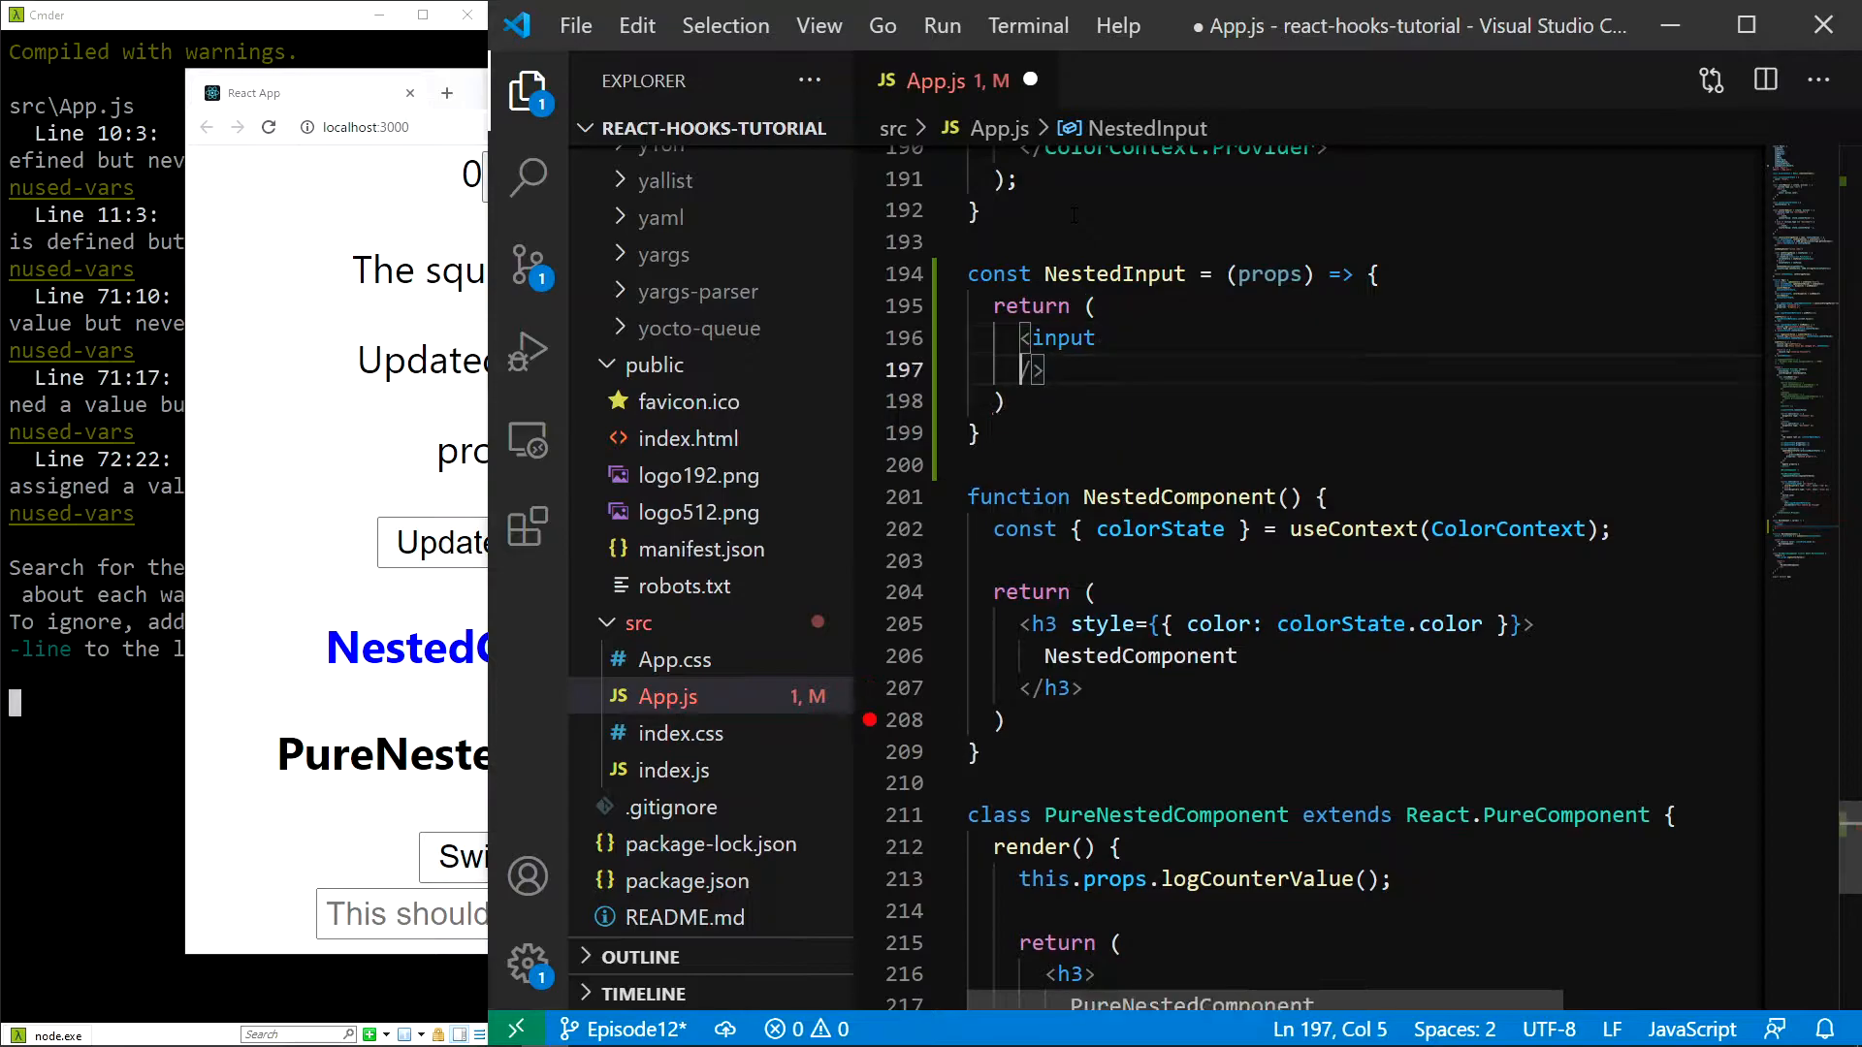
{"action": "key", "text": "Enter"}
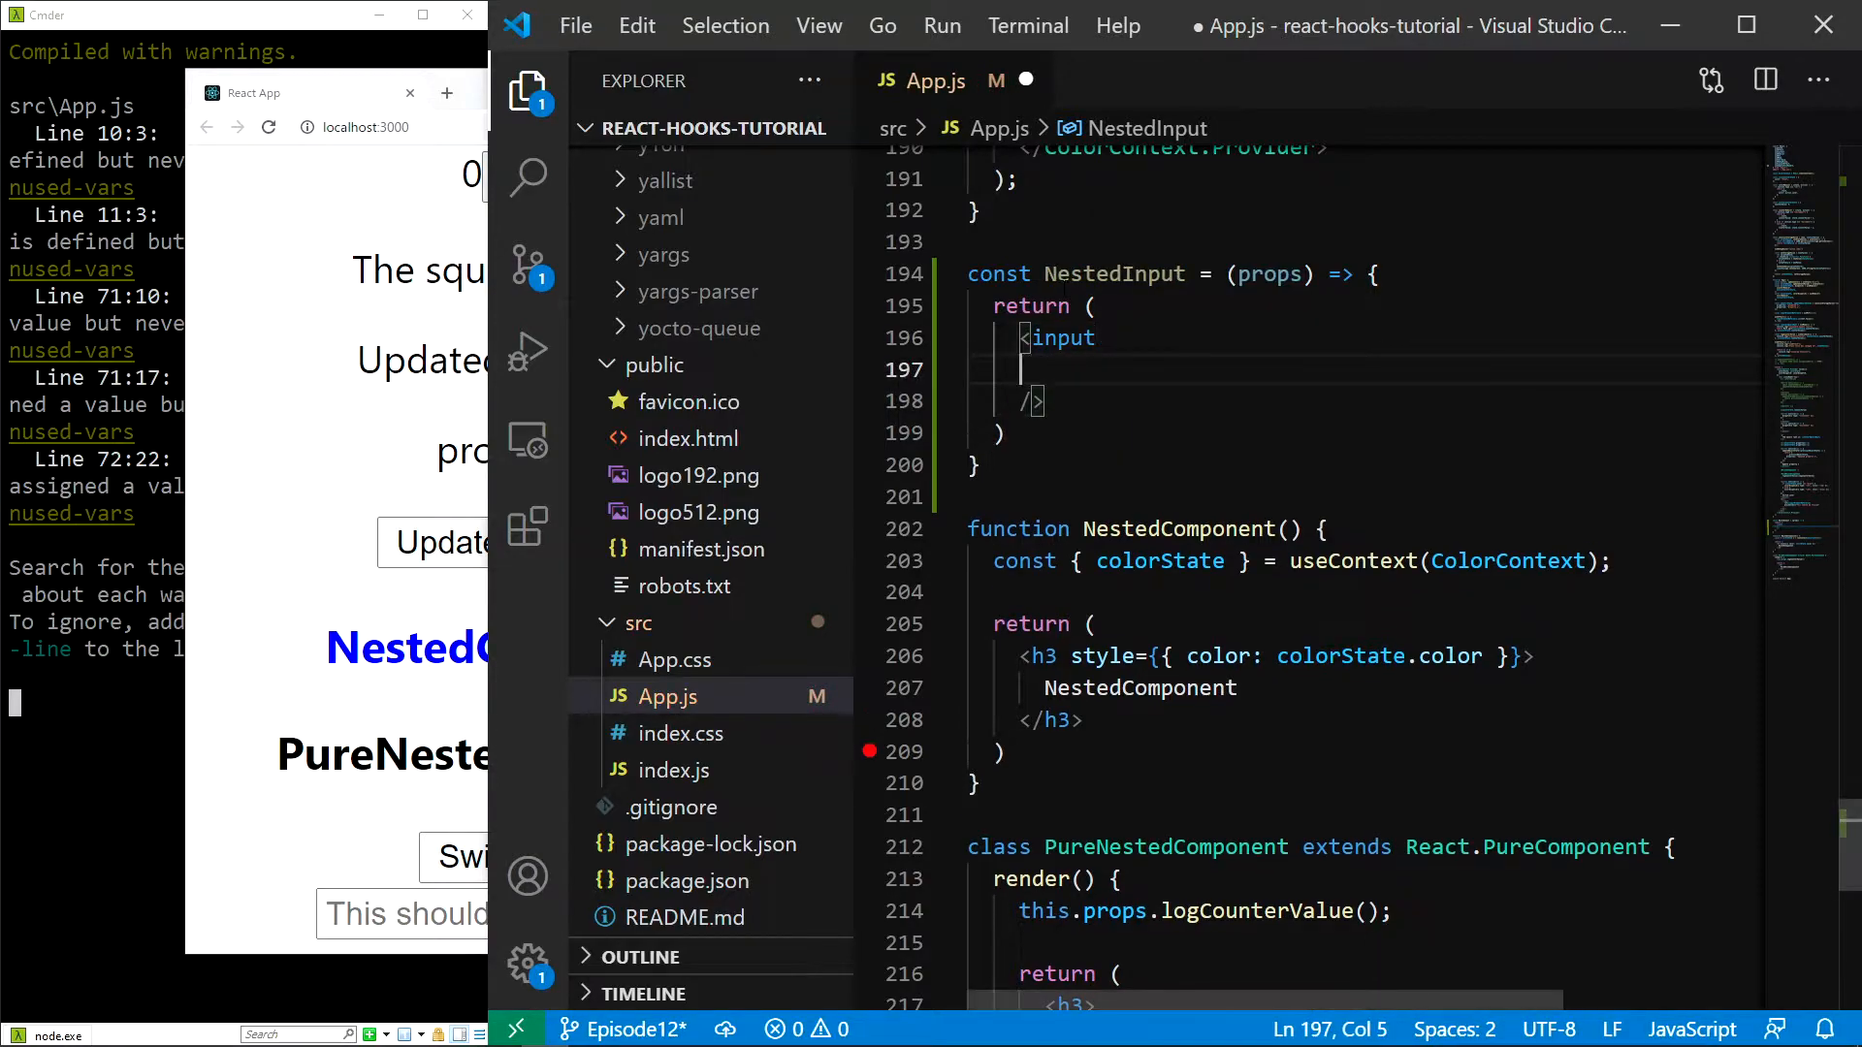
{"action": "double_click", "coordinate": [1120, 275]}
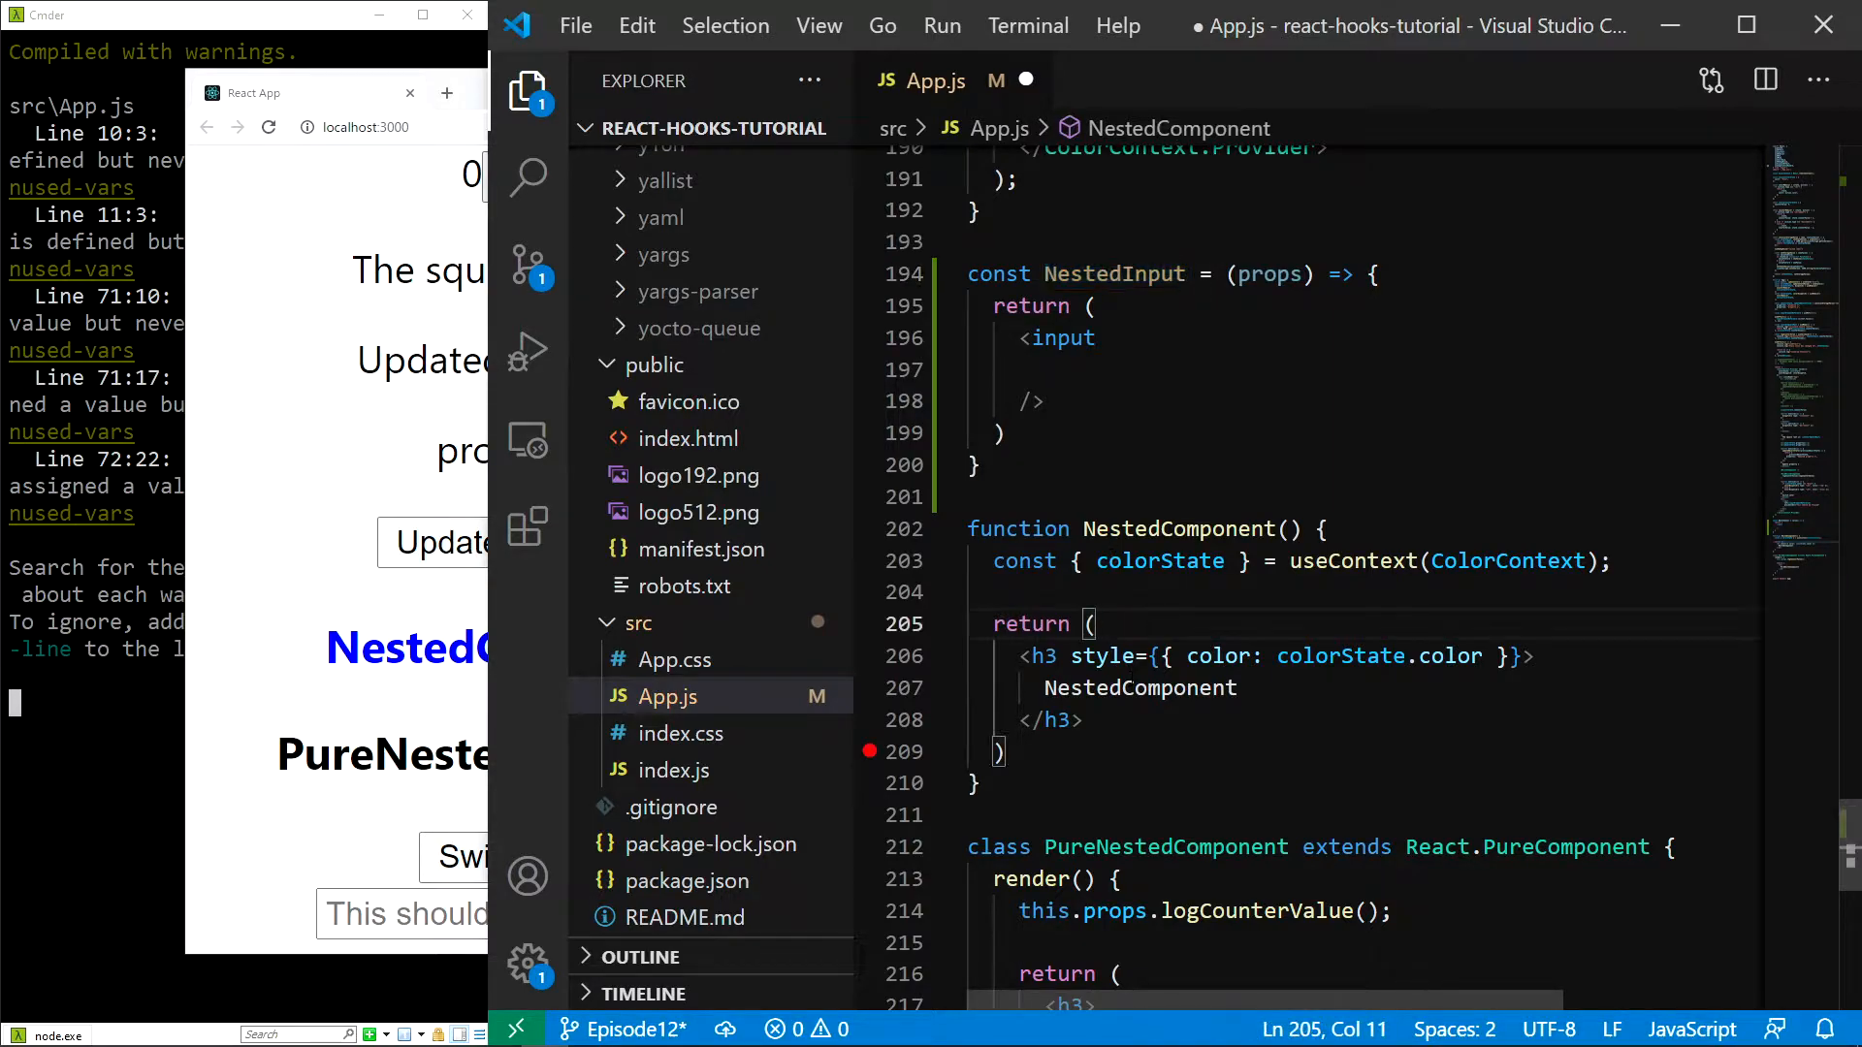
Step: Wrap NestedComponent's h3 in a div alongside <NestedInput />, and check the input in the browser
{"action": "type", "text": "<div></div>"}
{"action": "type", "text": "<NestedInput />"}
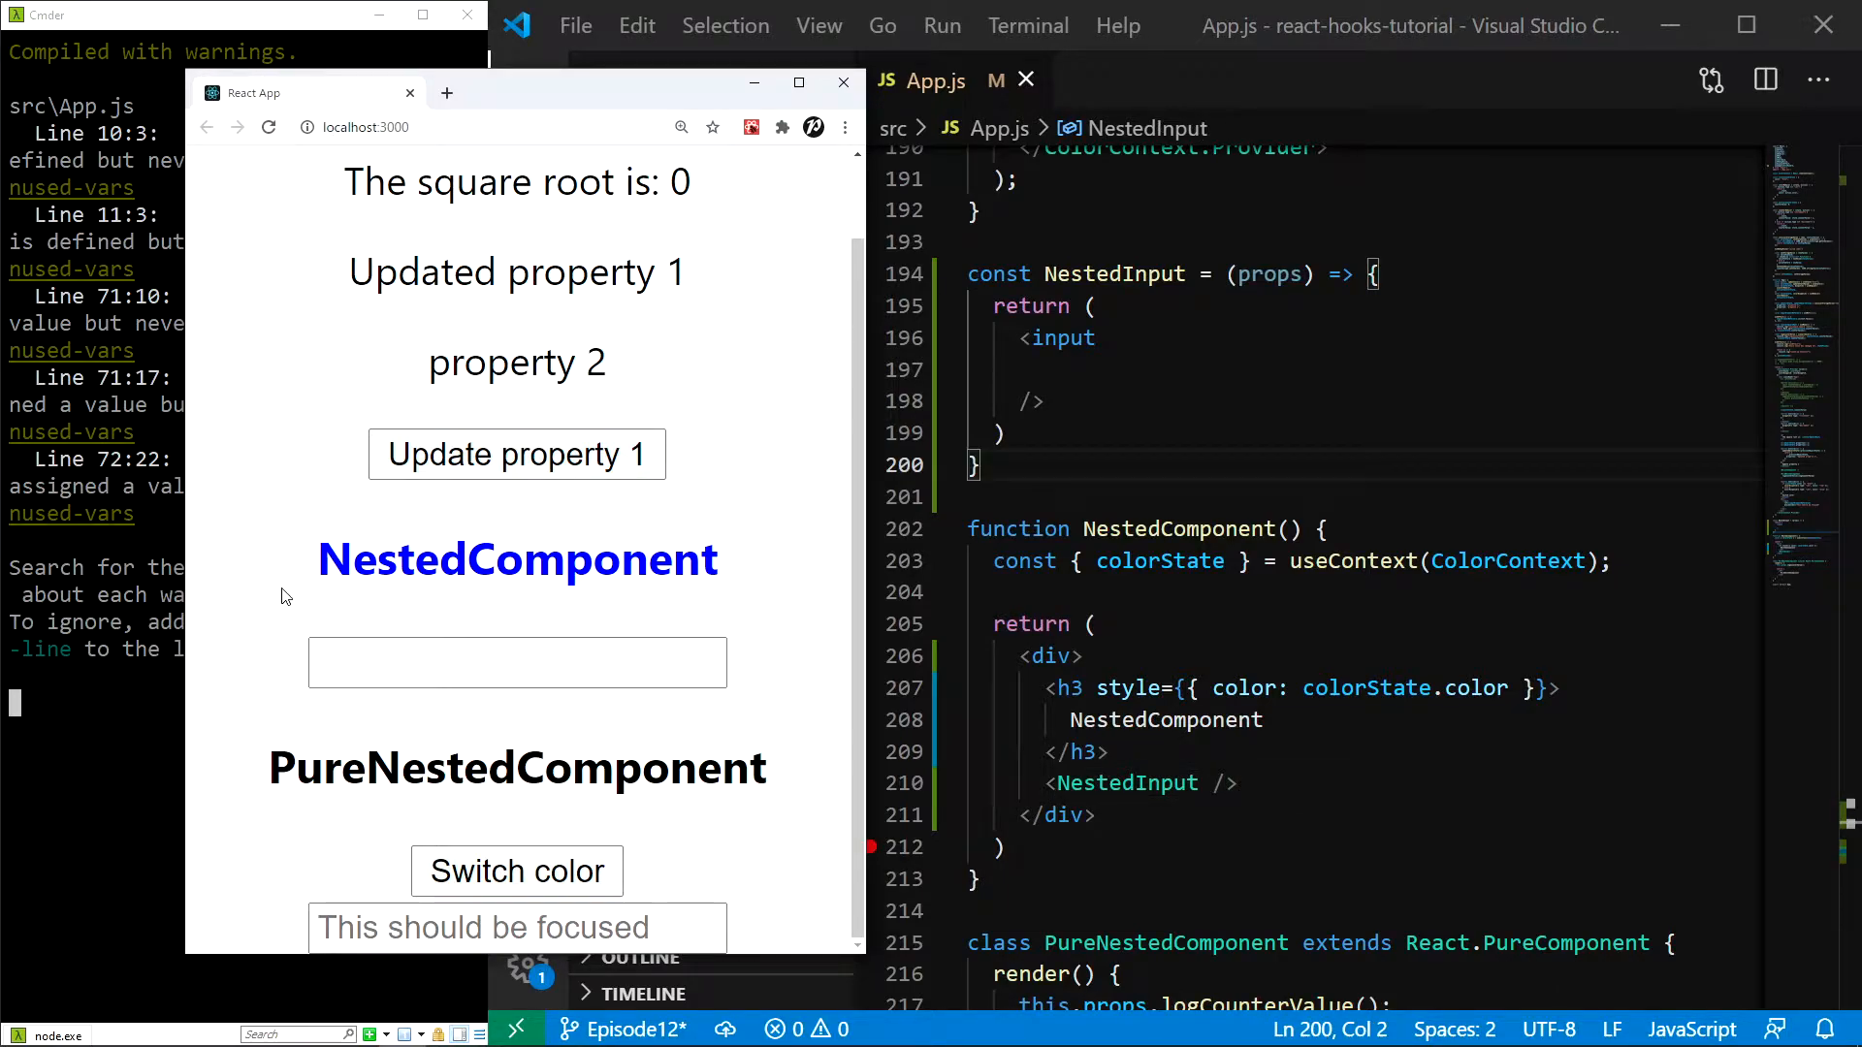
{"action": "left_click", "coordinate": [524, 91]}
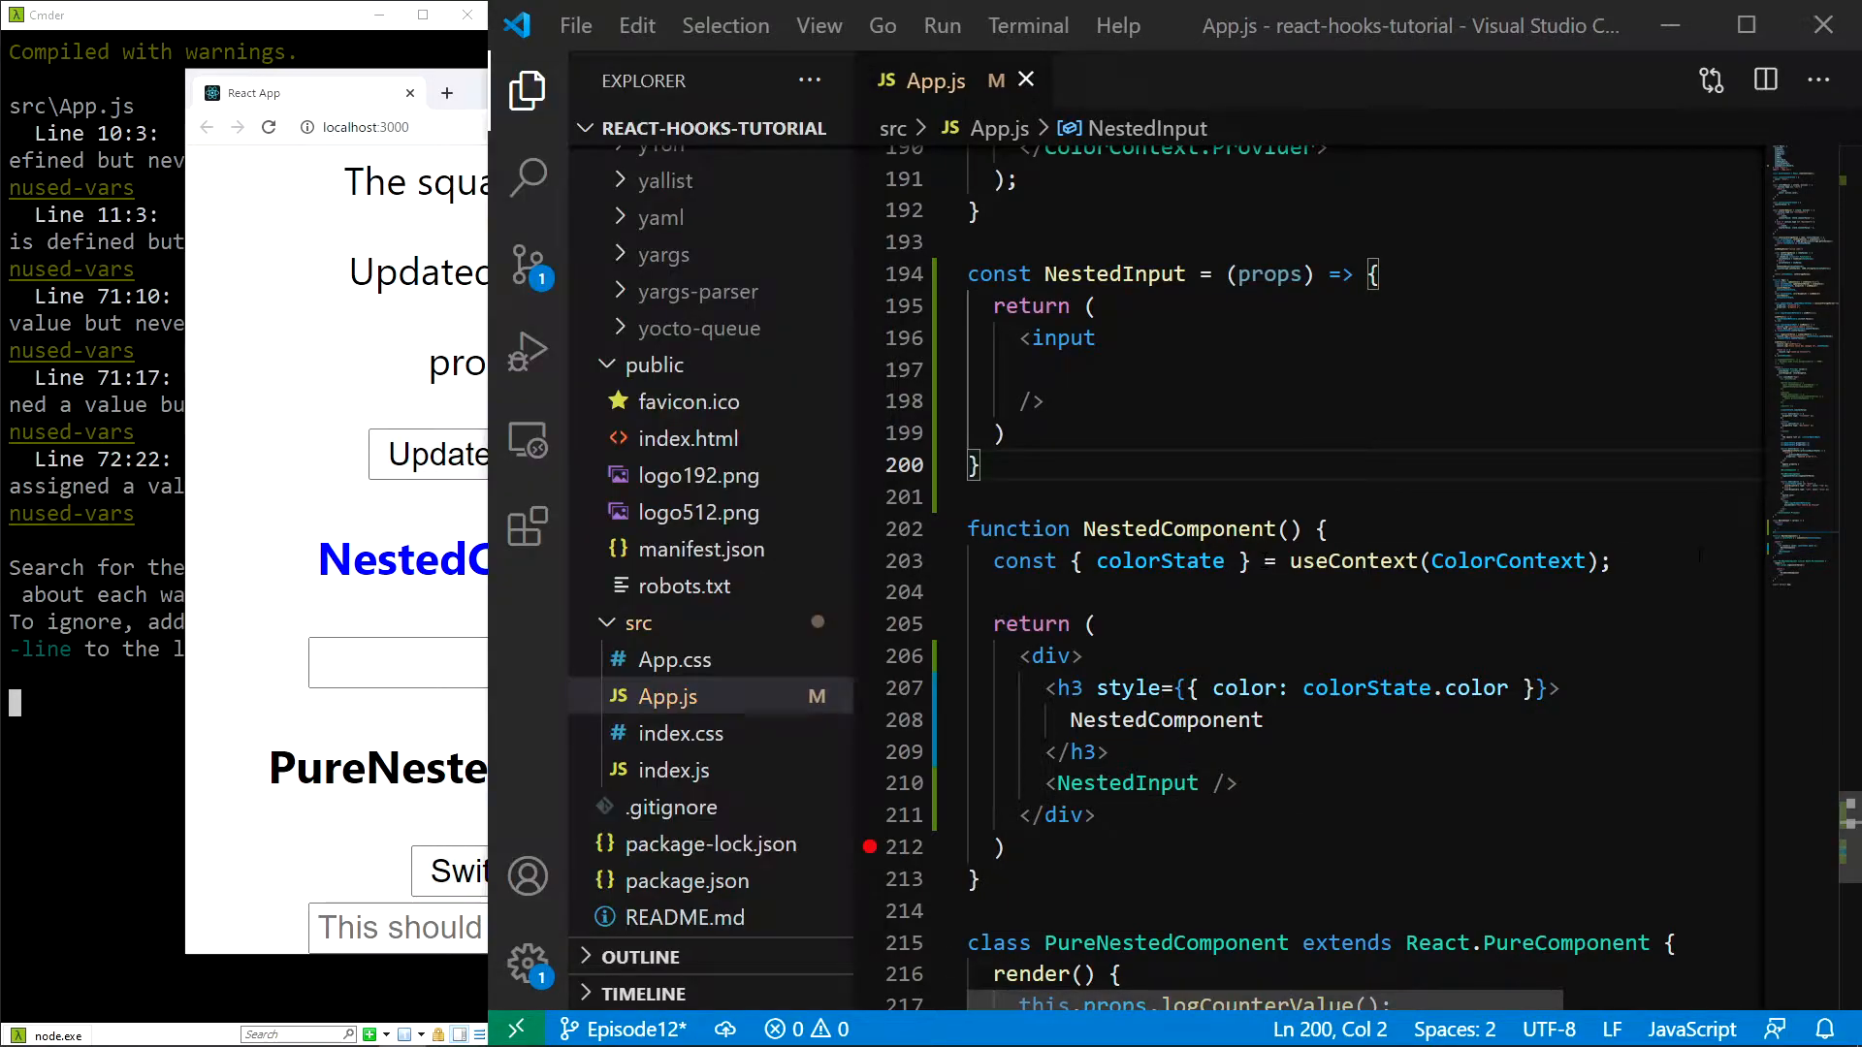
Step: Declare const nestedInputRef = useRef() inside NestedComponent
{"action": "type", "text": "c"}
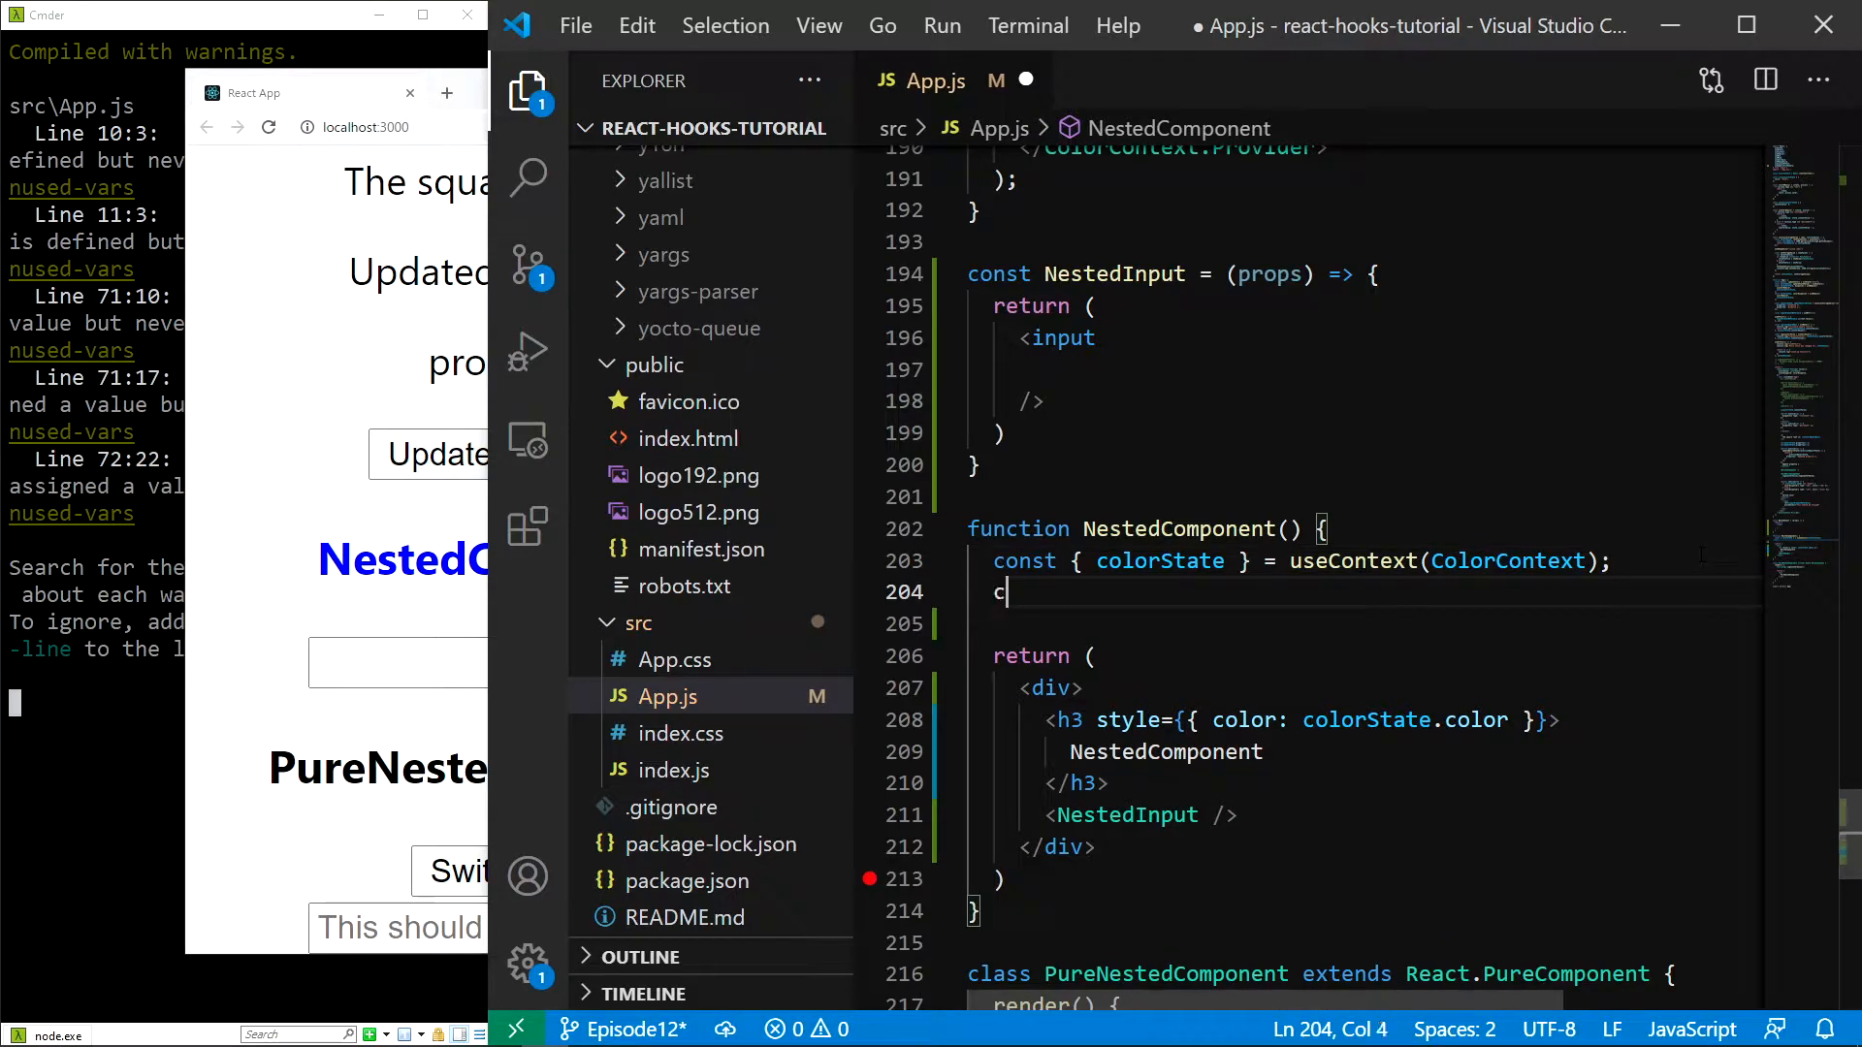
{"action": "type", "text": "onst nestedInpu"}
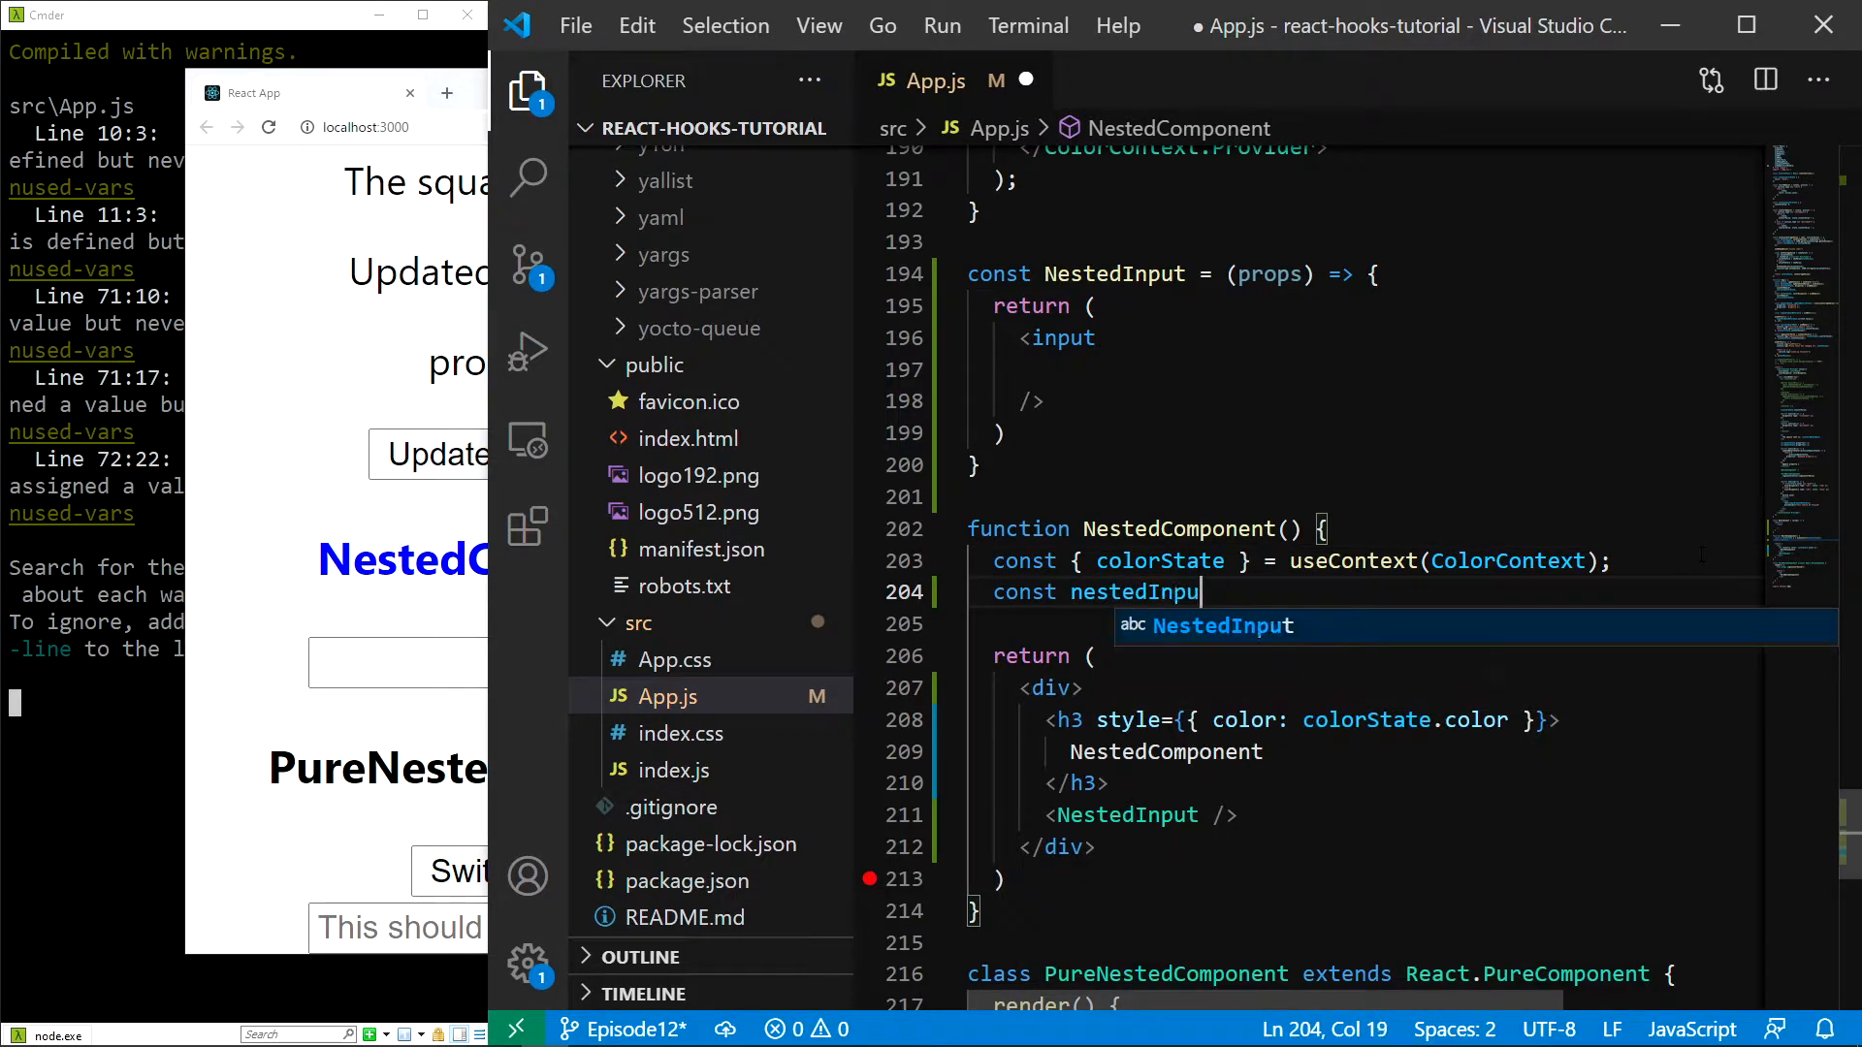
{"action": "type", "text": "tRef ="}
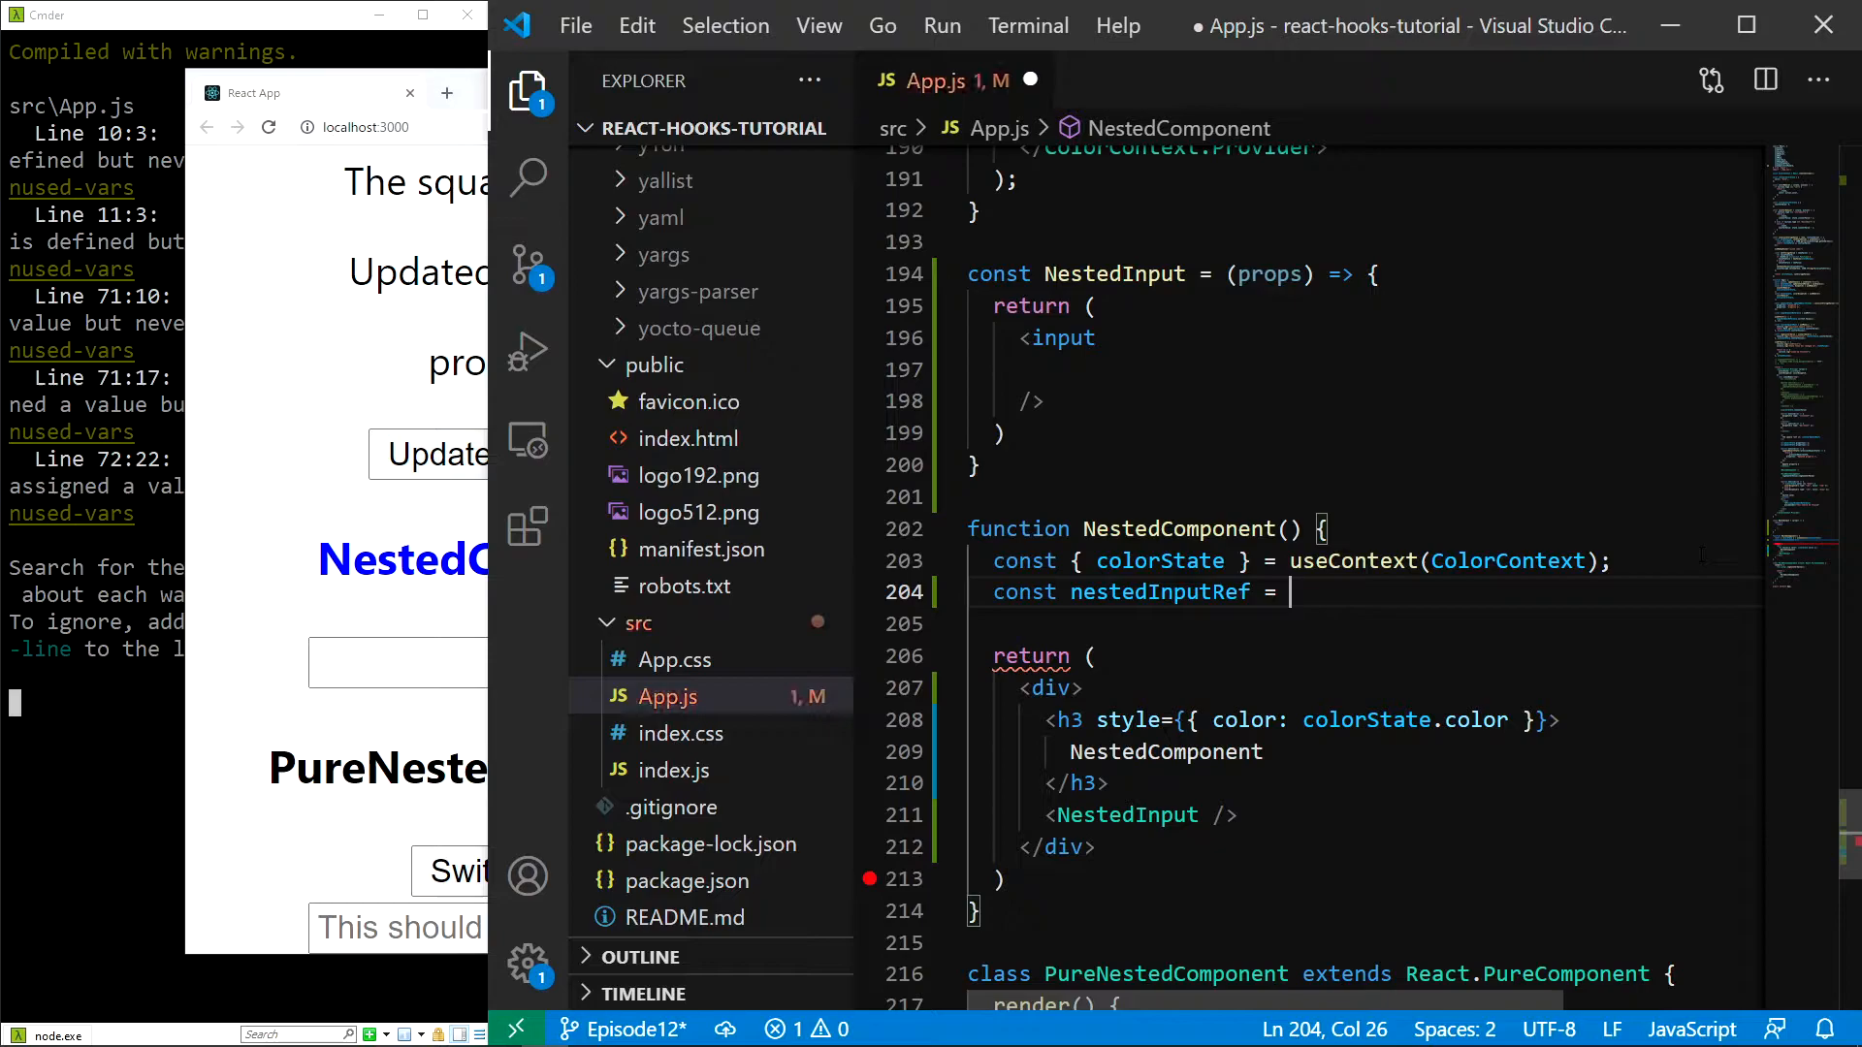
{"action": "type", "text": "useRef();"}
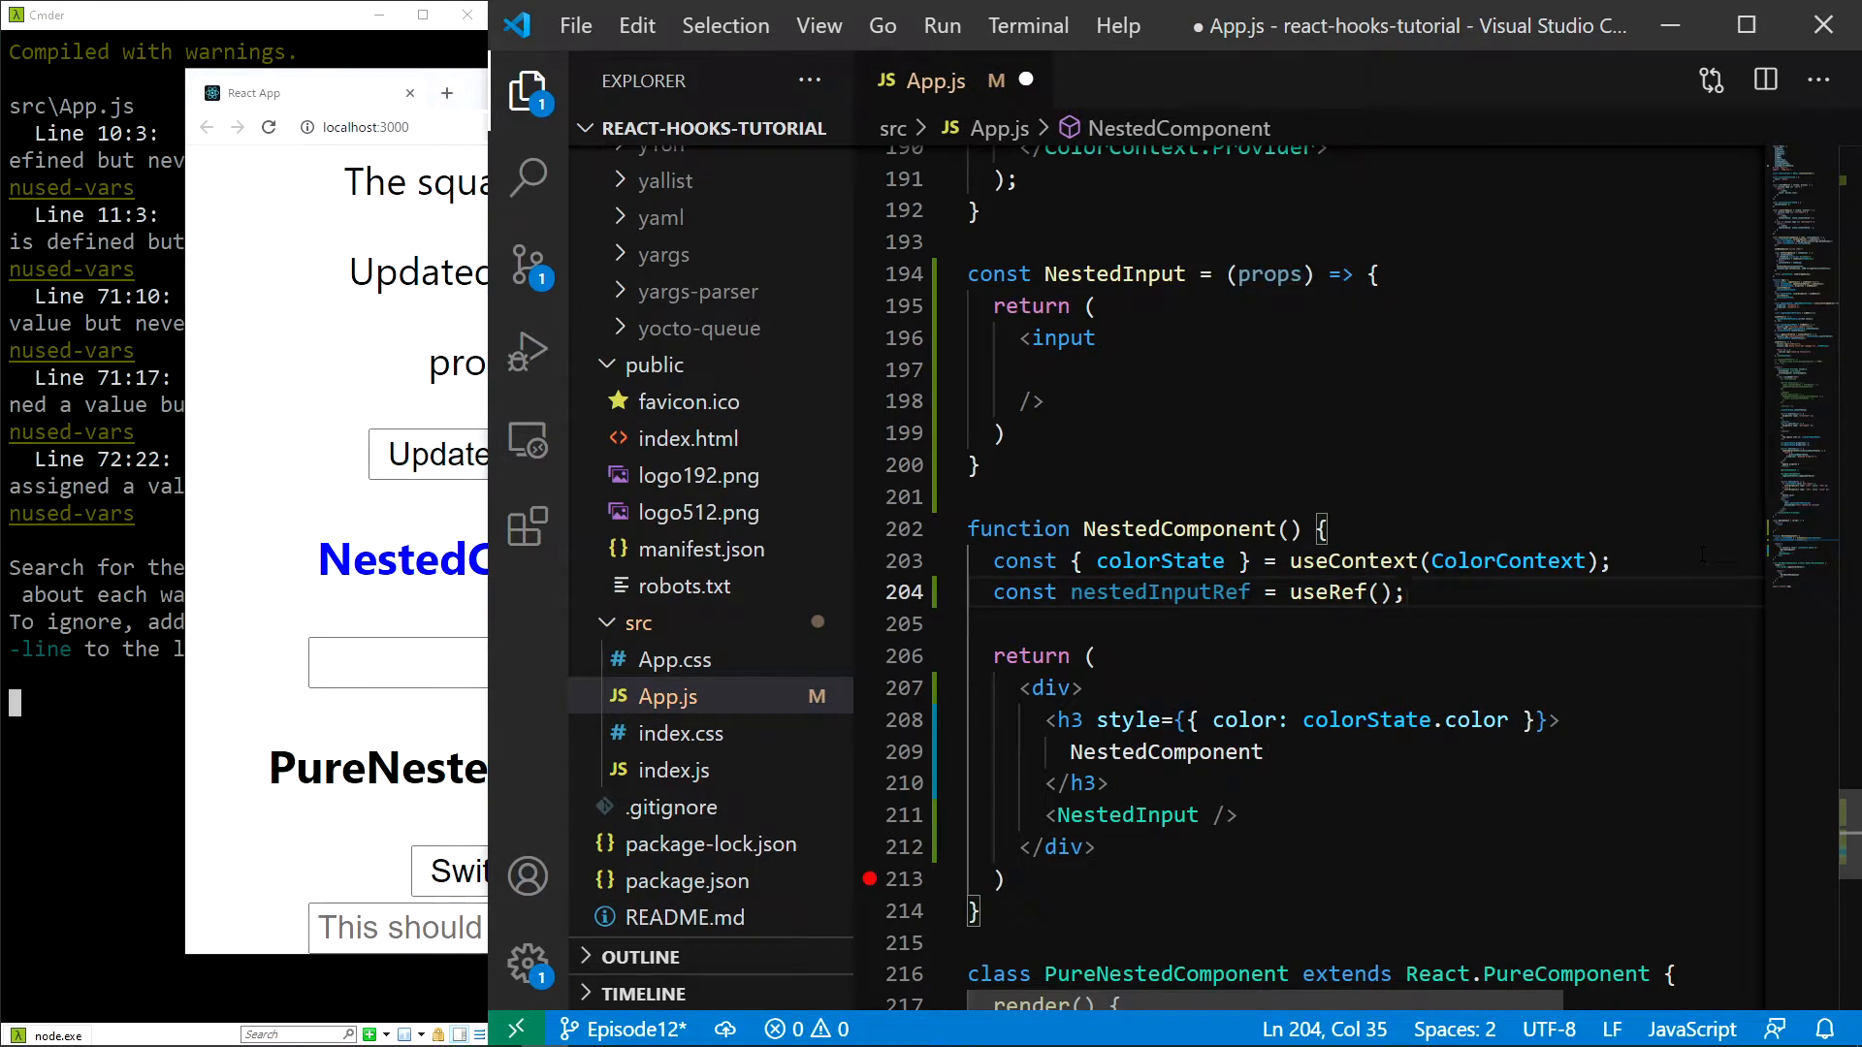
Step: Pass ref={nestedInputRef} to the NestedInput element
{"action": "double_click", "coordinate": [1159, 592]}
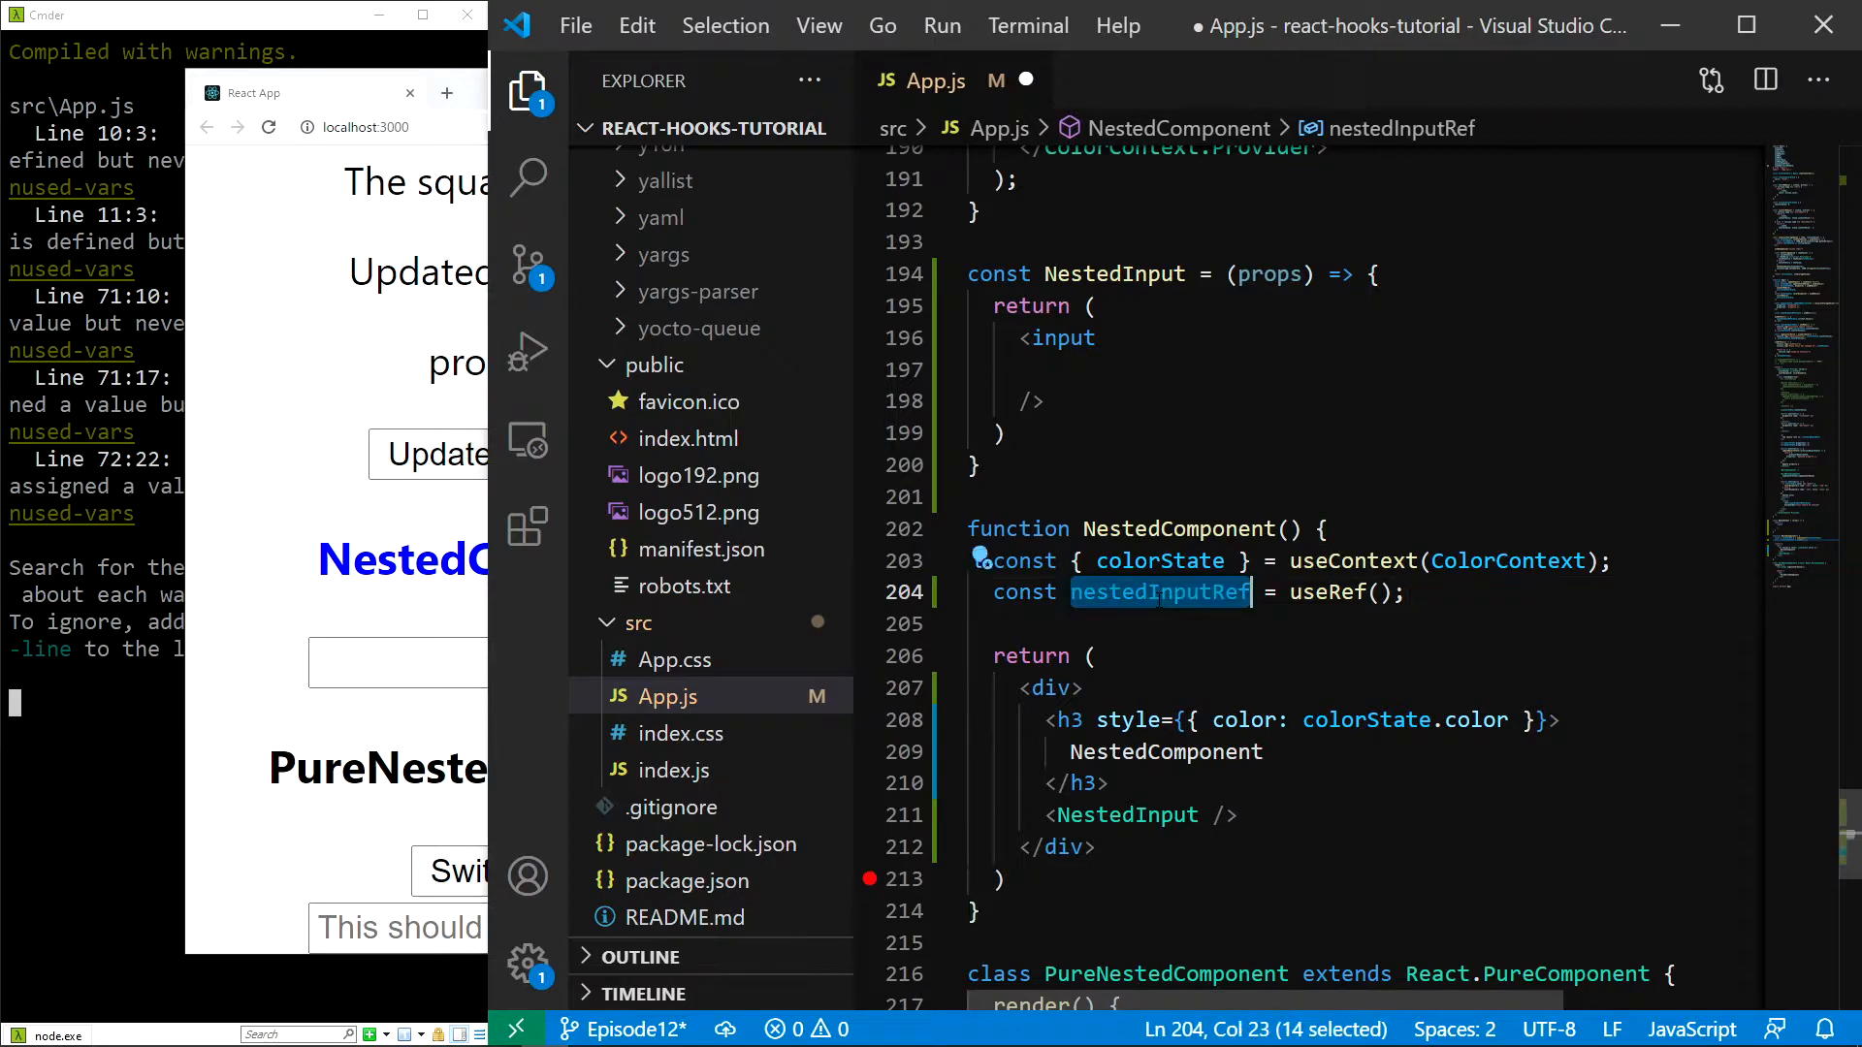
{"action": "type", "text": "ref={"}
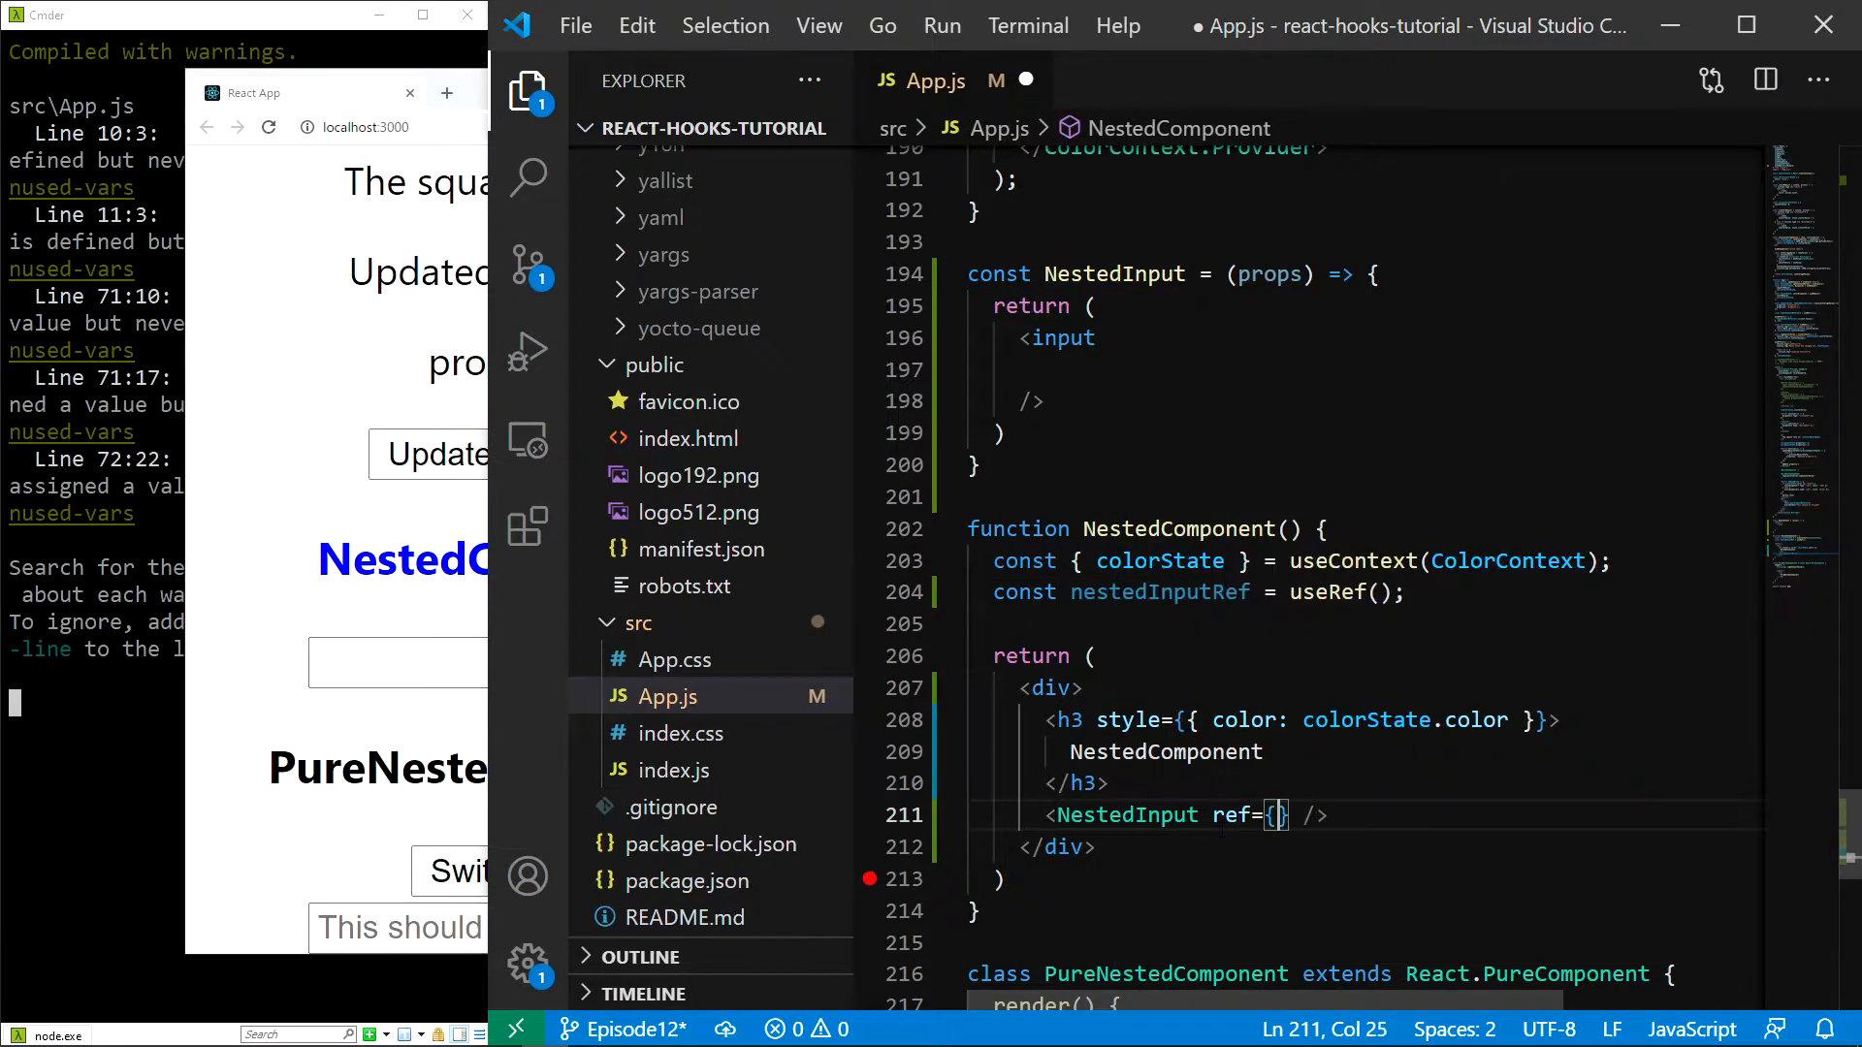
{"action": "type", "text": "nestedInputRef"}
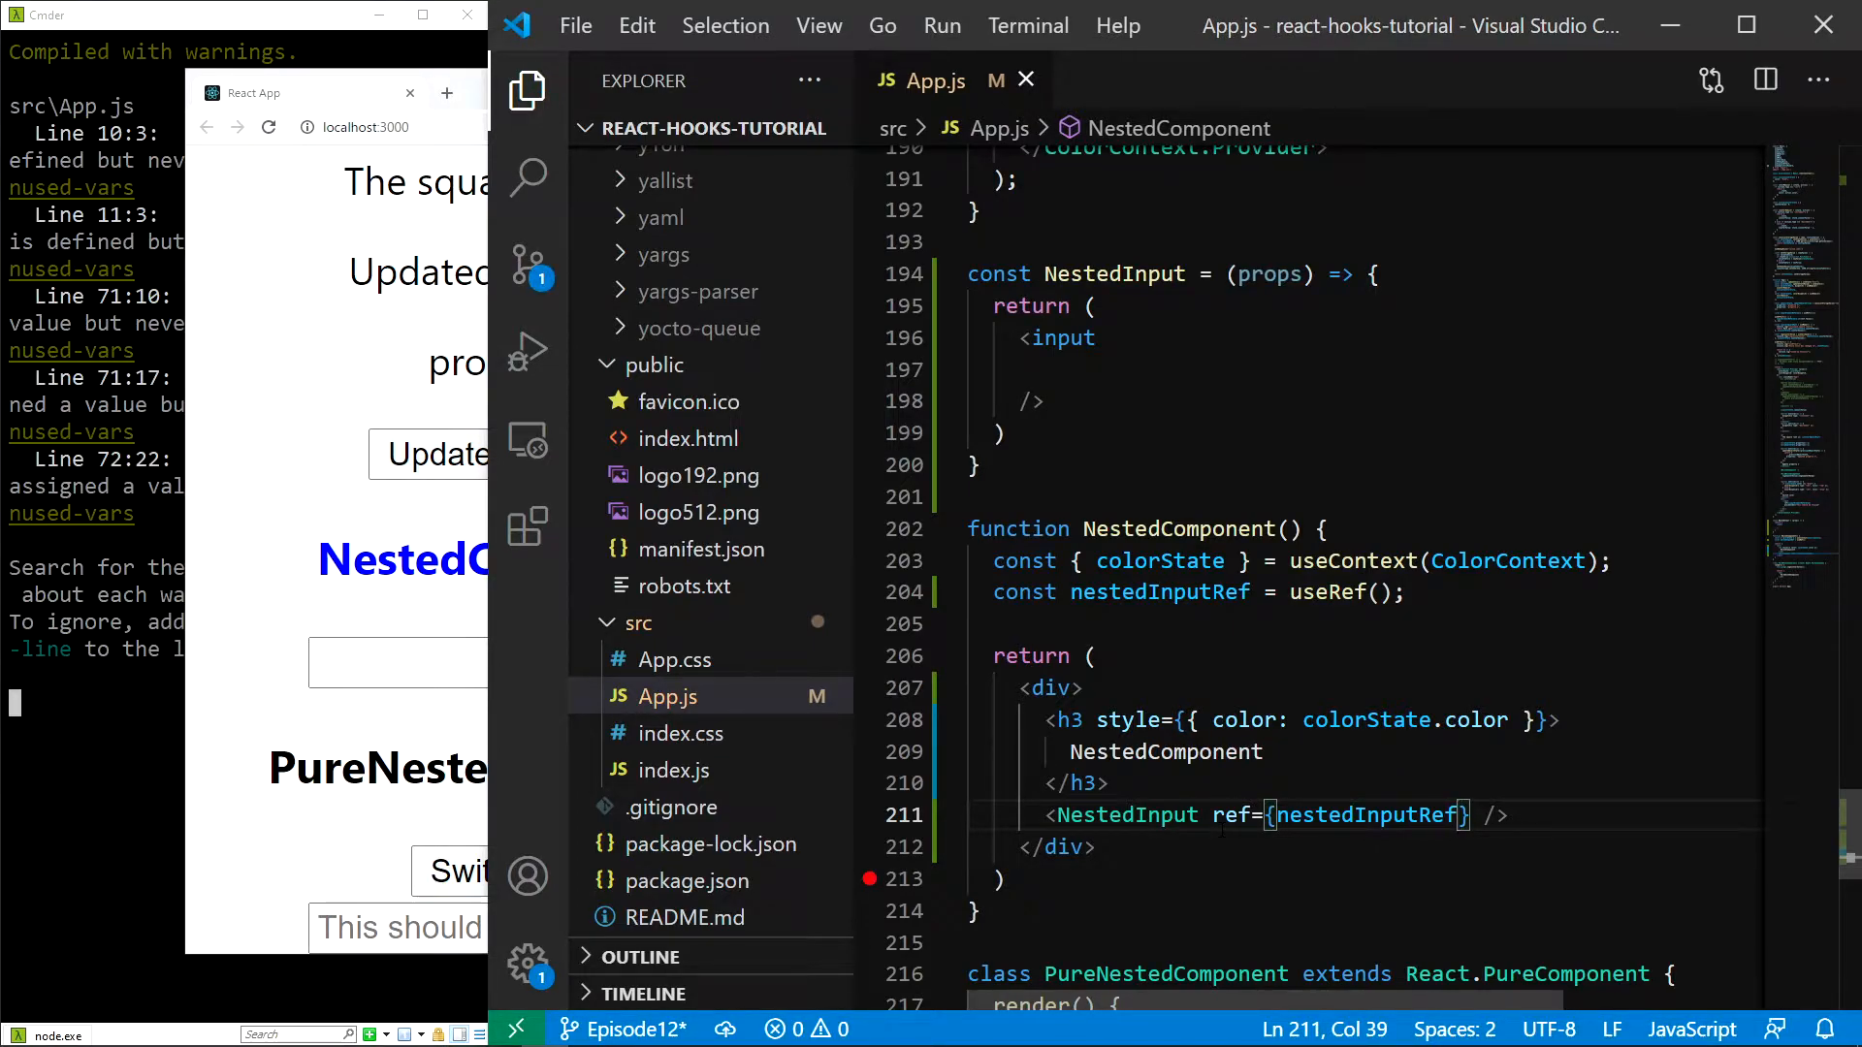
{"action": "double_click", "coordinate": [1114, 274]}
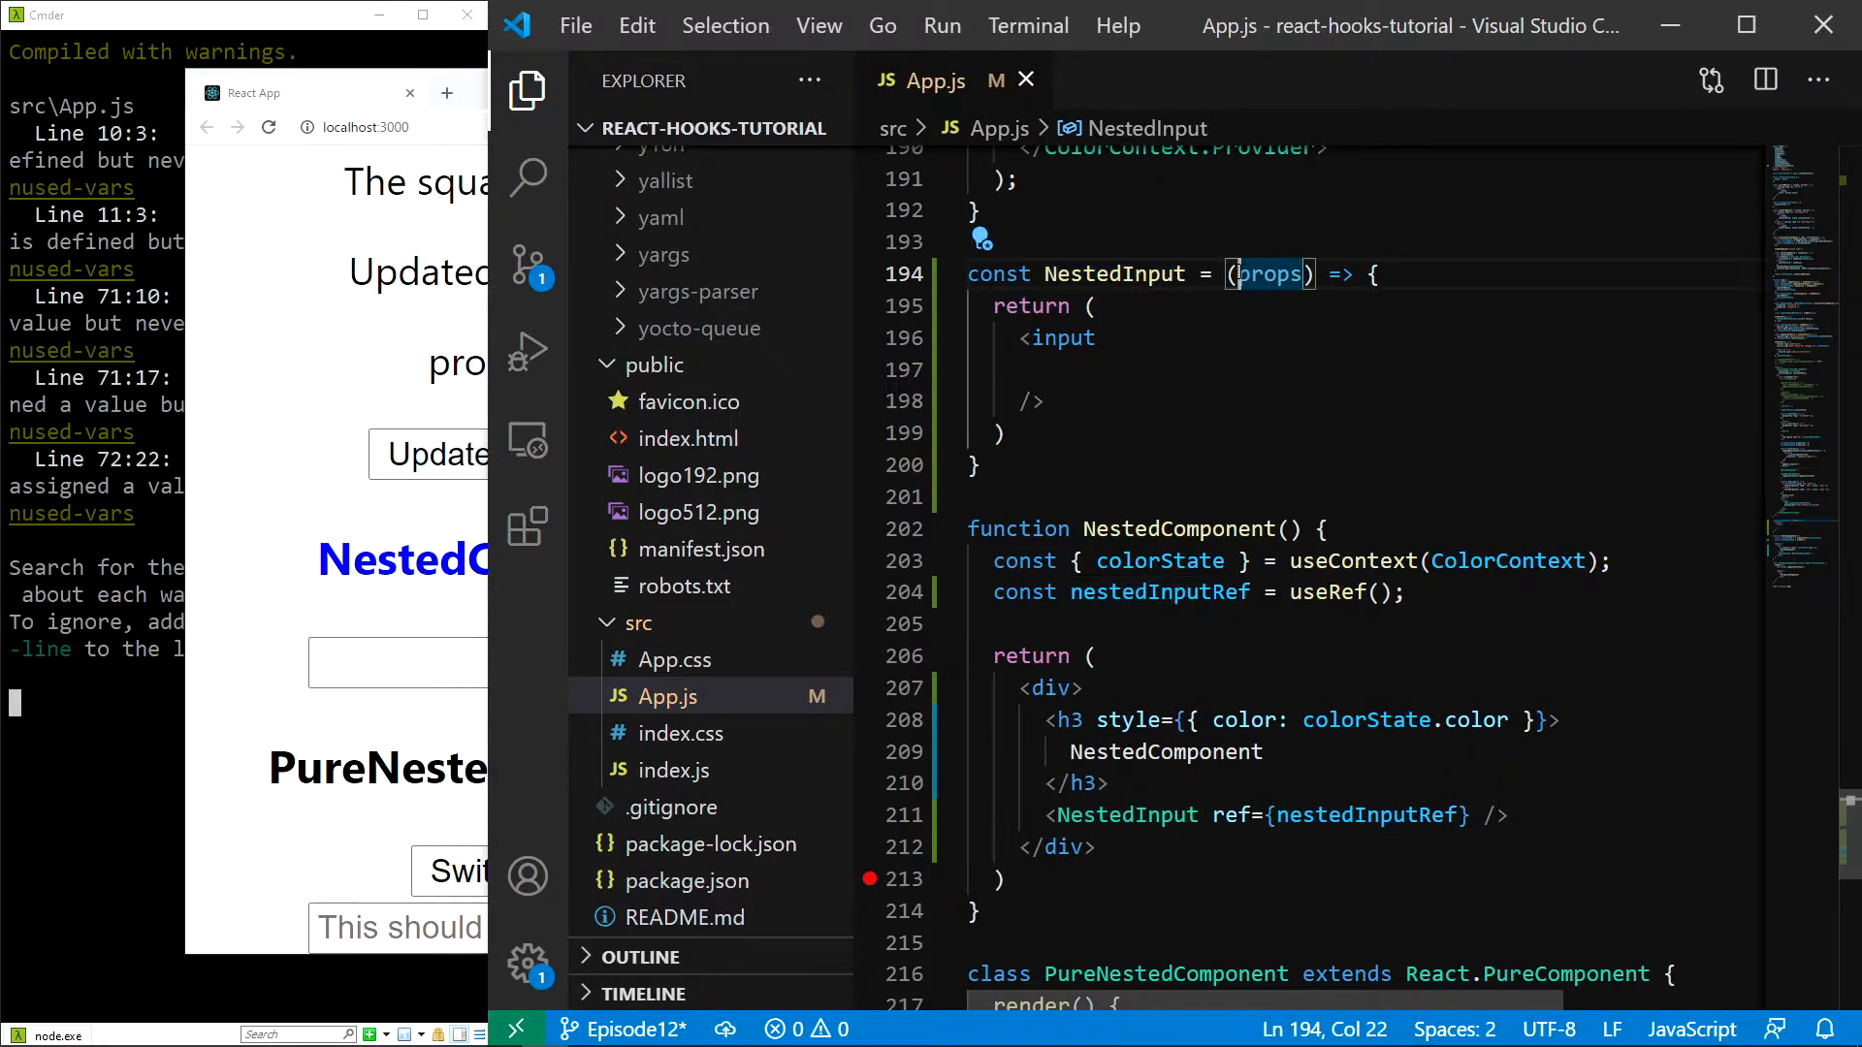
Step: Wrap NestedInput in React.forwardRef and set ref={forwardedRef} on its input
{"action": "type", "text": "React.forwardRef("}
{"action": "left_click", "coordinate": [1360, 465]}
{"action": "type", "text": ")"}
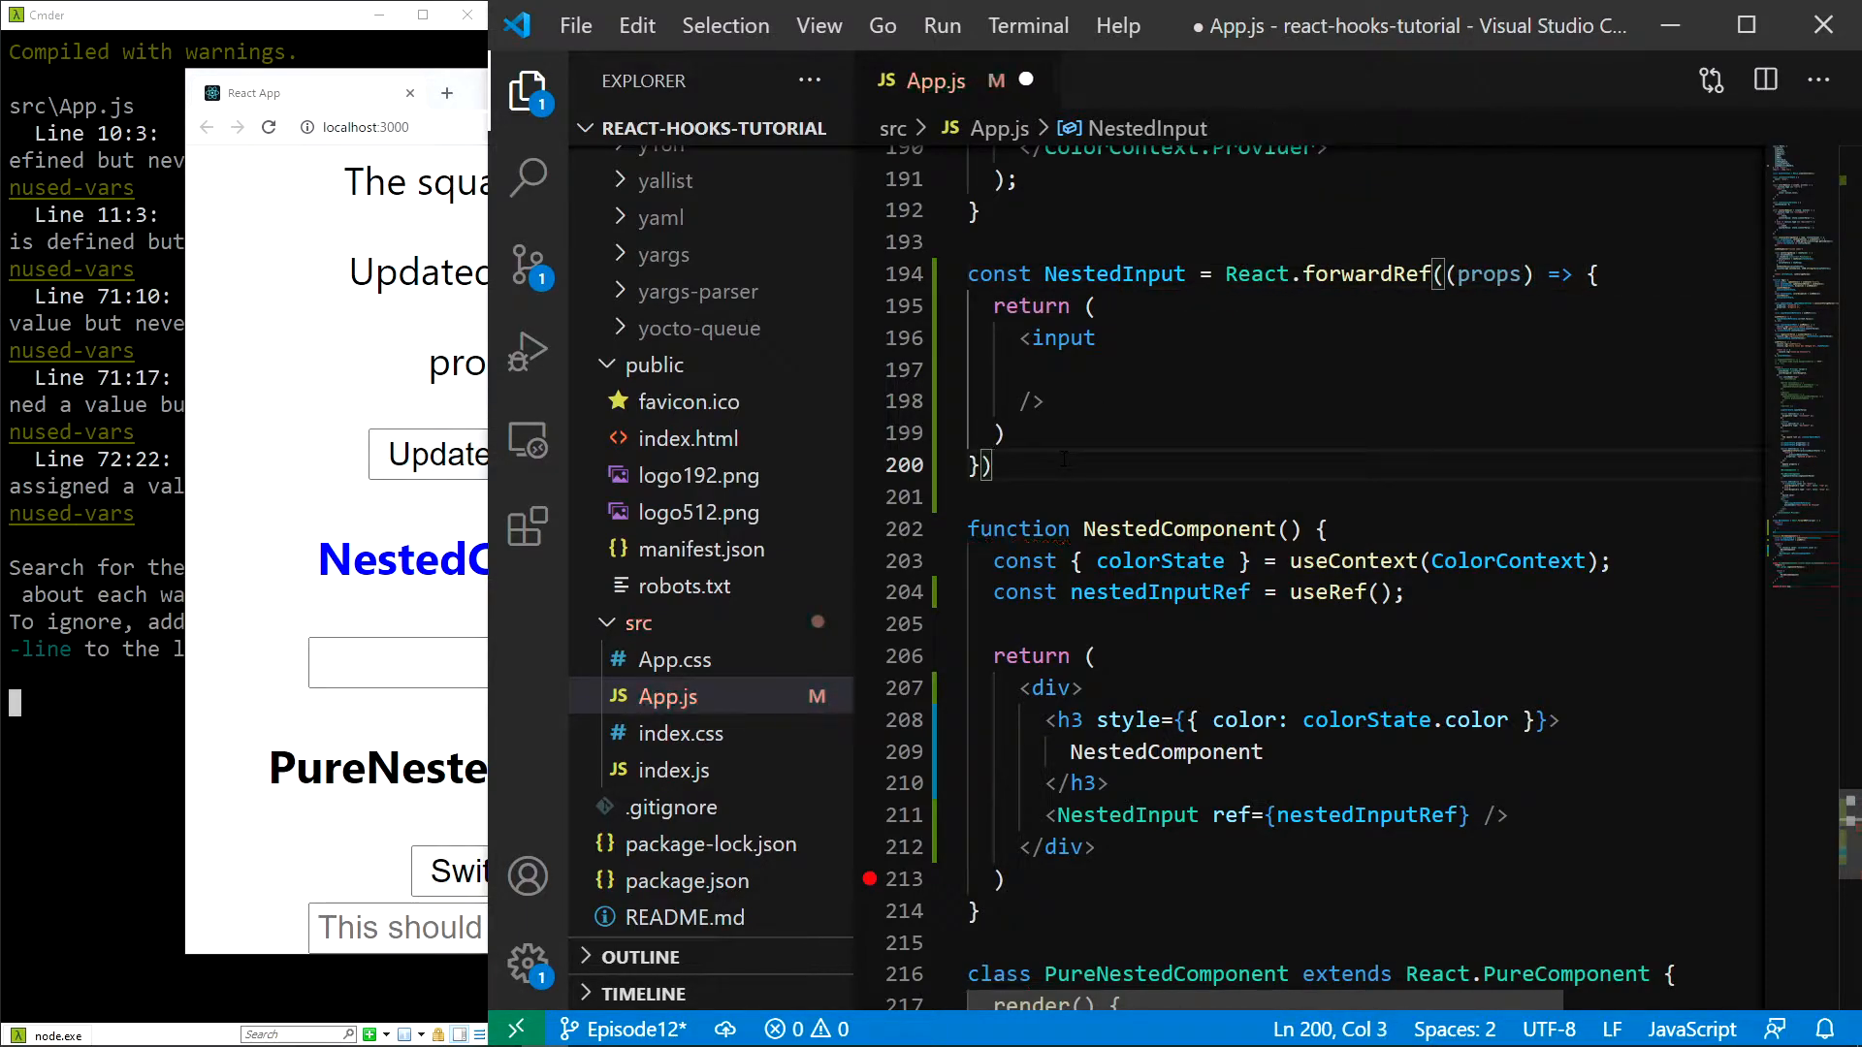
{"action": "type", "text": ";"}
{"action": "left_click", "coordinate": [1284, 274]}
{"action": "type", "text": ", forwardedRef"}
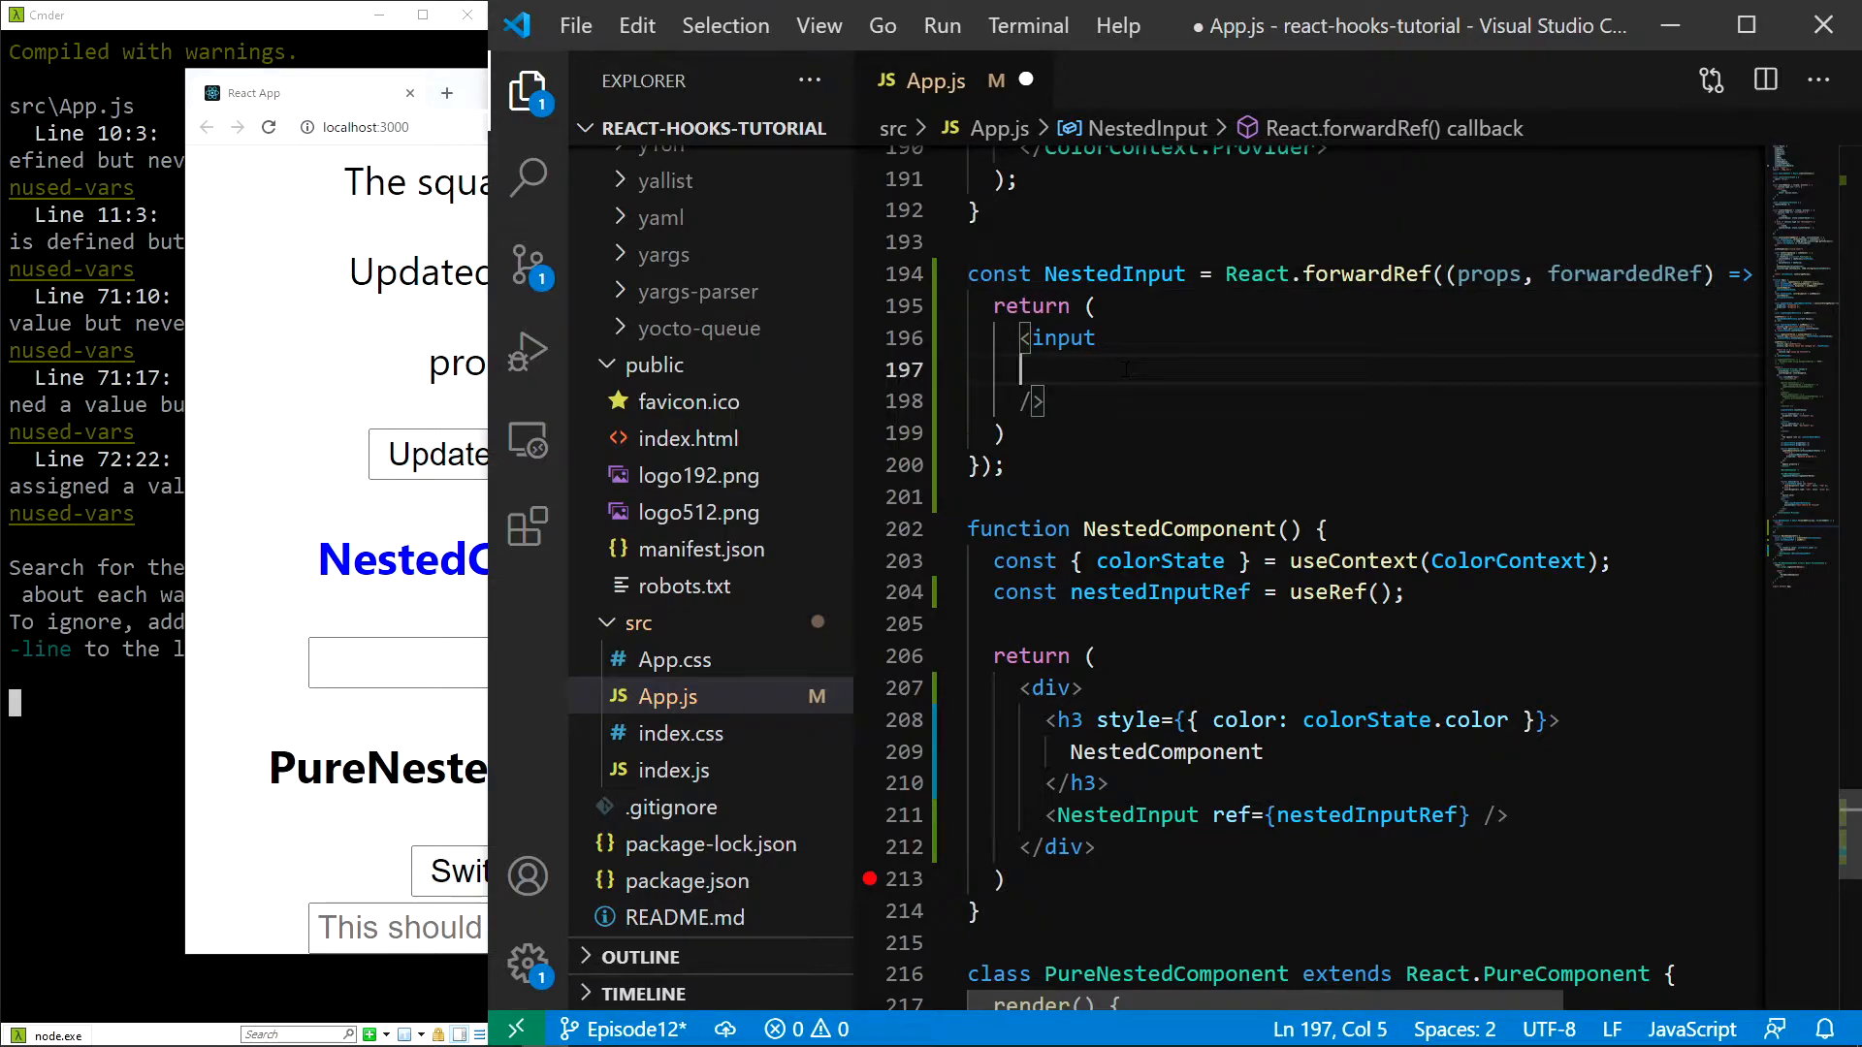
{"action": "type", "text": "ref="}
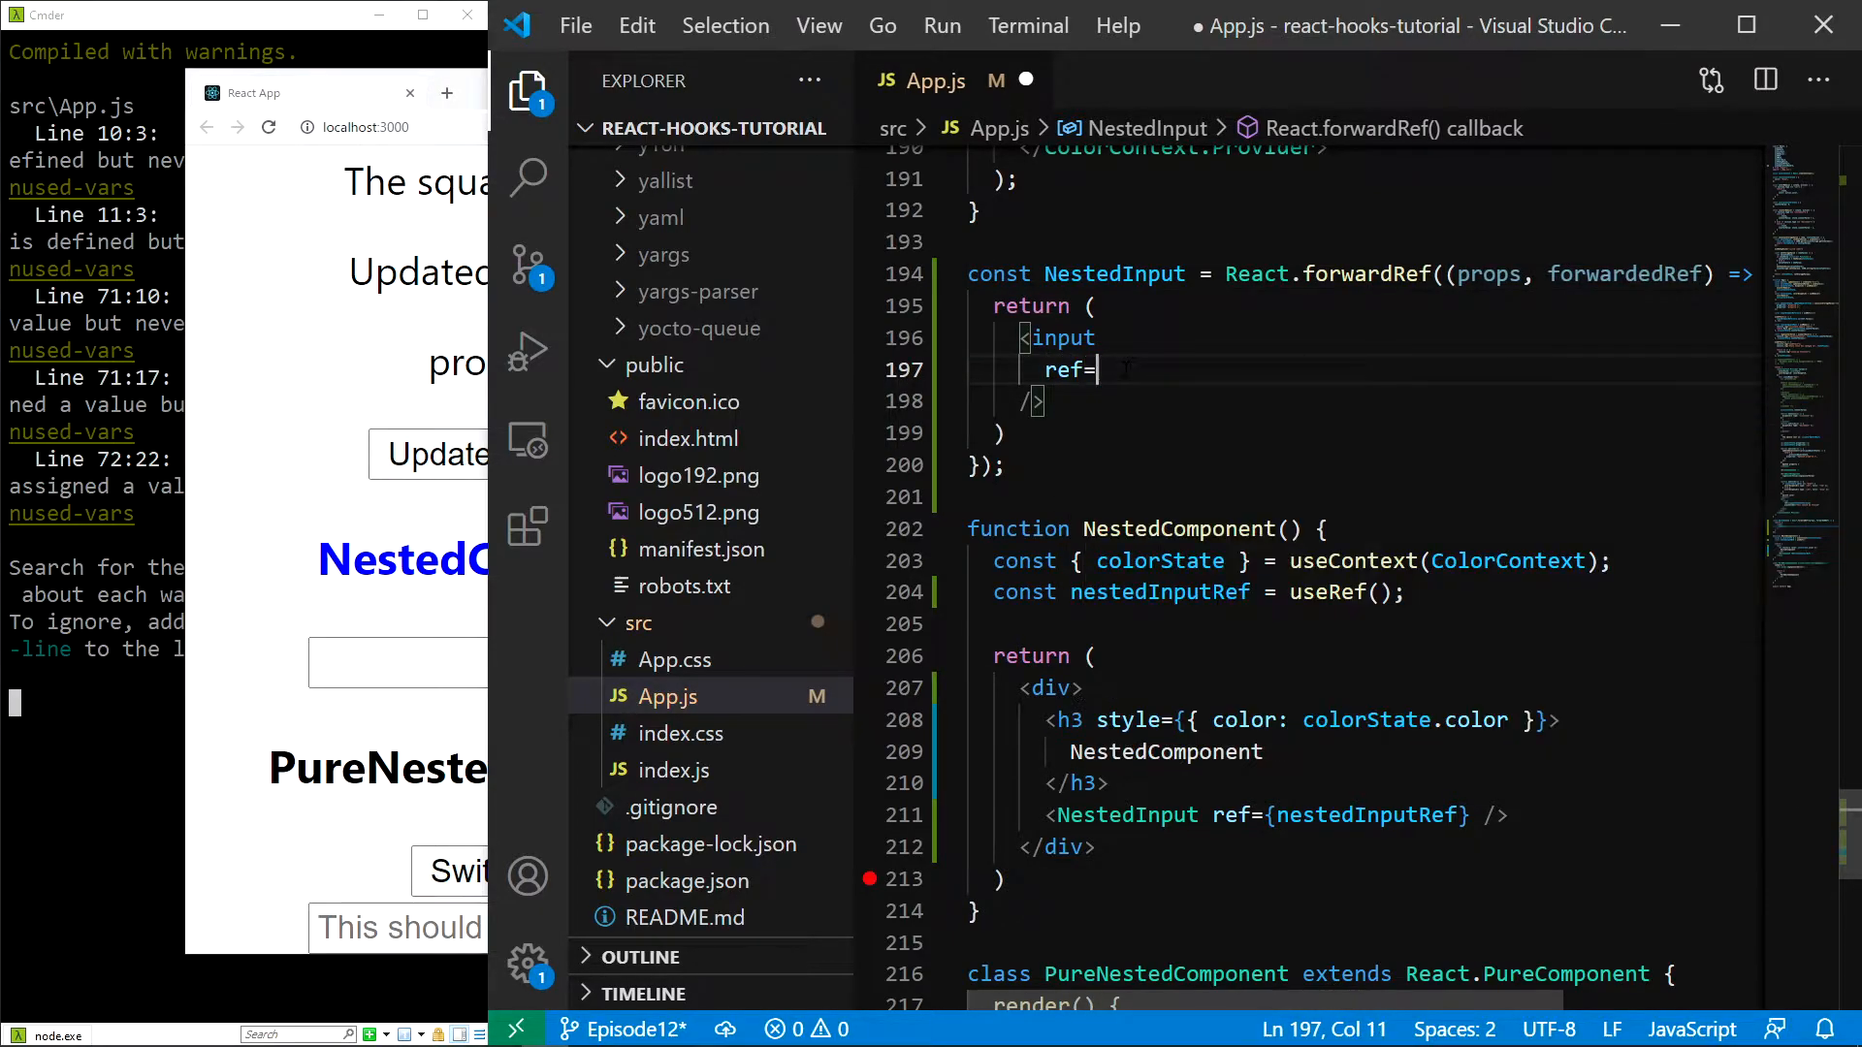
{"action": "type", "text": "{forwardedRef"}
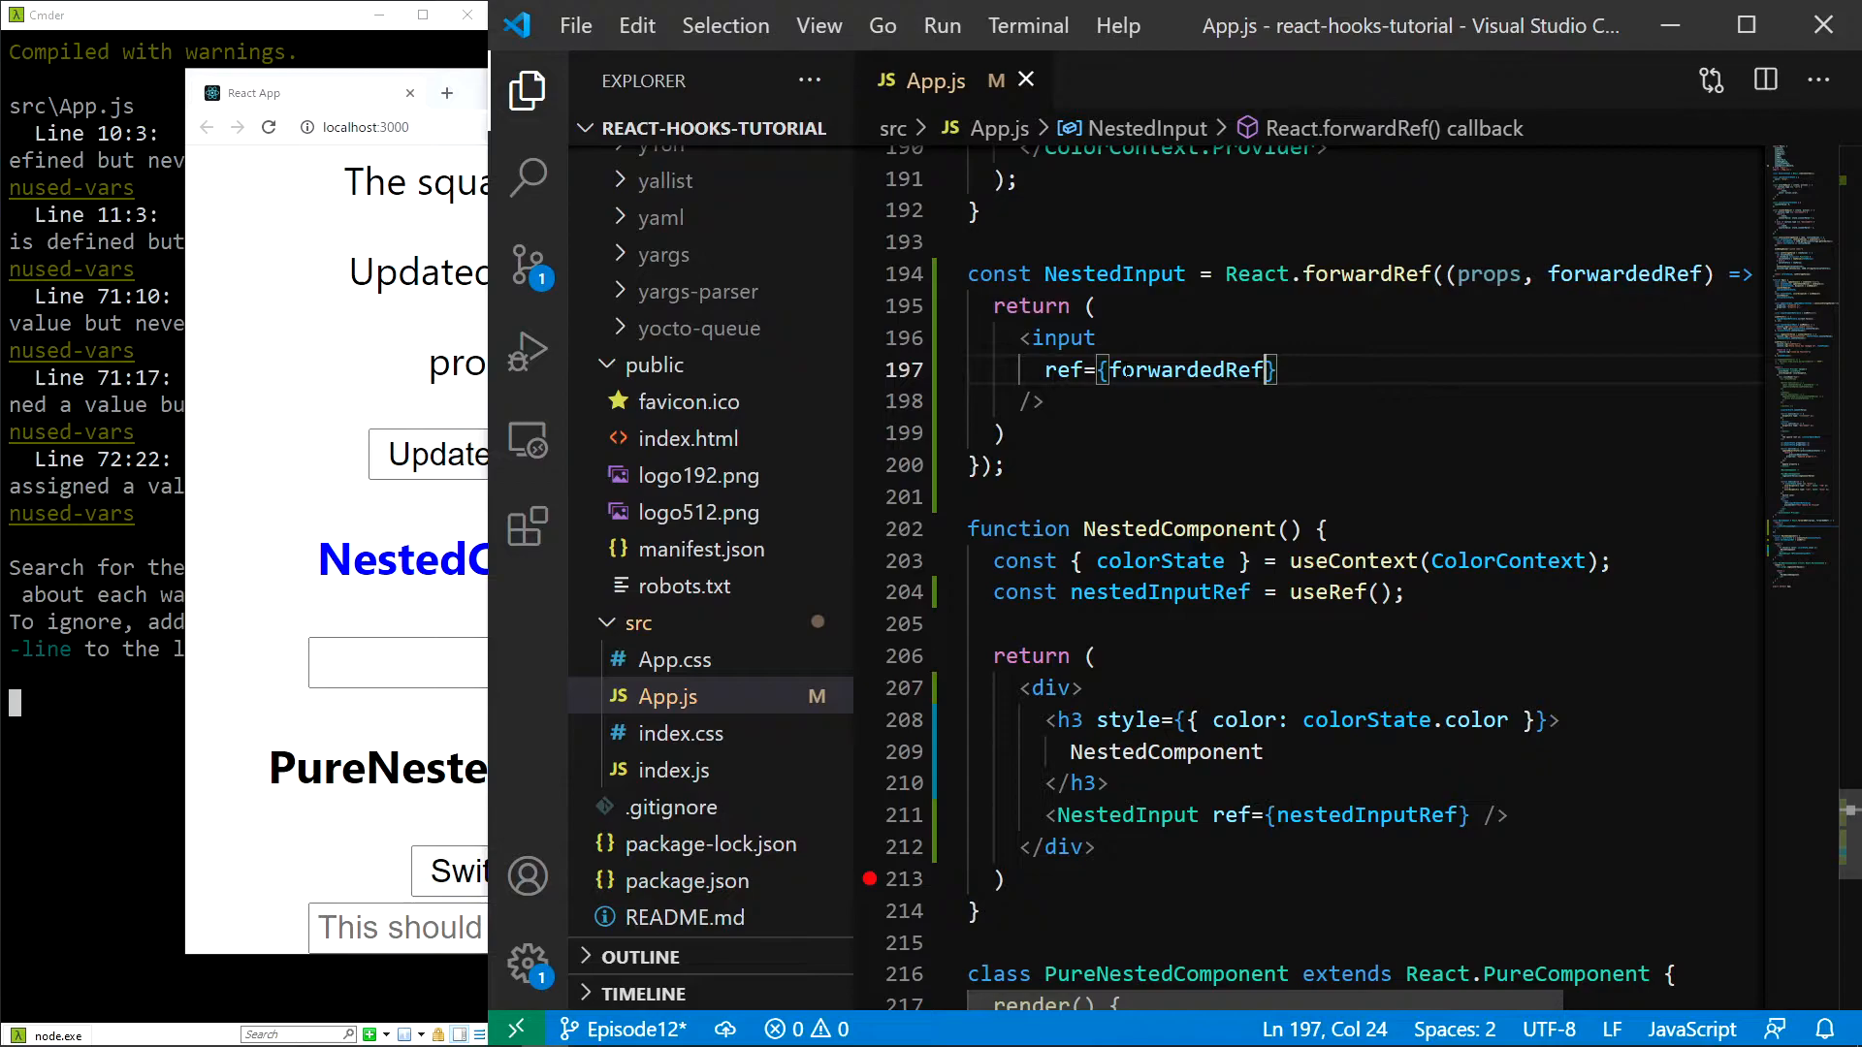
Step: Add const localInputRef = useRef() to NestedInput and make it the input's ref
{"action": "type", "text": "const localInputR"}
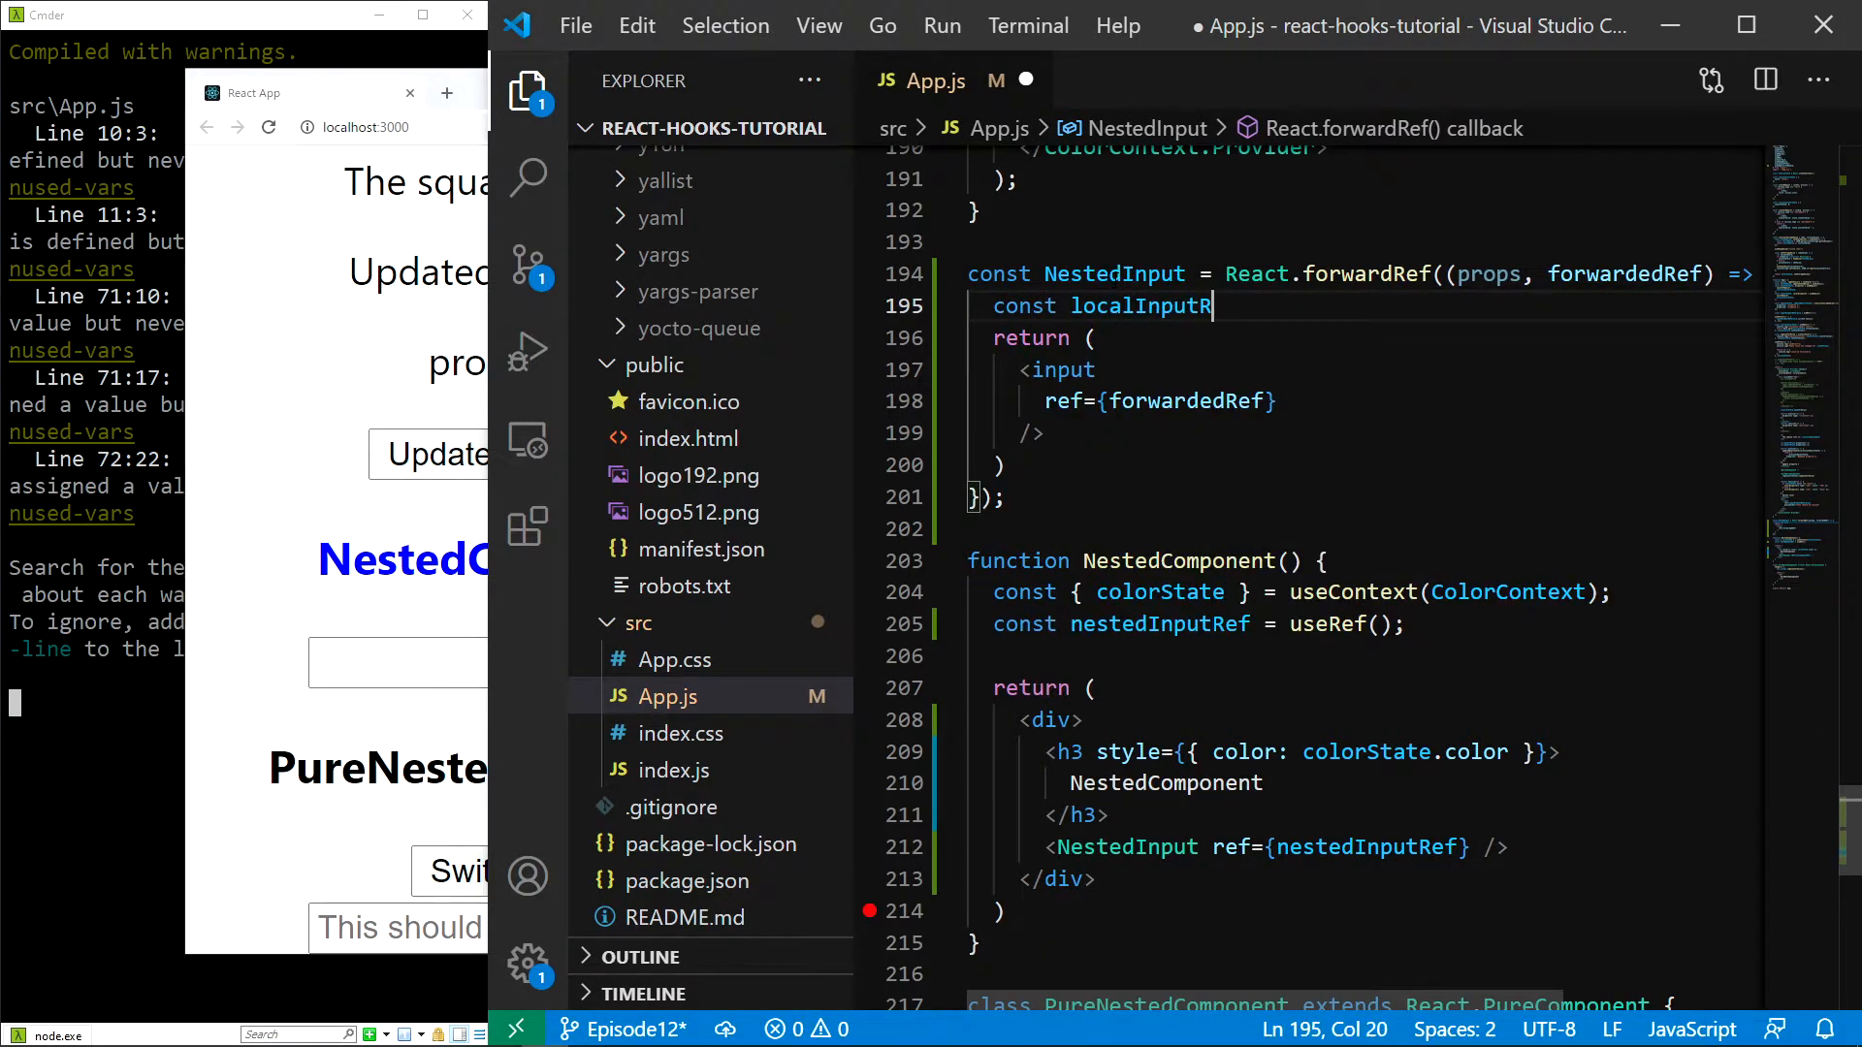
{"action": "type", "text": "ef = useRef();"}
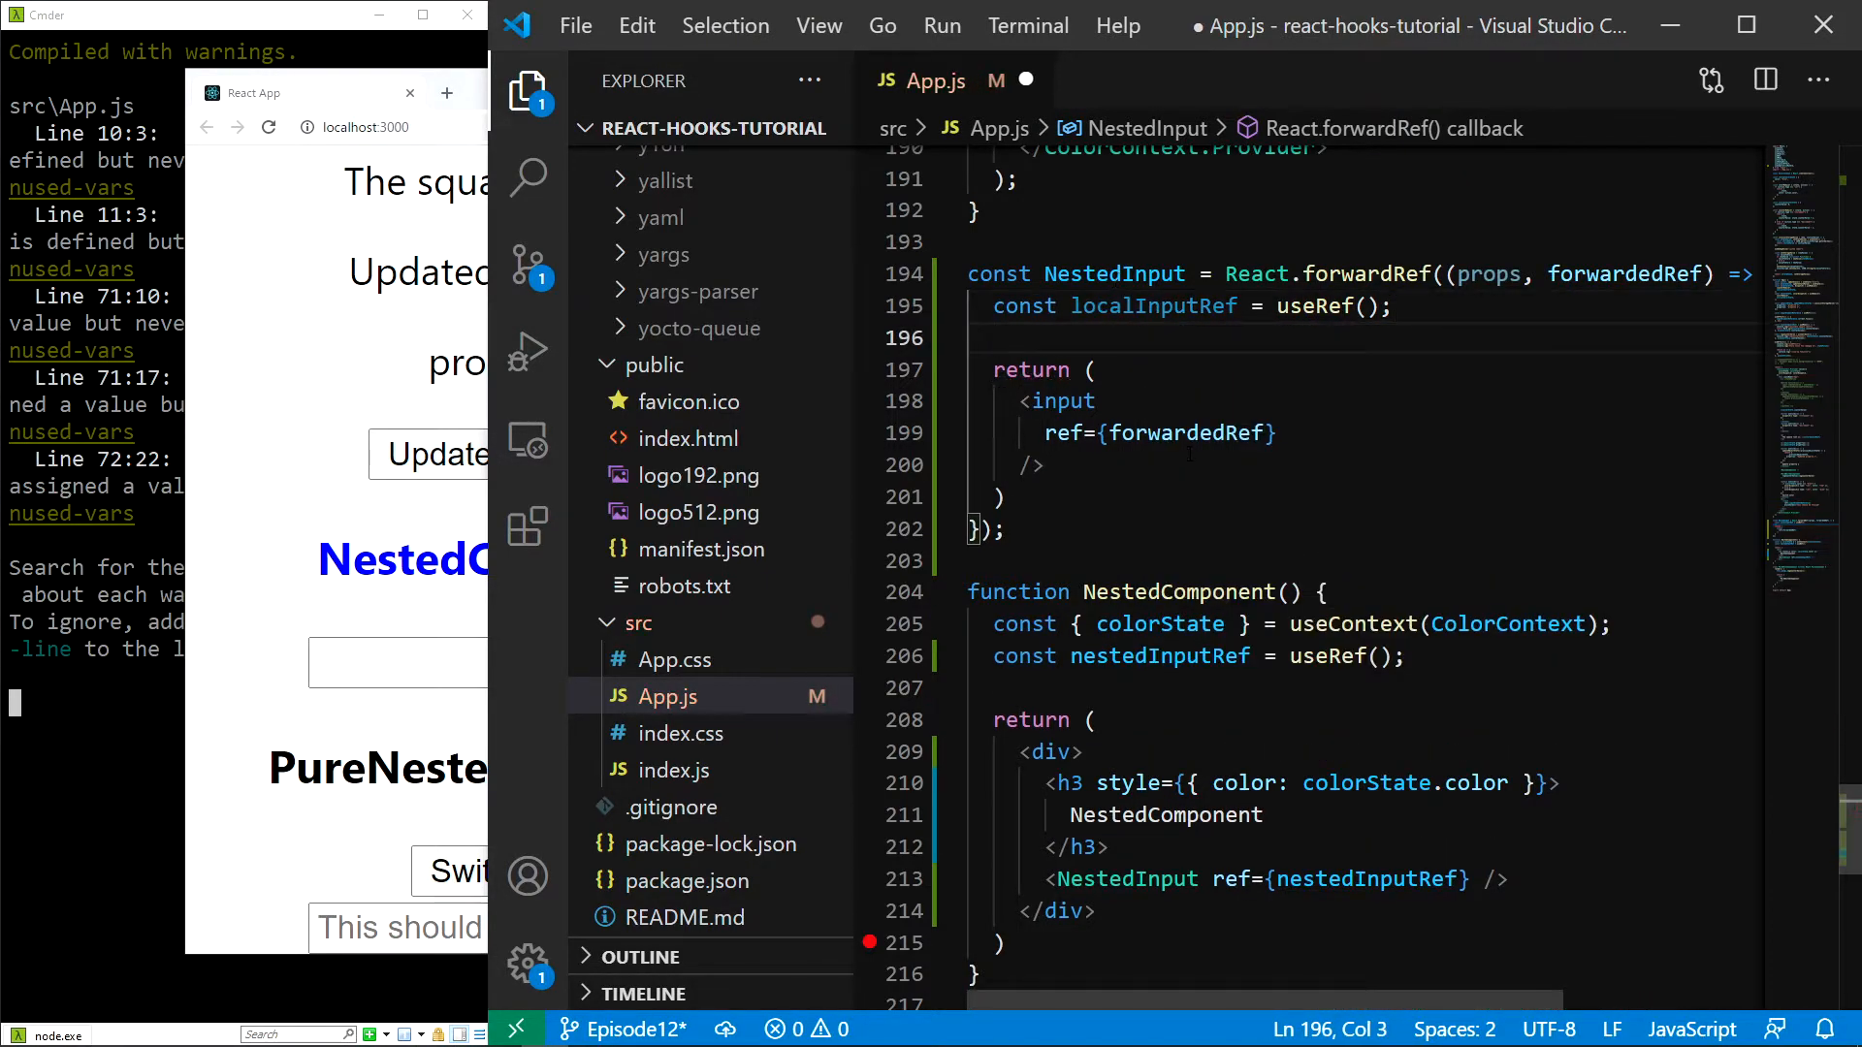
{"action": "mouse_move", "coordinate": [1186, 432]}
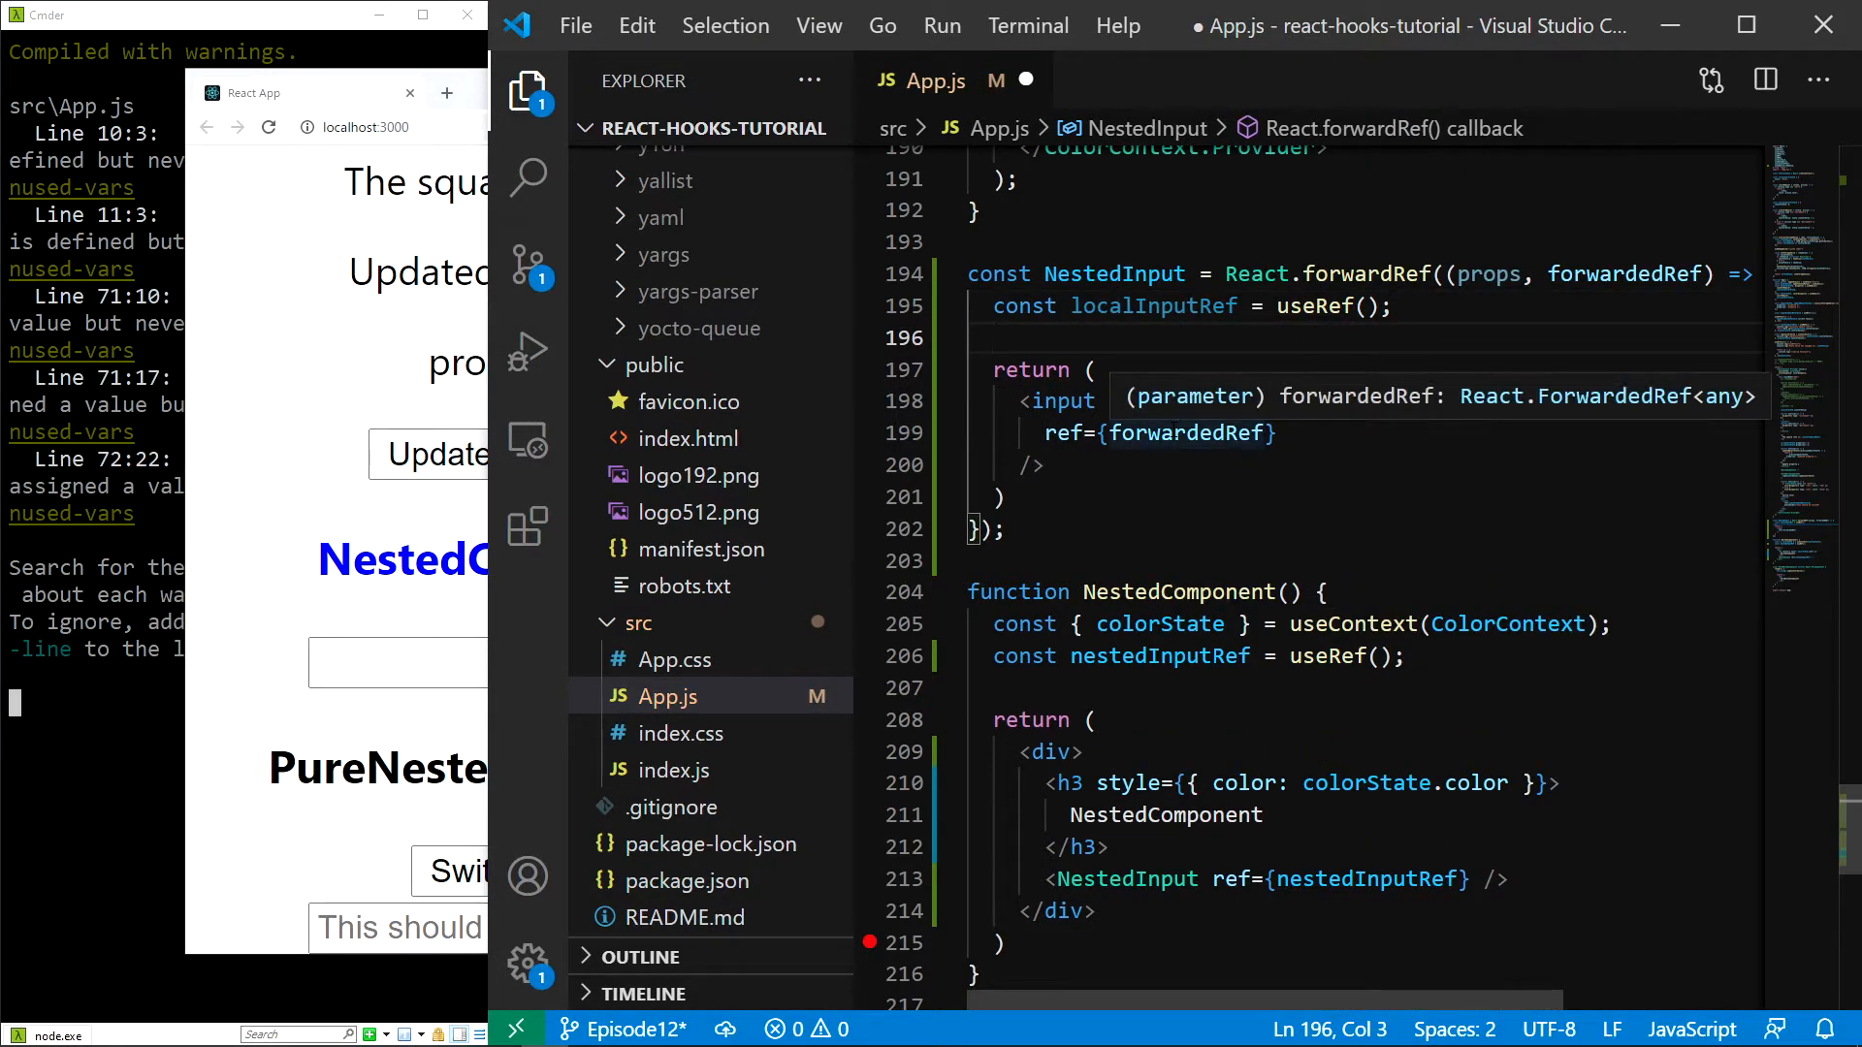
{"action": "type", "text": "localInputRef"}
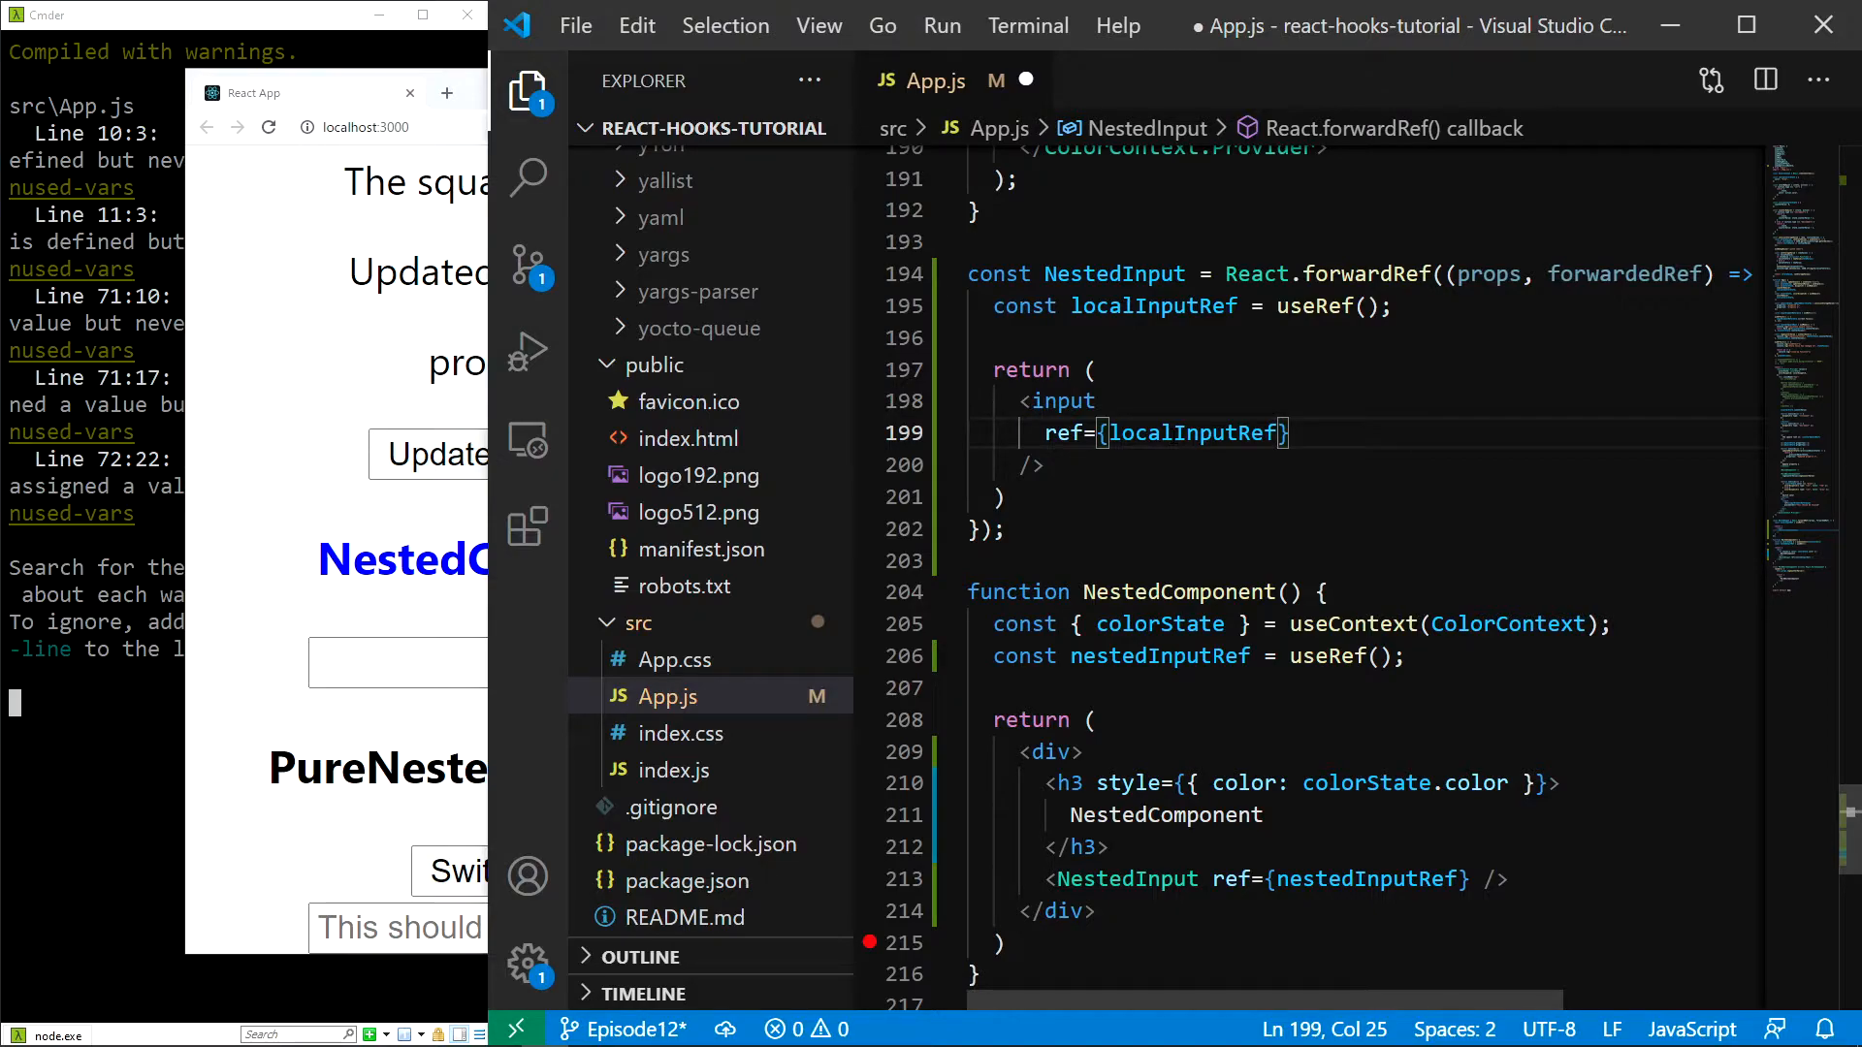
{"action": "mouse_move", "coordinate": [1187, 433]}
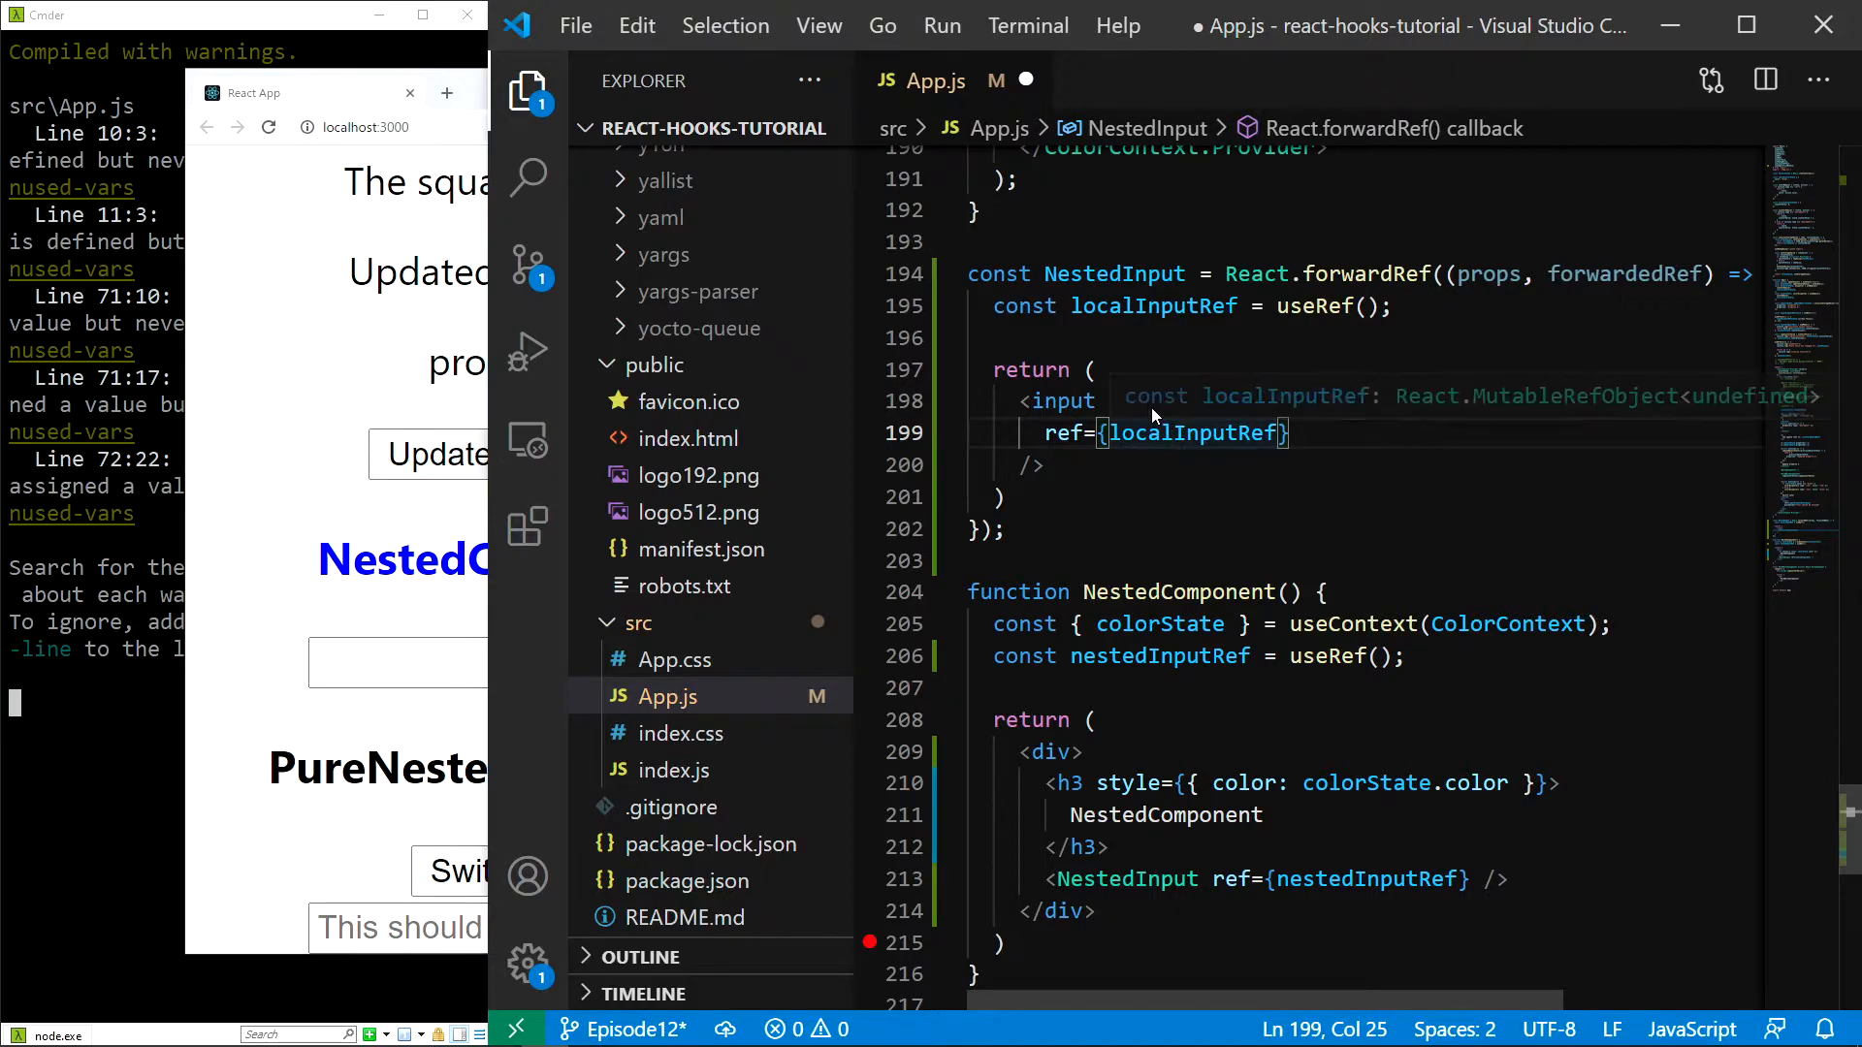
Step: Call useImperativeHandle on forwardedRef, returning an object with a focusAndBlur function
{"action": "type", "text": "useImperativeHandle(forw"}
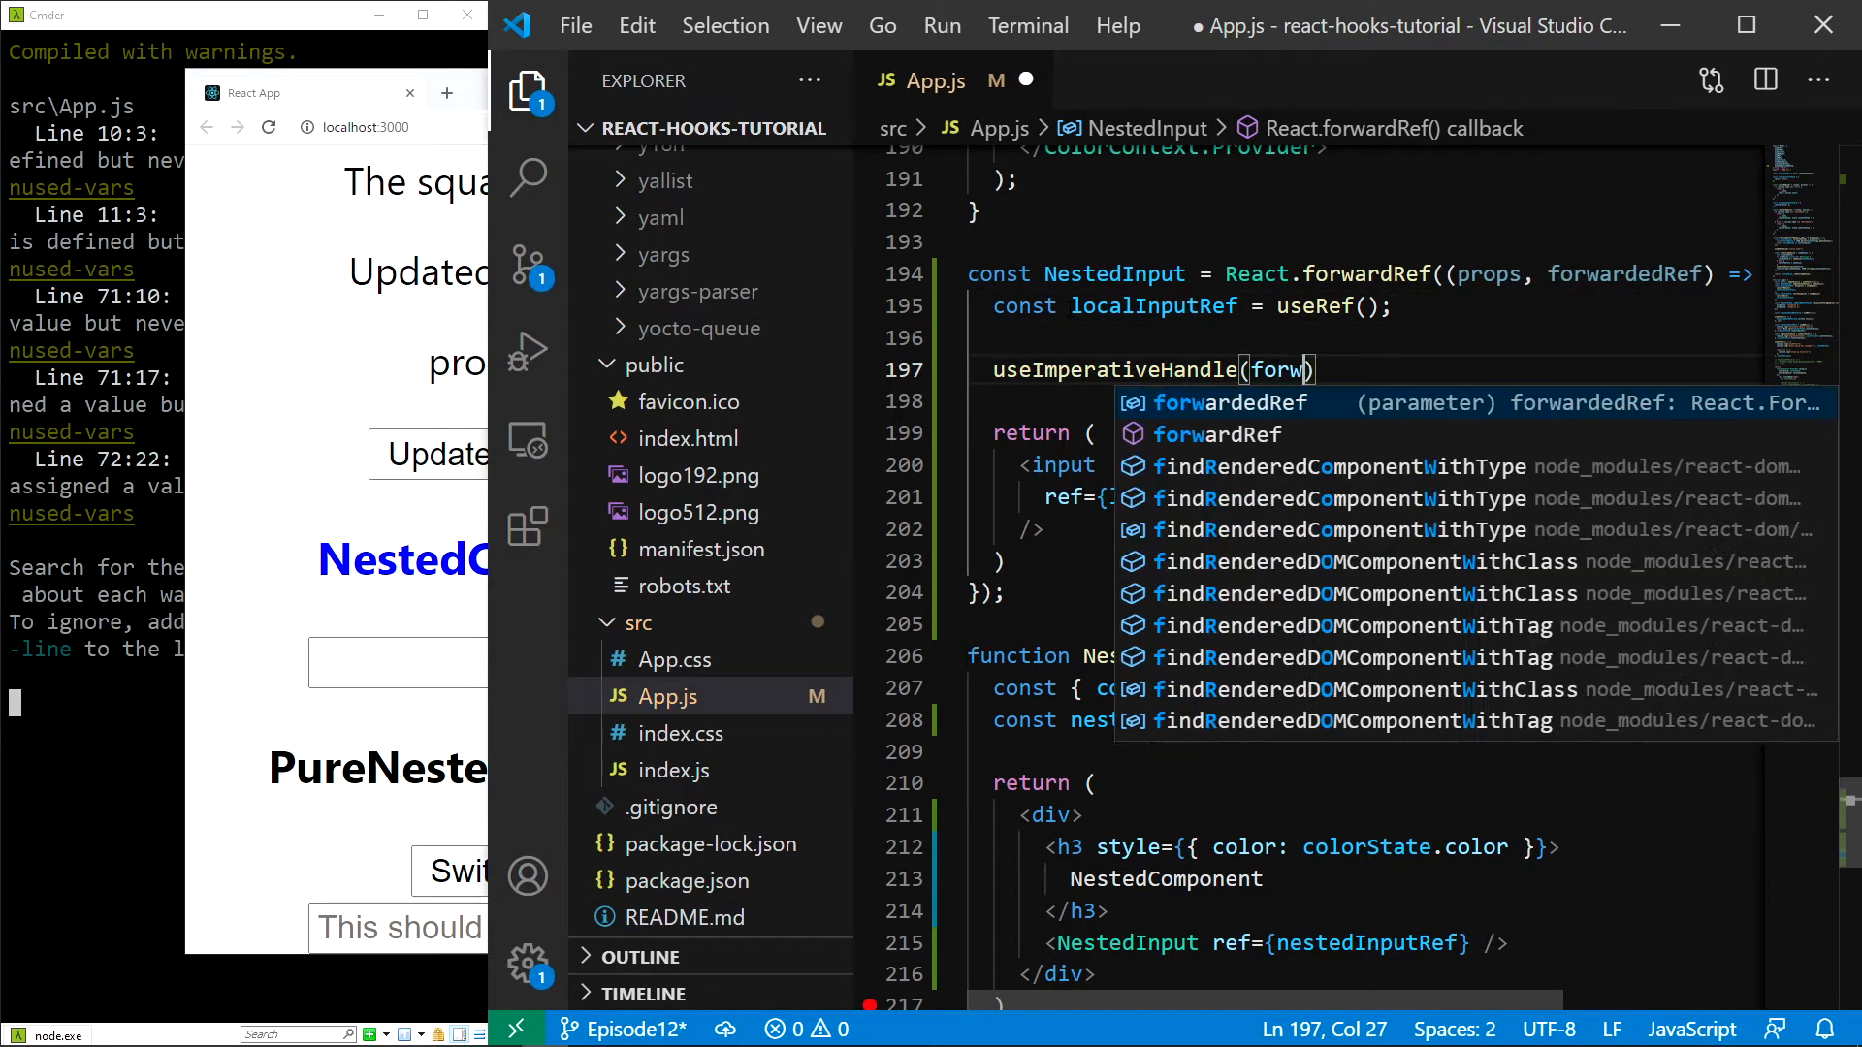
{"action": "key", "text": "Tab"}
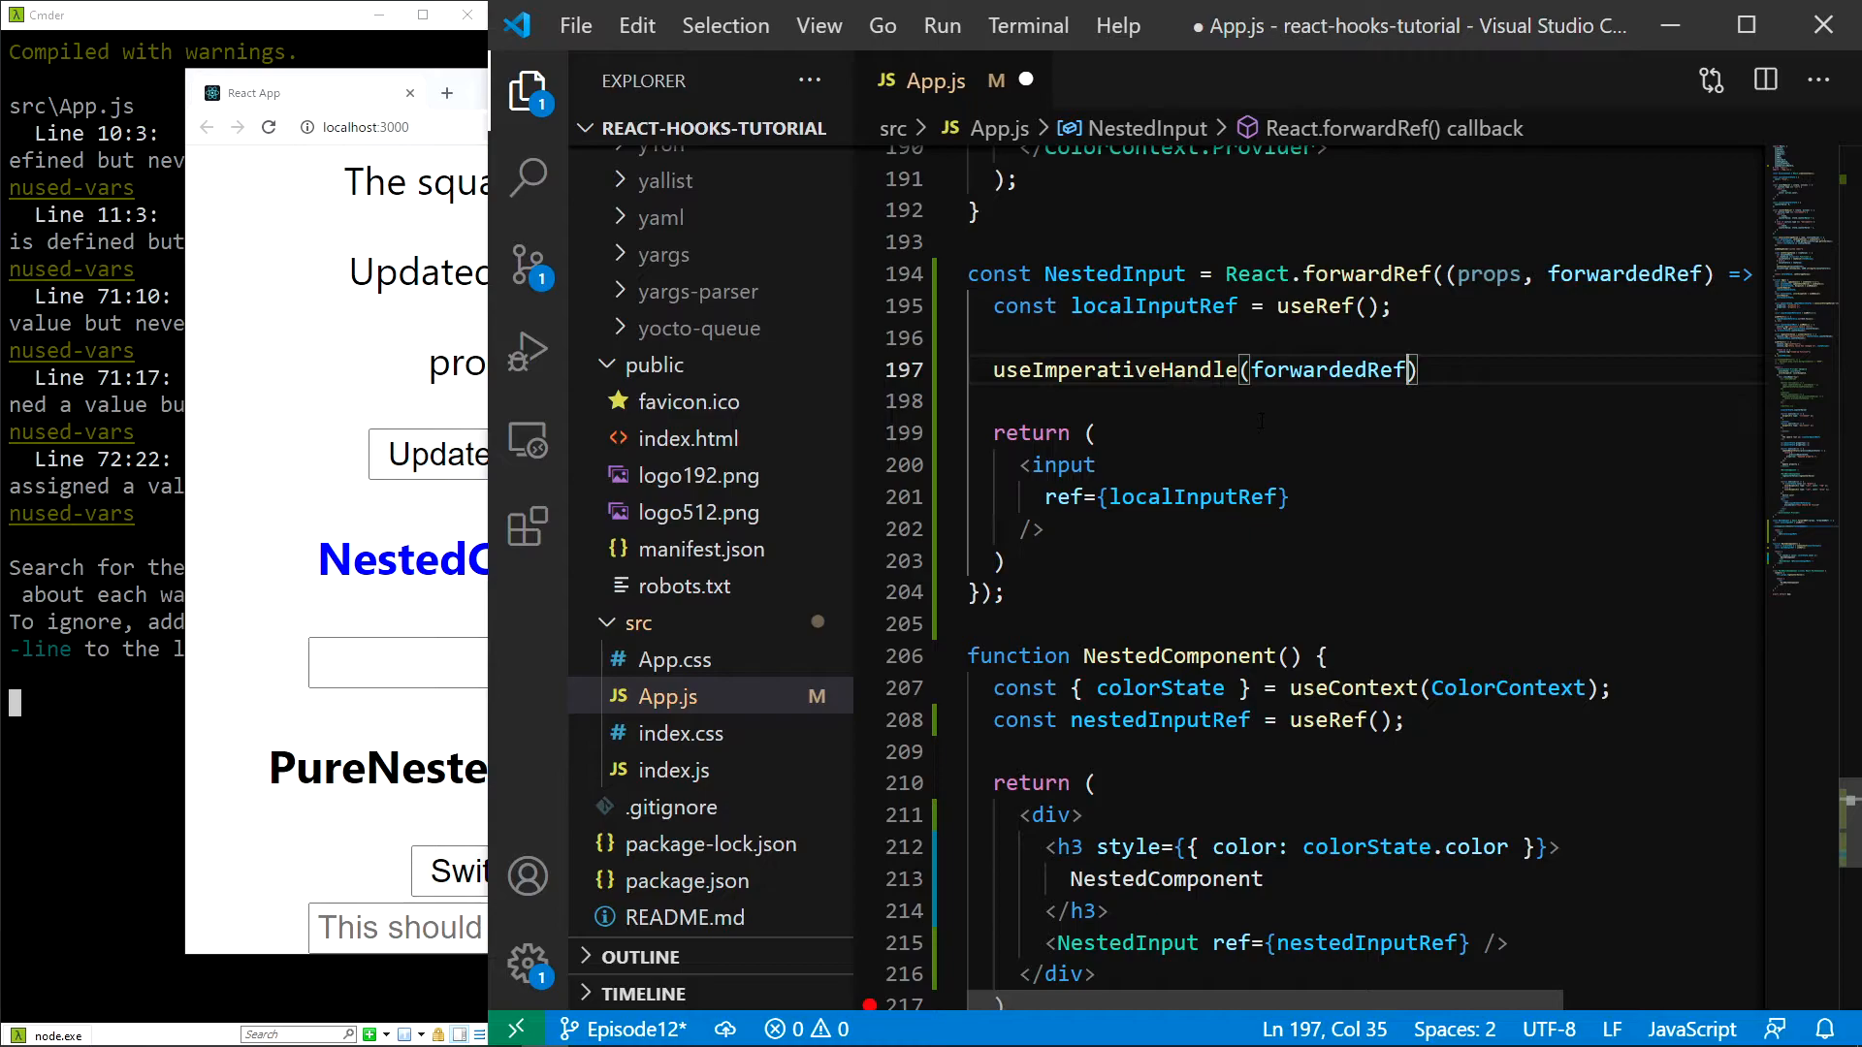
{"action": "type", "text": ", () =>"}
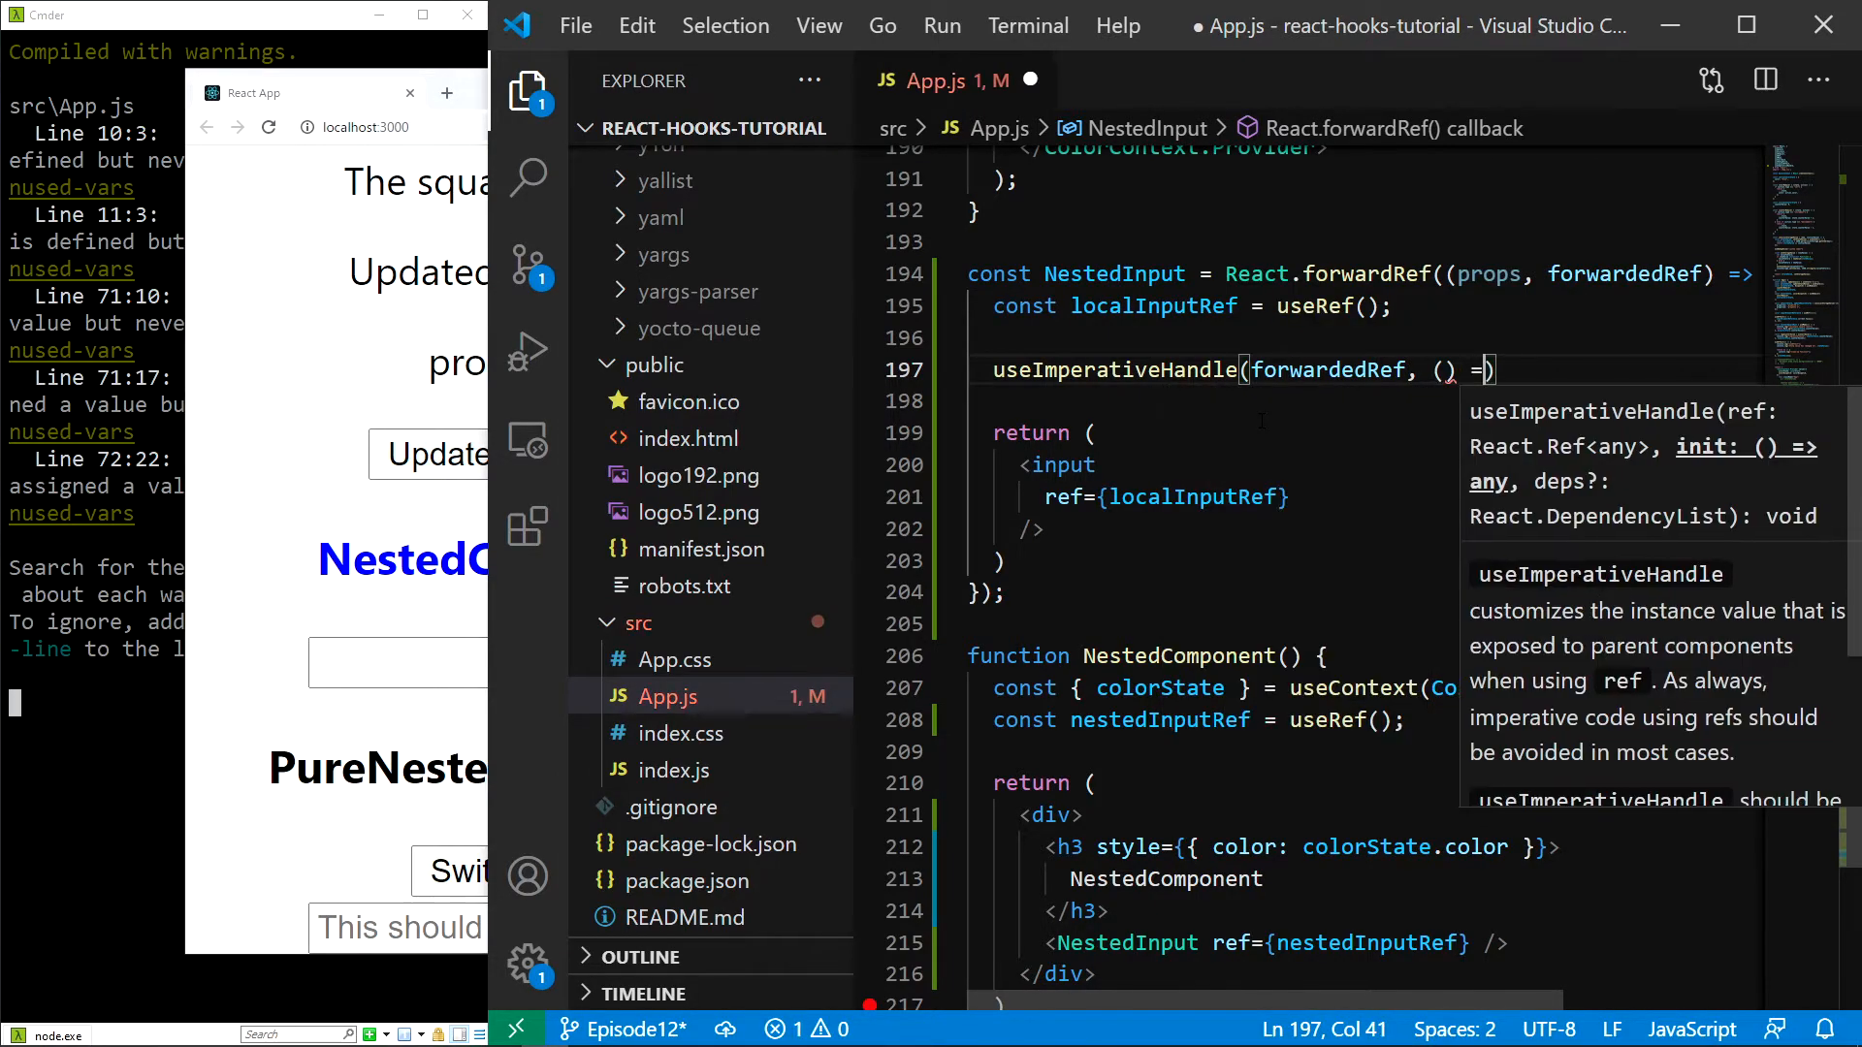
{"action": "type", "text": "{"}
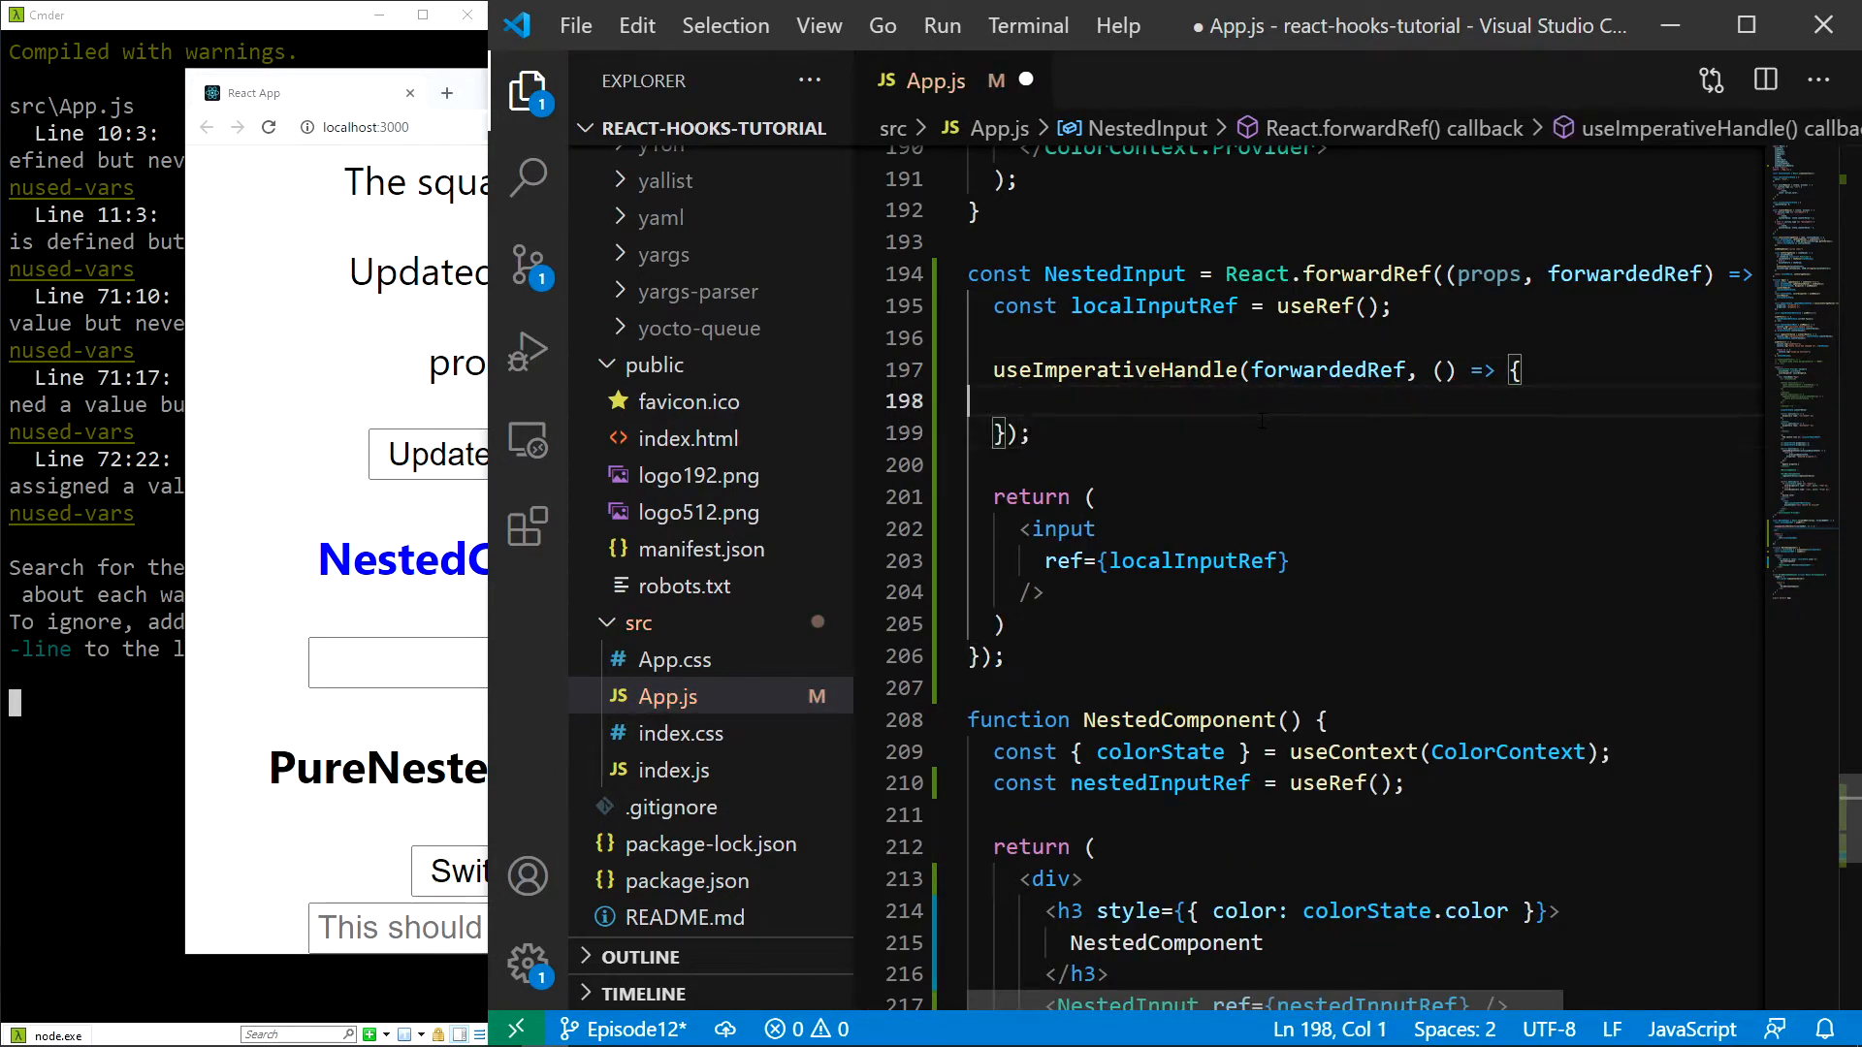
{"action": "type", "text": "return {"}
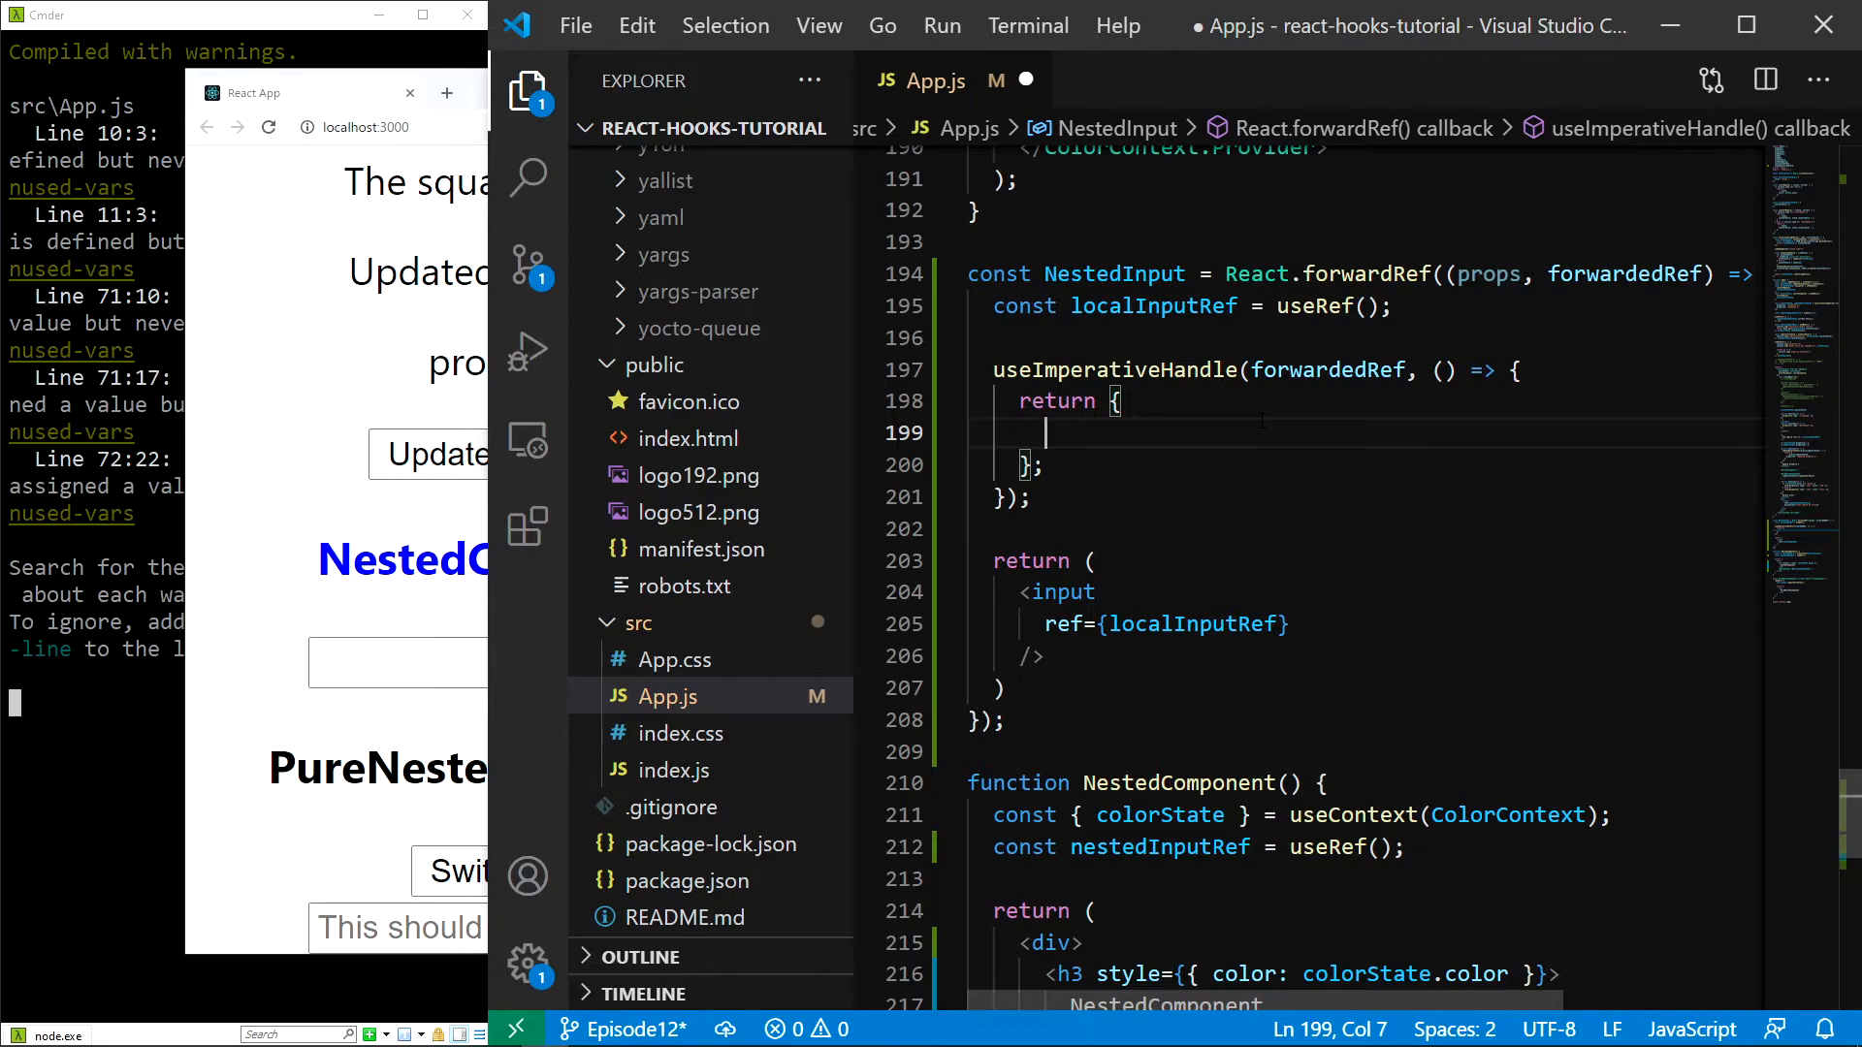
{"action": "type", "text": "focusAndBlur"}
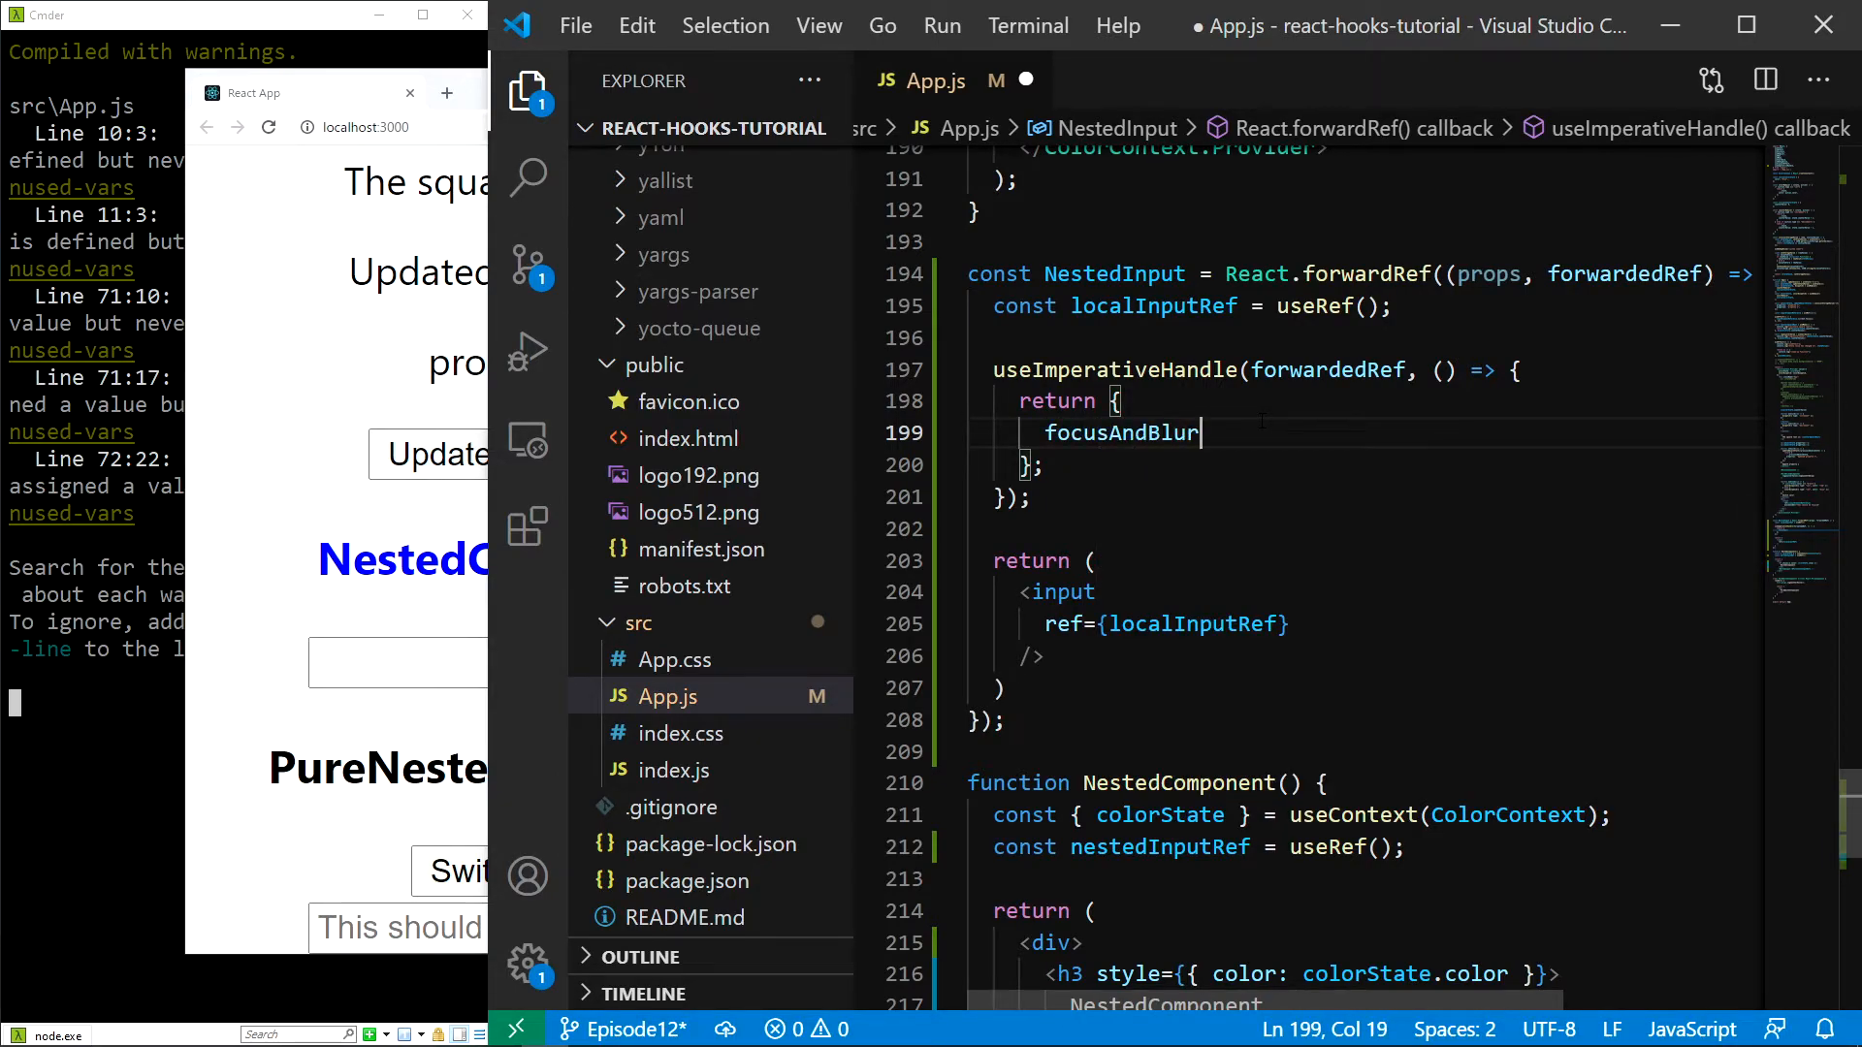
{"action": "type", "text": ": () => {"}
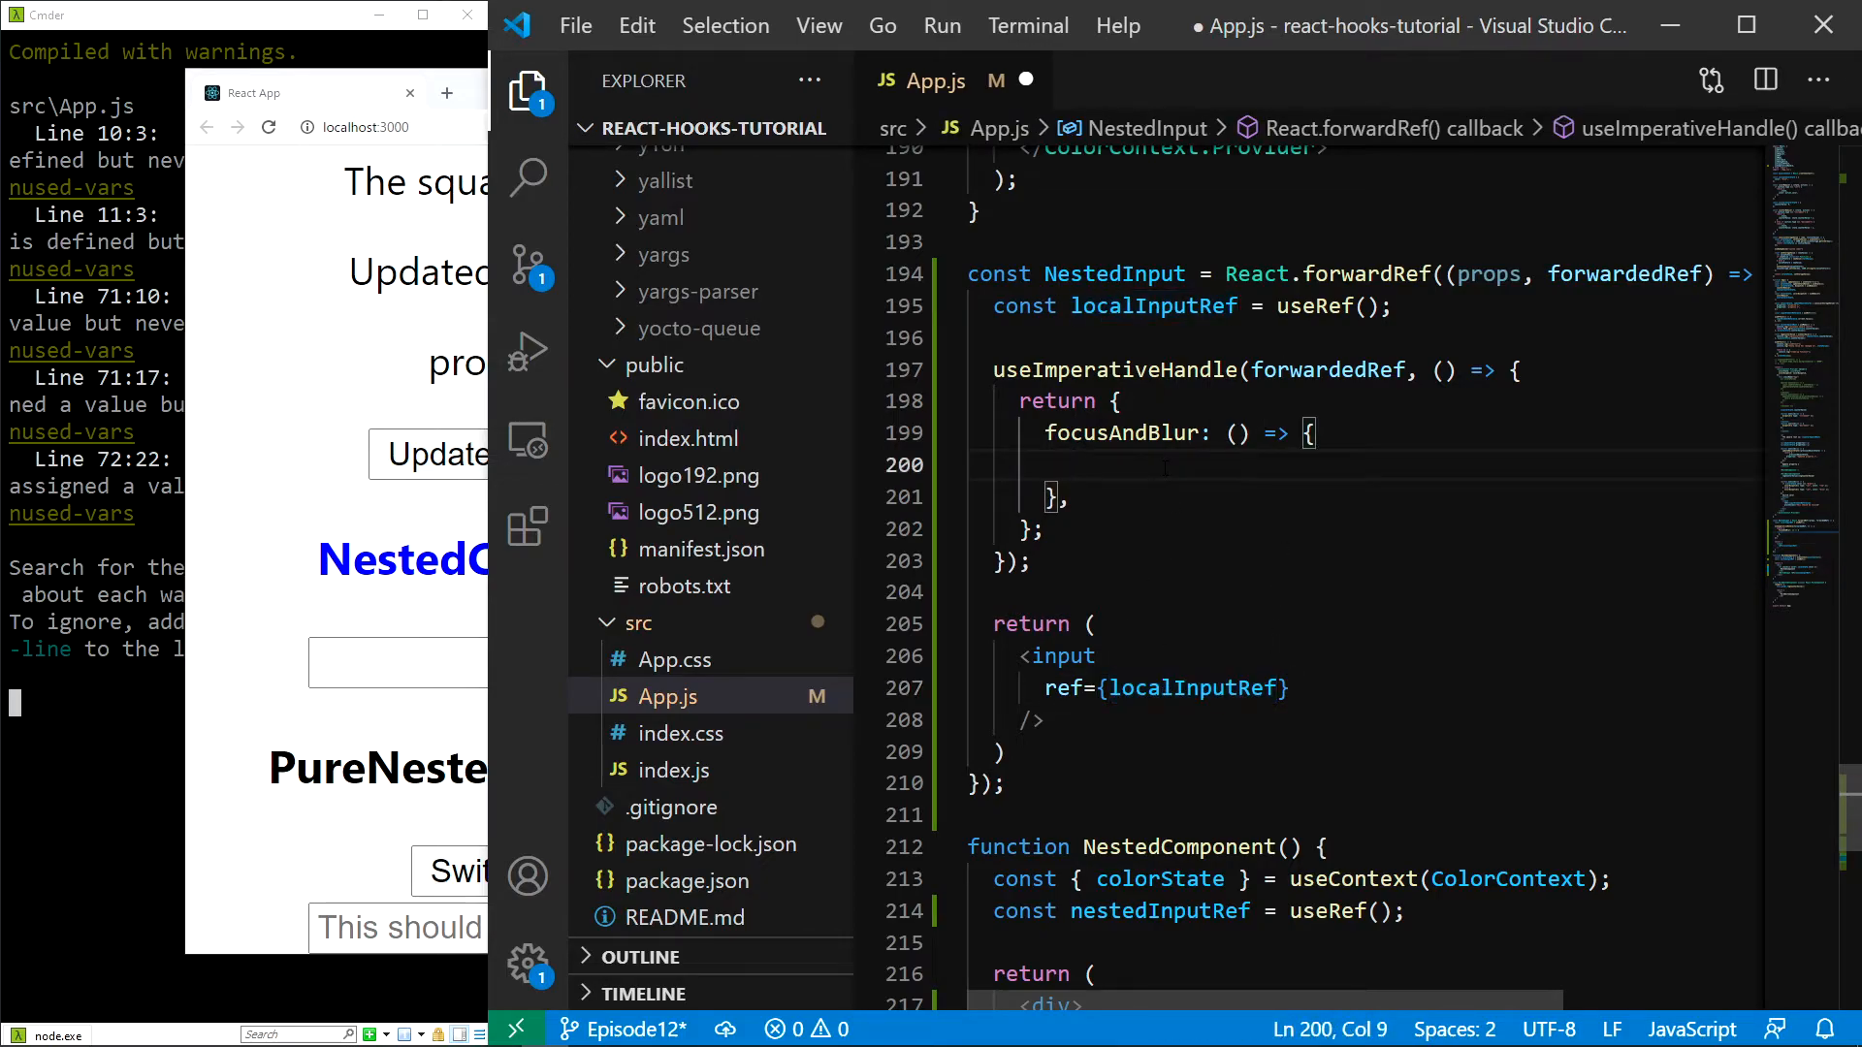
Step: Make focusAndBlur focus localInputRef.current, then blur it after 1000 ms via setTimeout
{"action": "type", "text": "localInputRef.current.focus();"}
{"action": "type", "text": "setTimeout(() => {"}
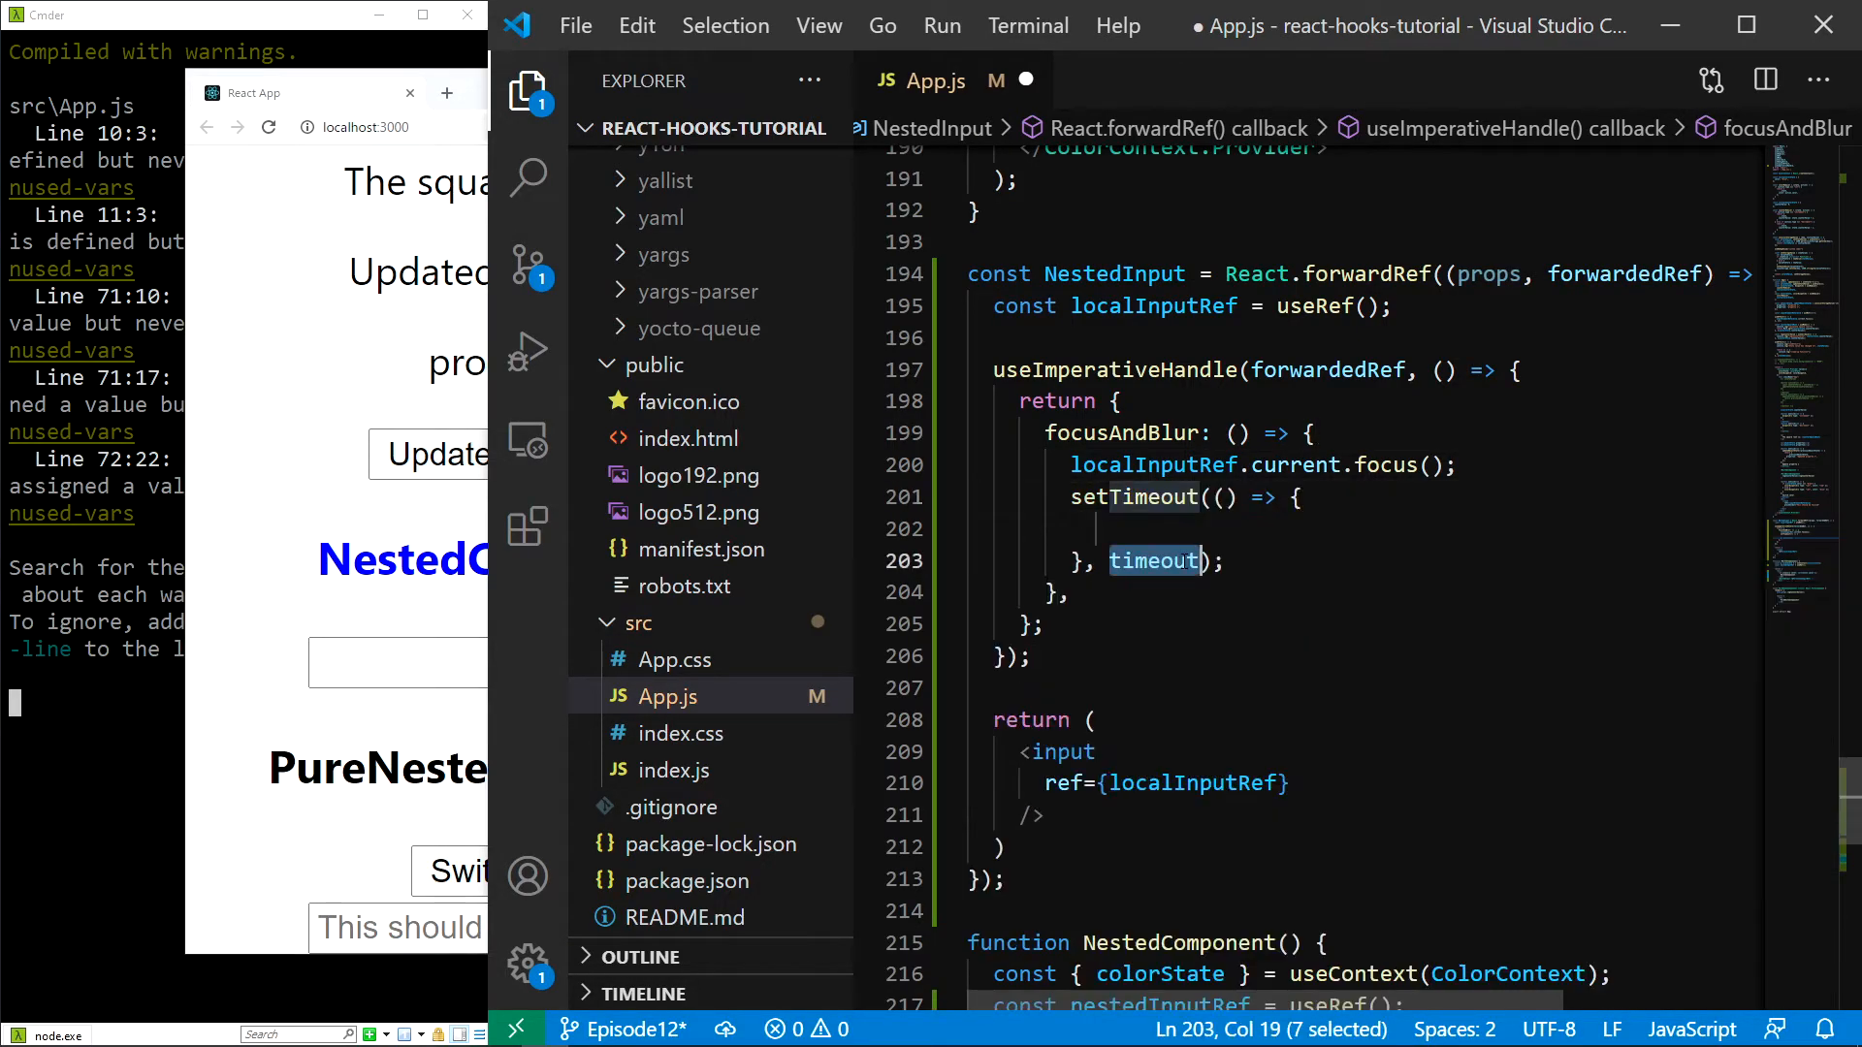
{"action": "type", "text": "1000);"}
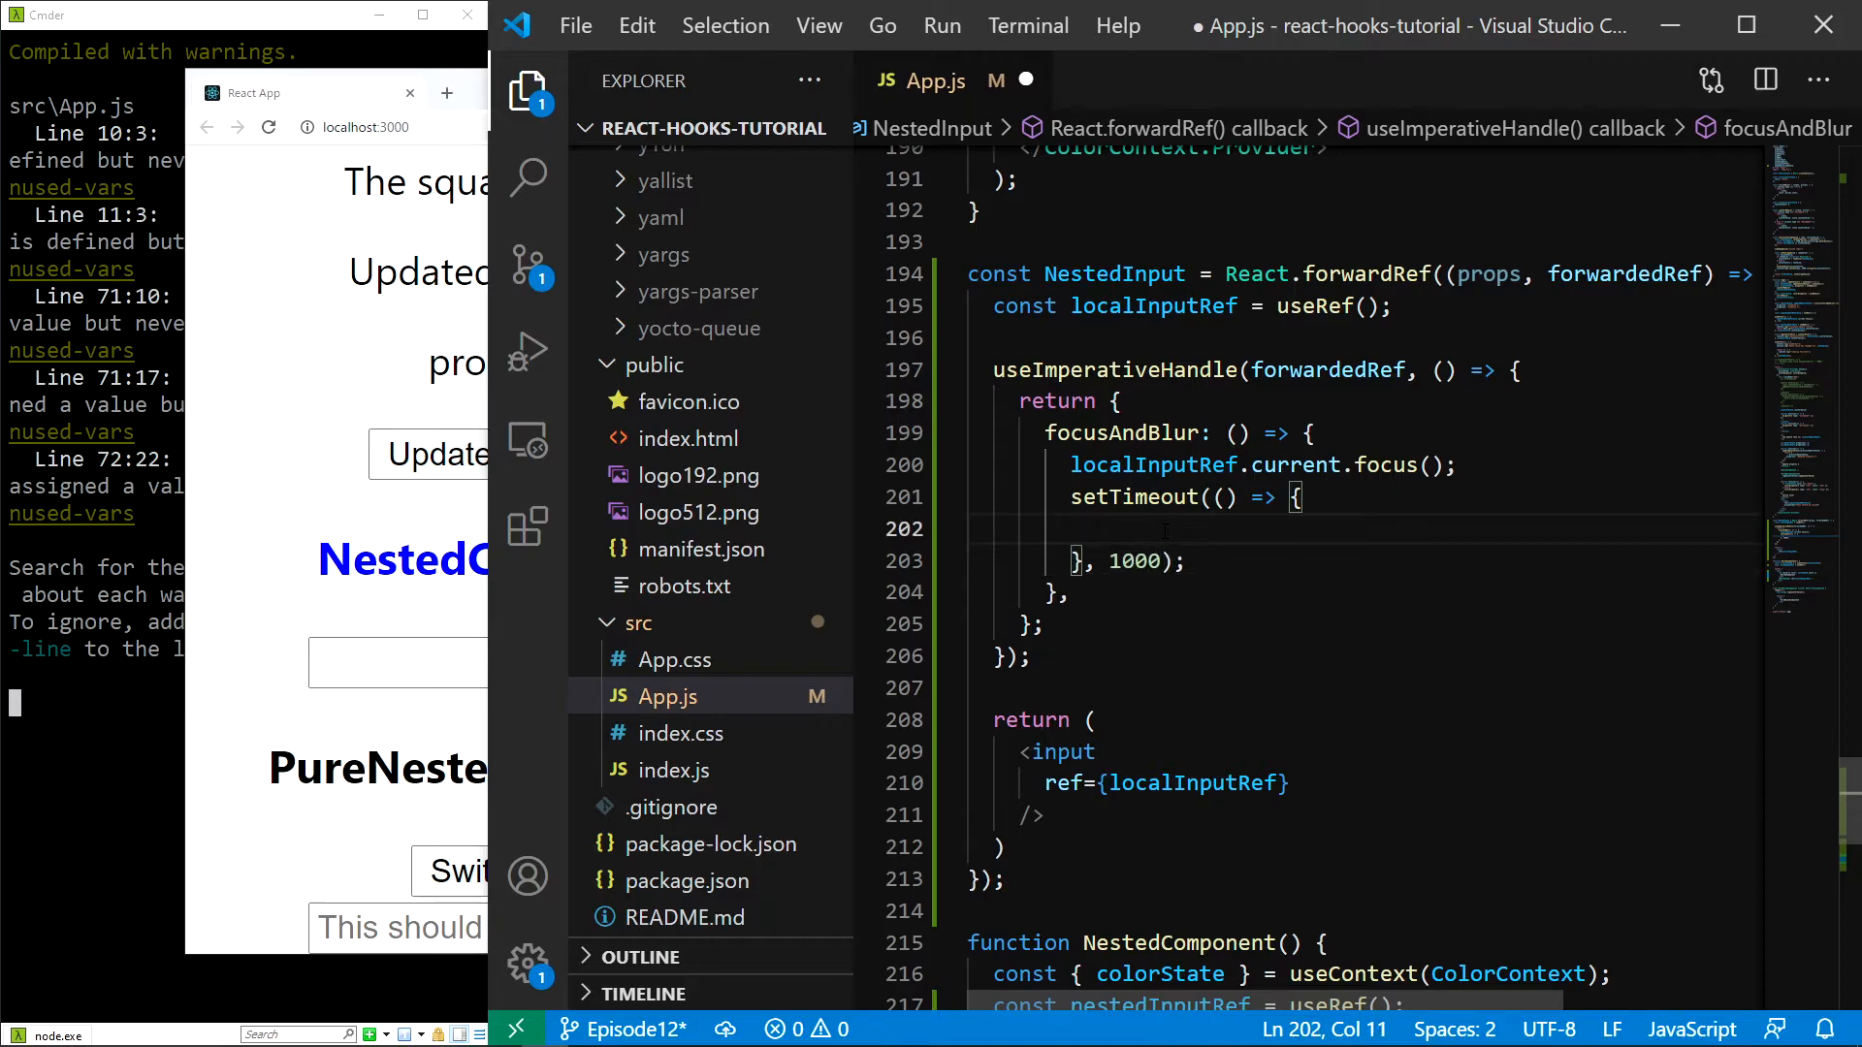
{"action": "type", "text": "loc"}
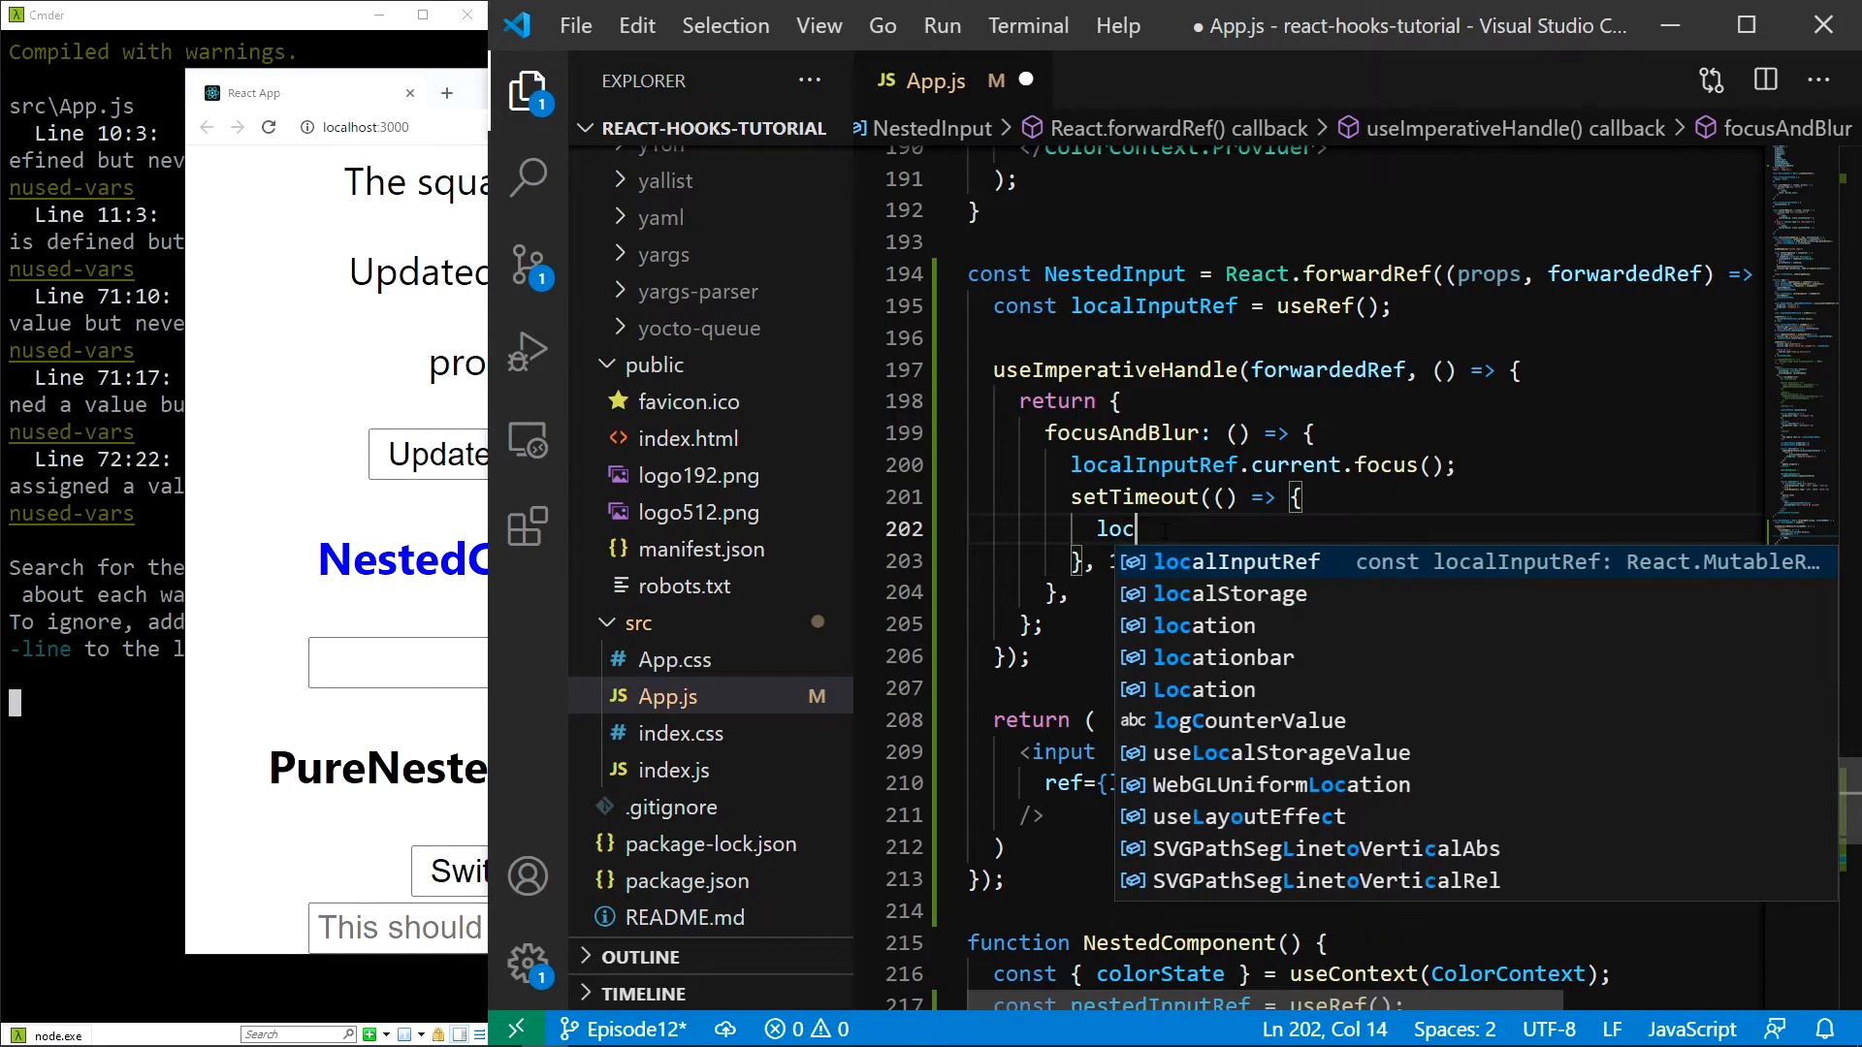
{"action": "type", "text": "alInputRef.current.b"}
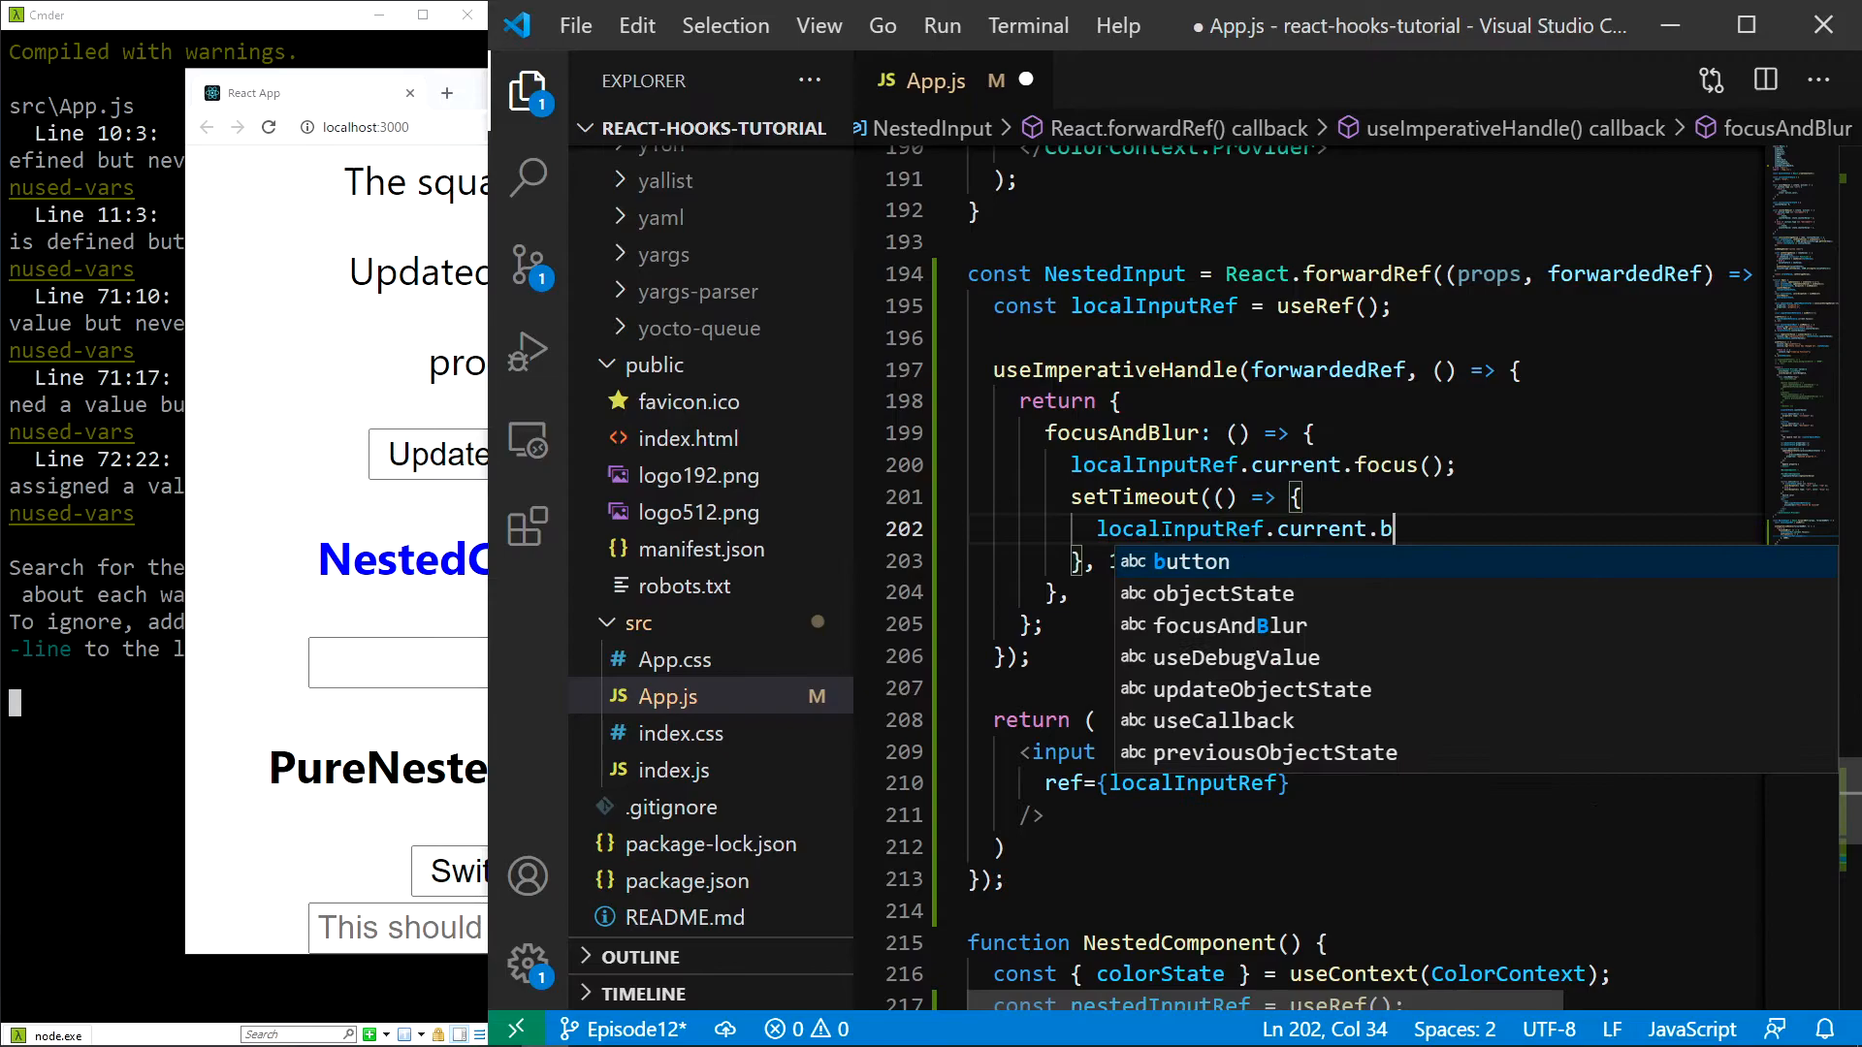
{"action": "type", "text": "lur();"}
{"action": "type", "text": "<button></button>"}
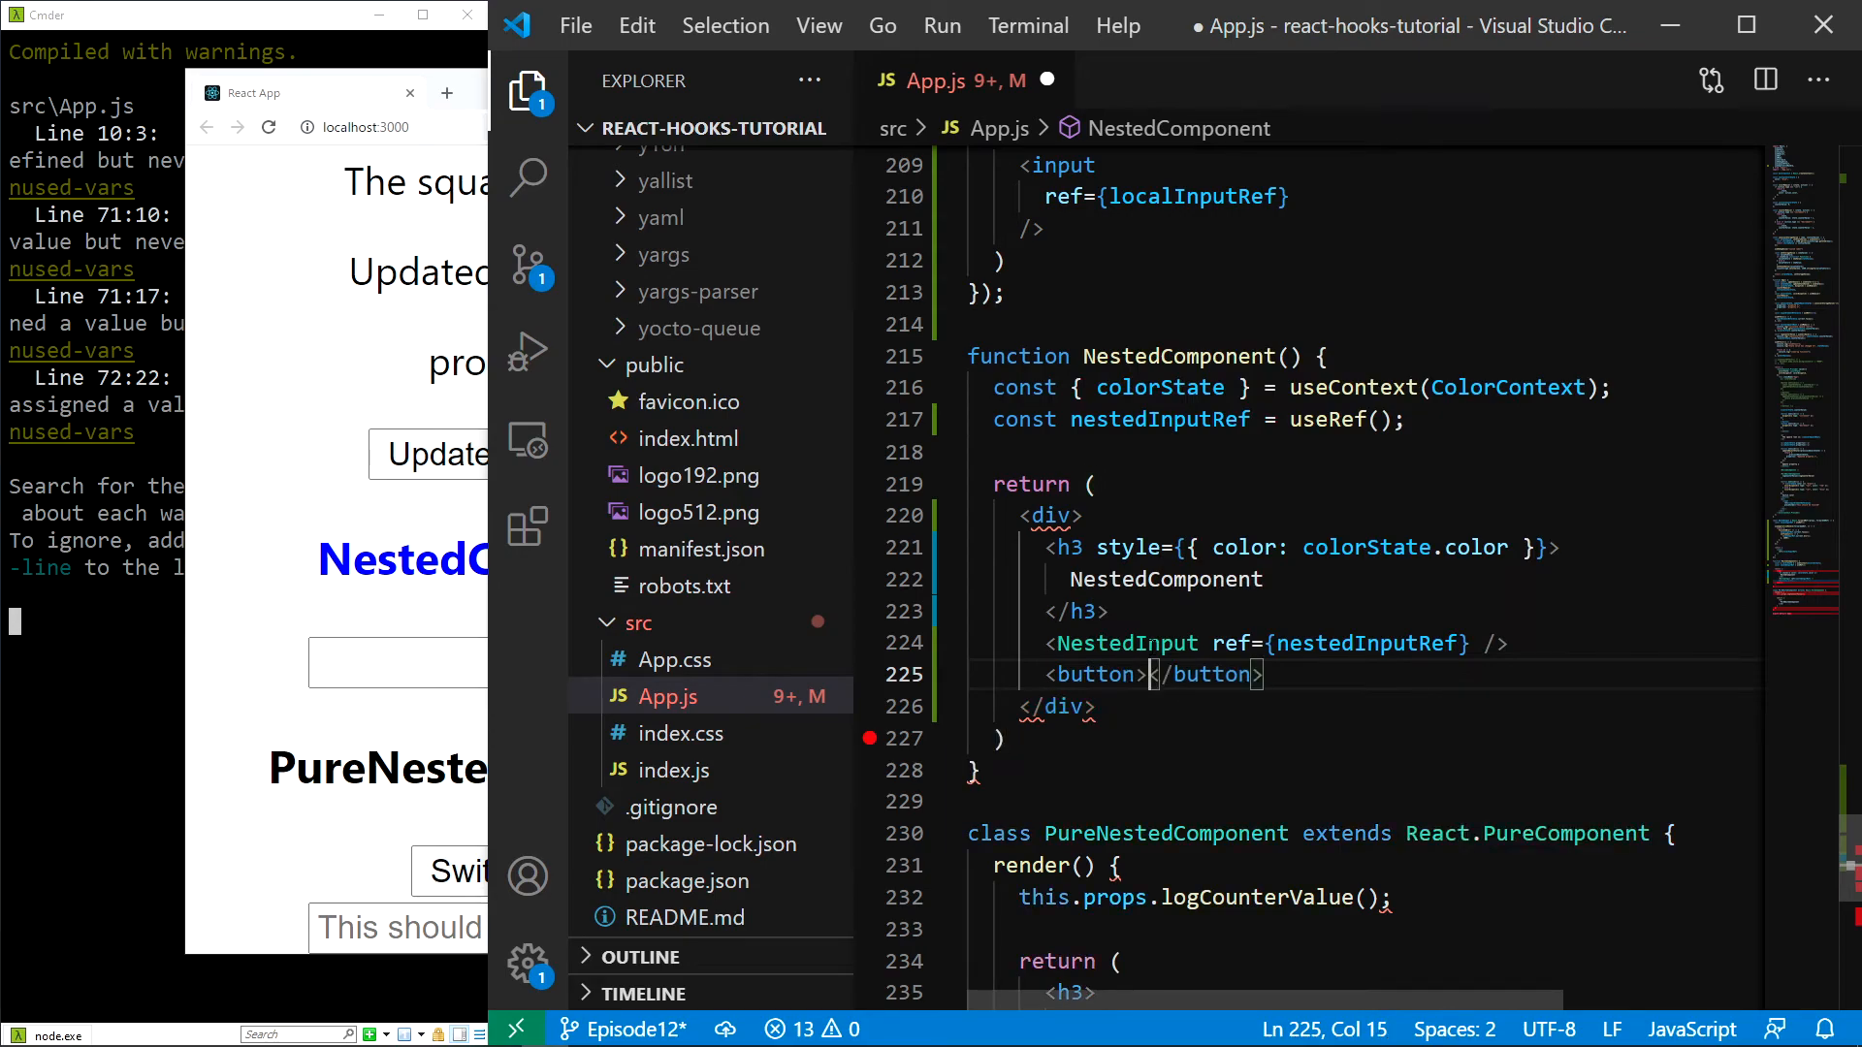
Step: Add a 'Focus and blur' button whose onClick calls nestedInputRef.current.focusAndBlur()
{"action": "type", "text": "Focus and blur"}
{"action": "type", "text": " onC"}
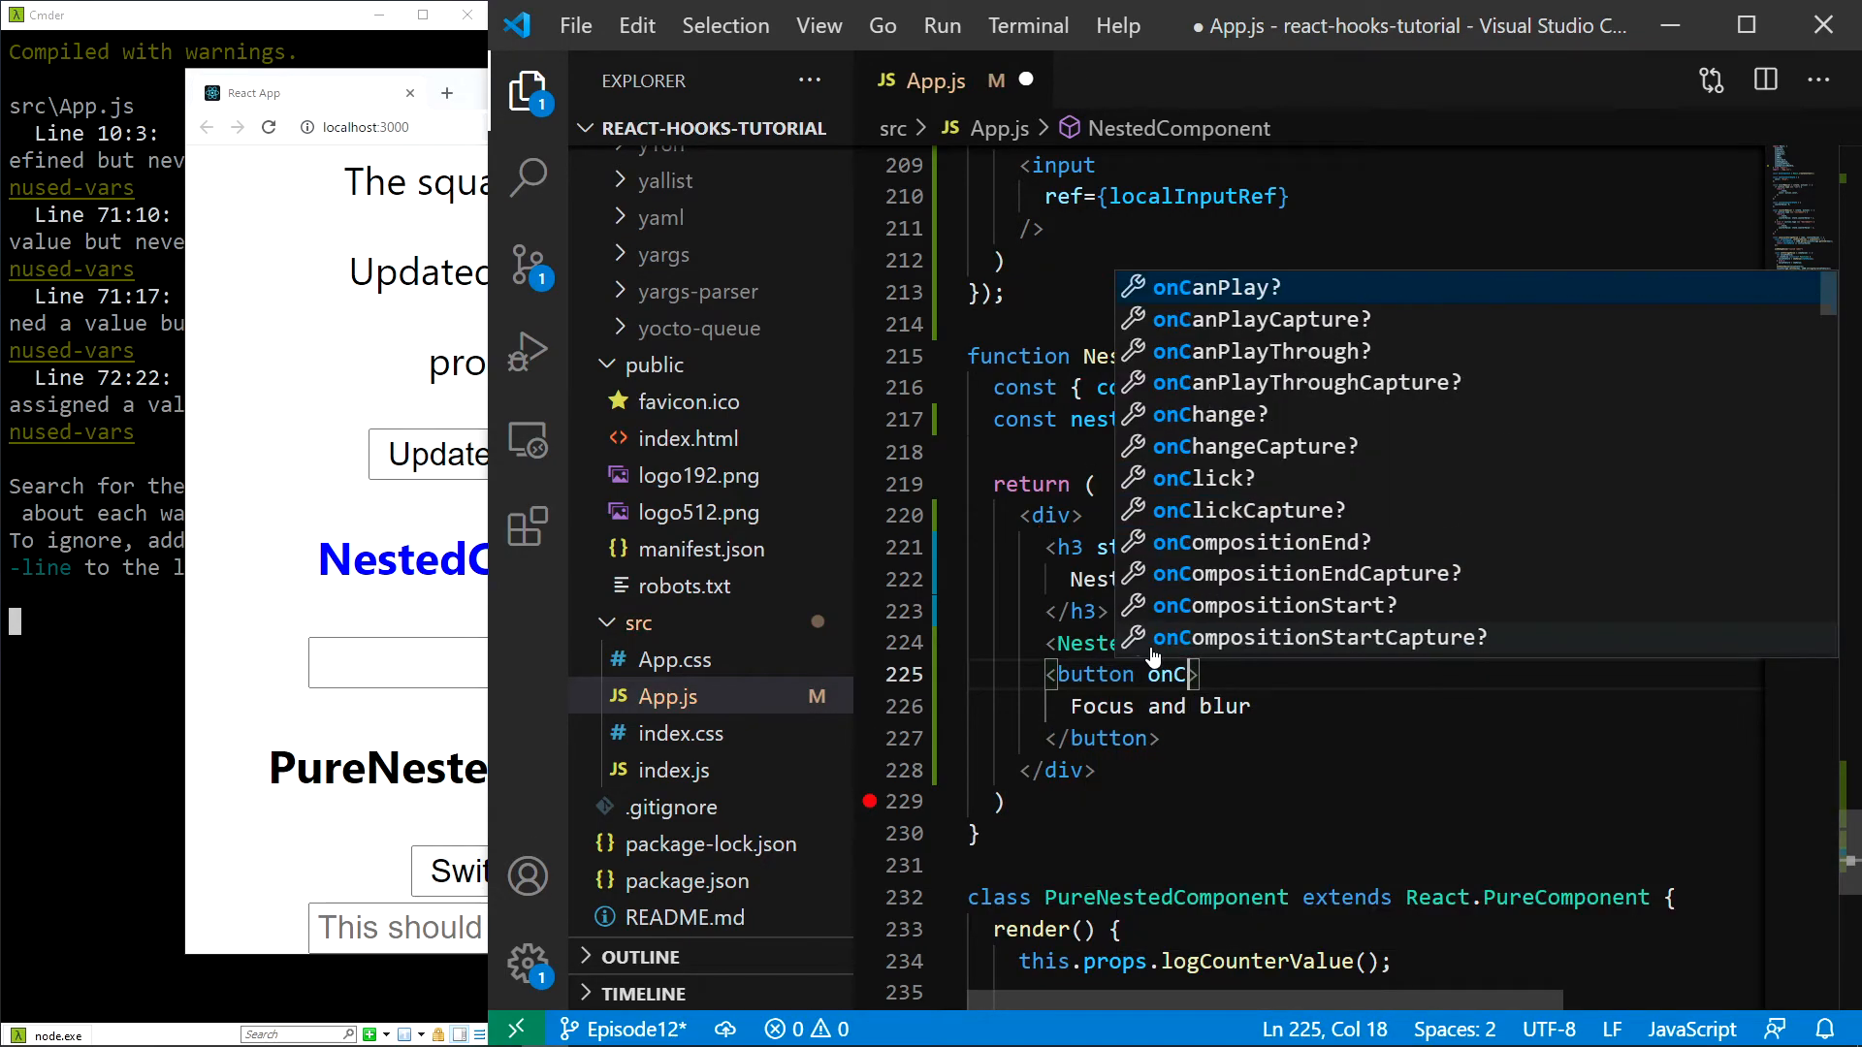
{"action": "left_click", "coordinate": [1202, 477]}
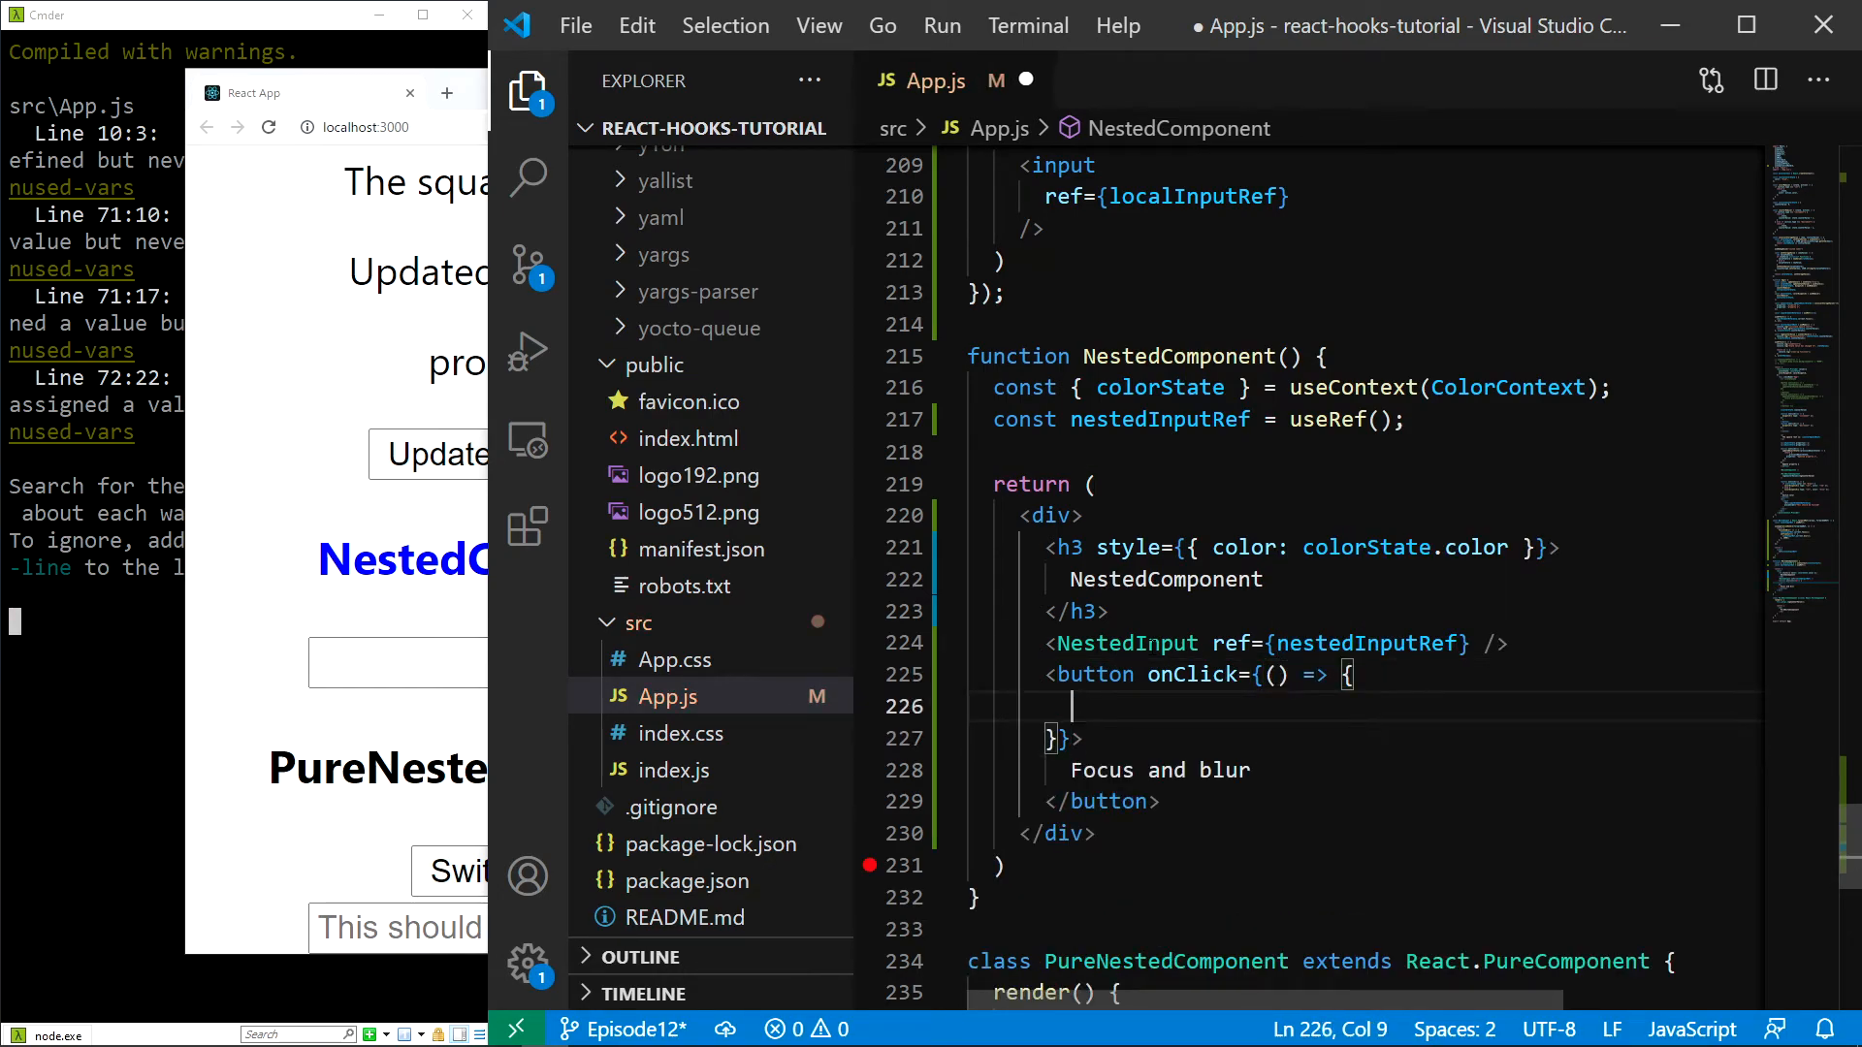
{"action": "type", "text": "nestedInputRef.current.focusAndBlur();"}
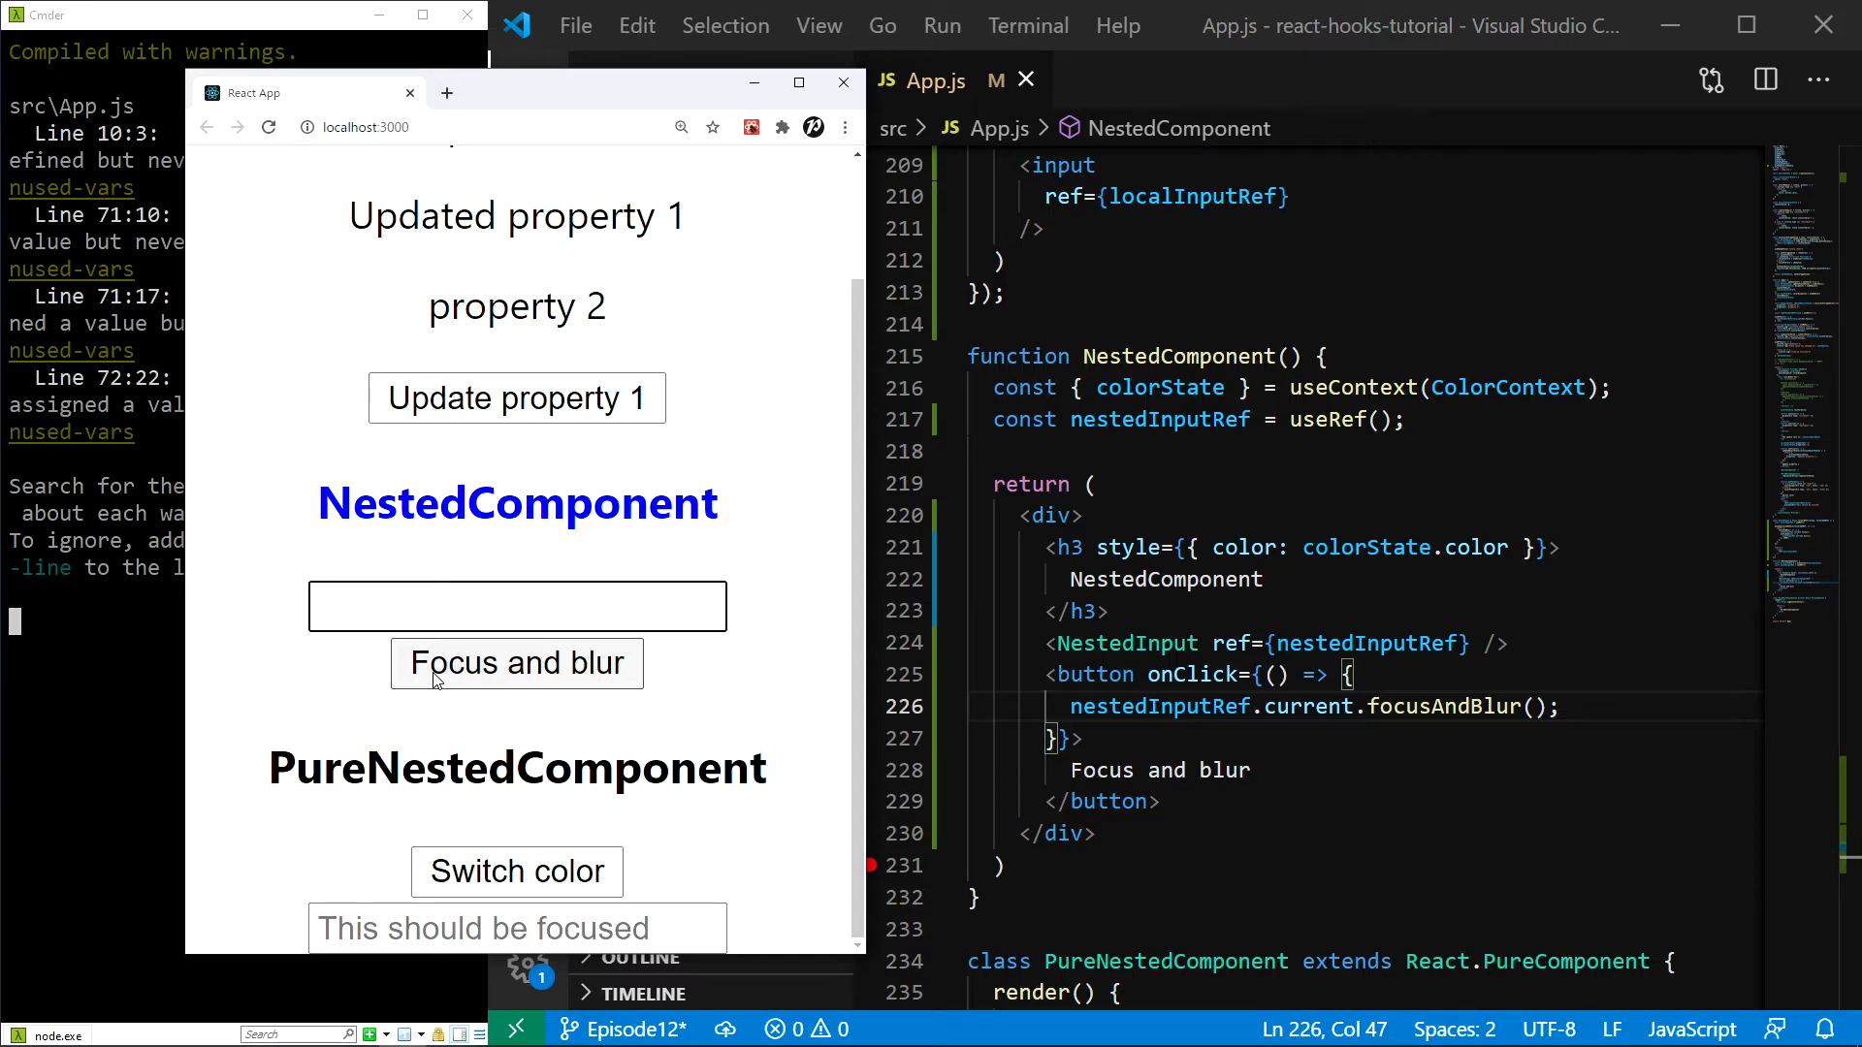
Step: In Chrome at localhost:3000, press Focus and blur to confirm the nested input gets focus
{"action": "left_click", "coordinate": [515, 606]}
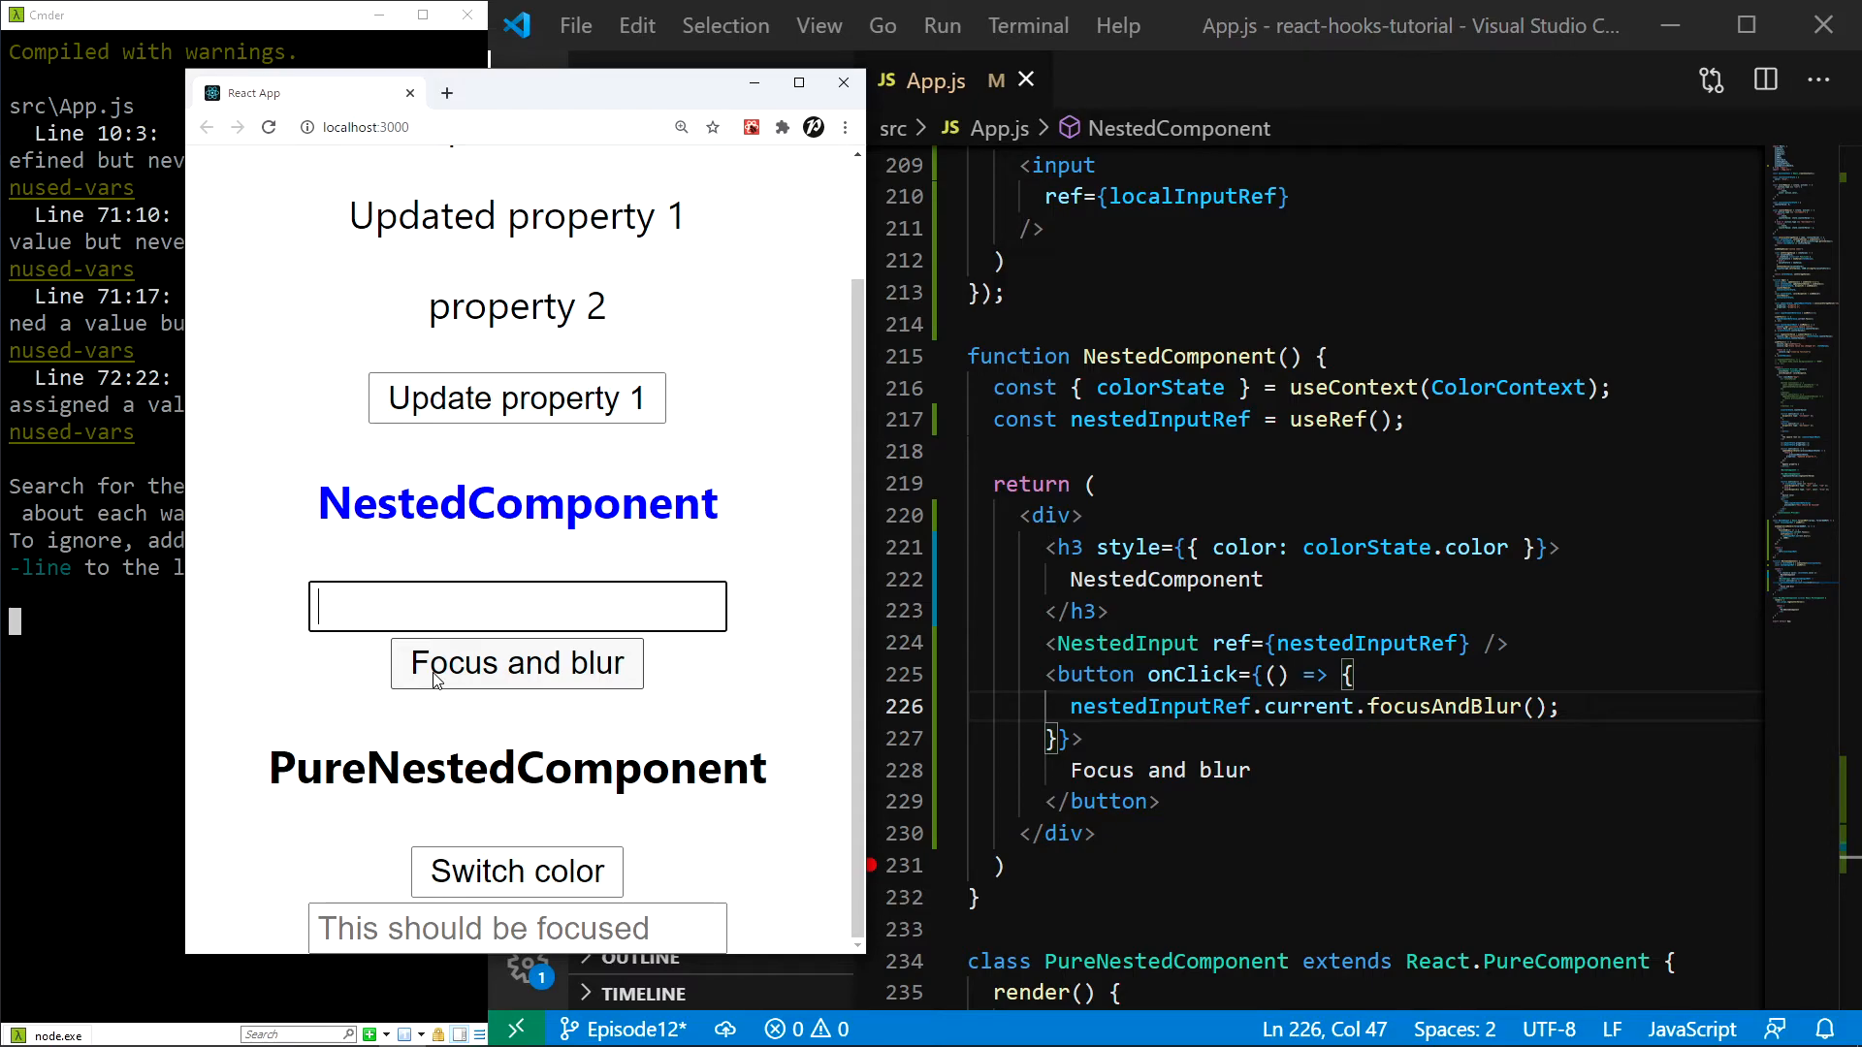